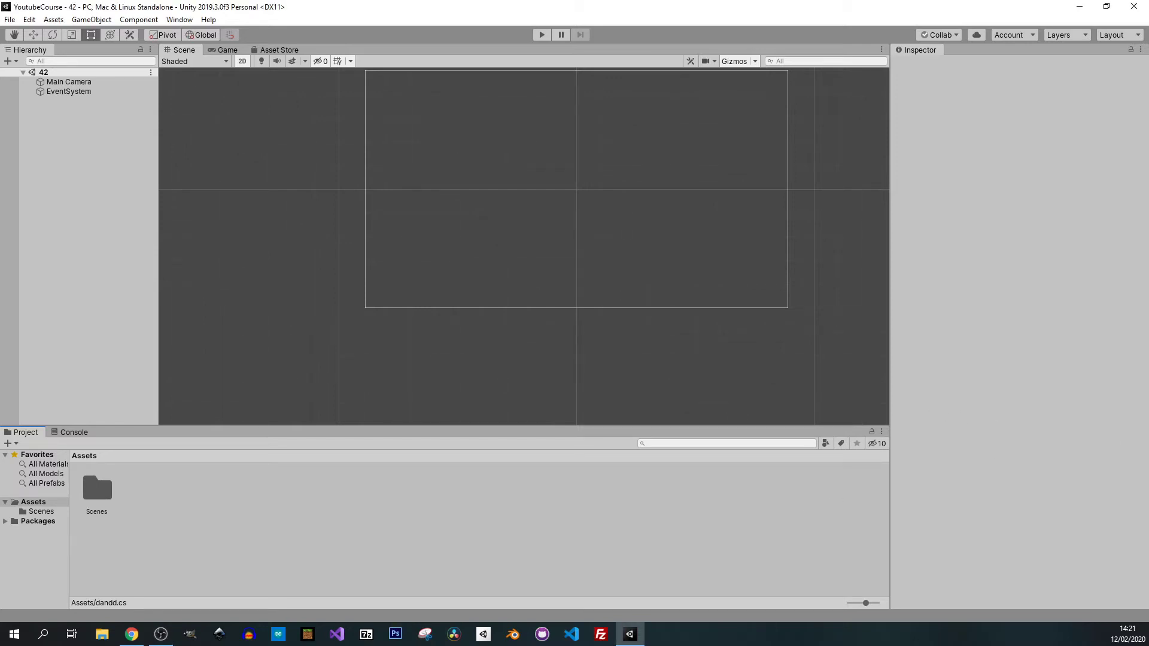
mouse_move(620, 365)
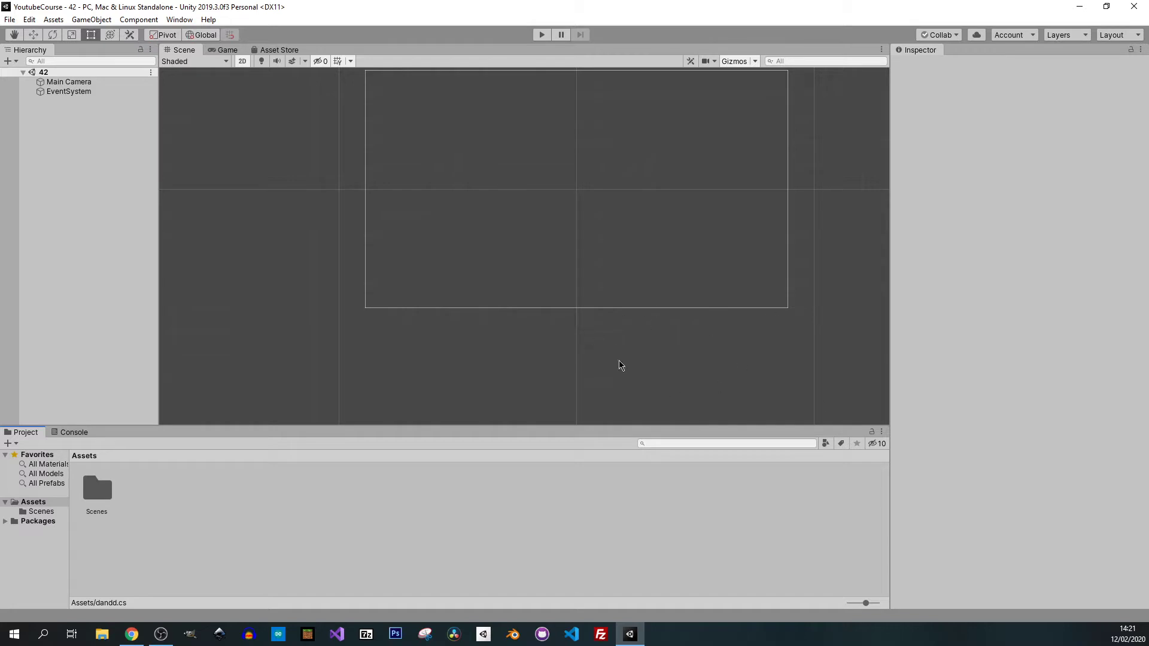
mouse_move(819, 395)
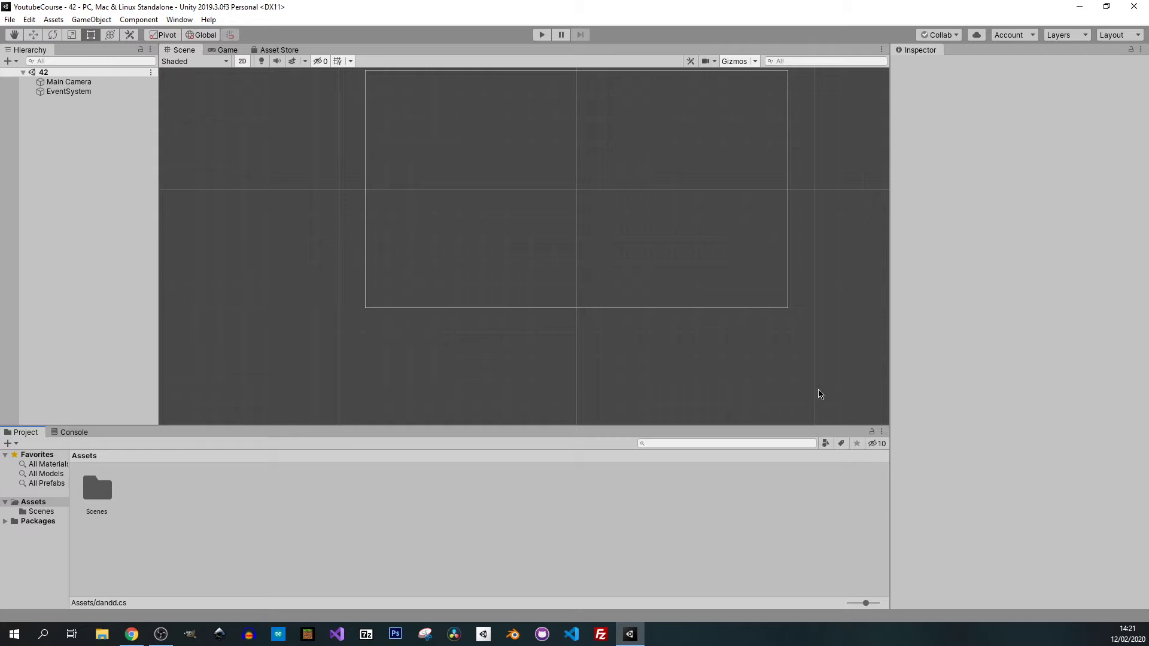
mouse_move(771, 355)
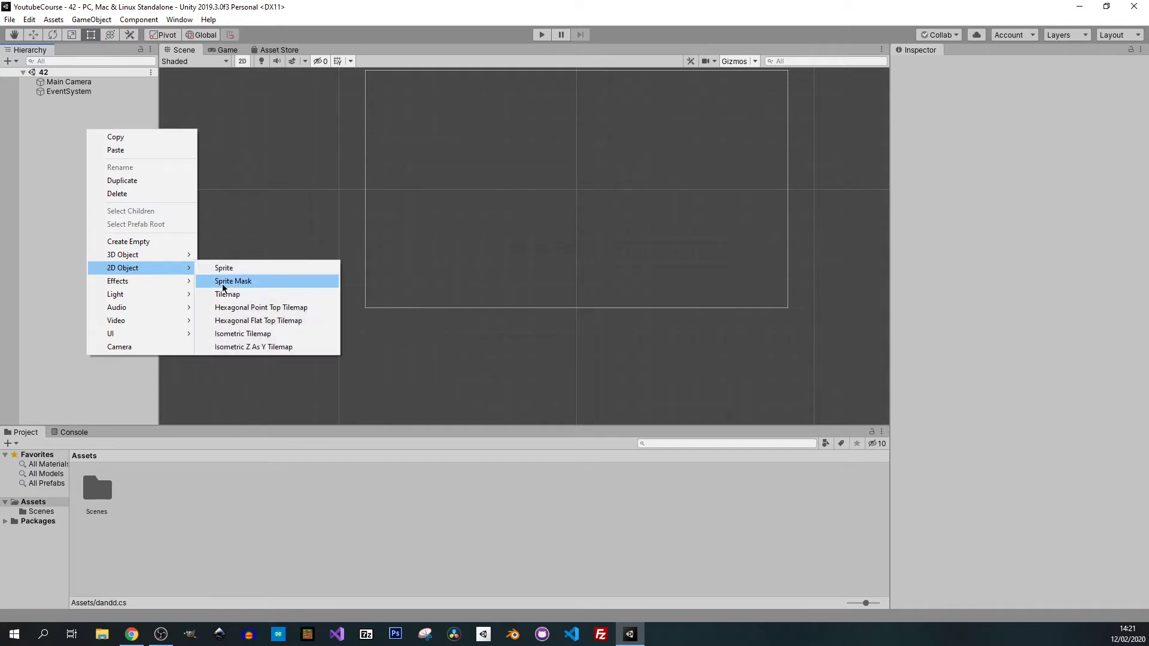
- Create a 2D sprite with the Knob image, scaled 6 by 6, plus a Circle Collider 2D
left_click(223, 267)
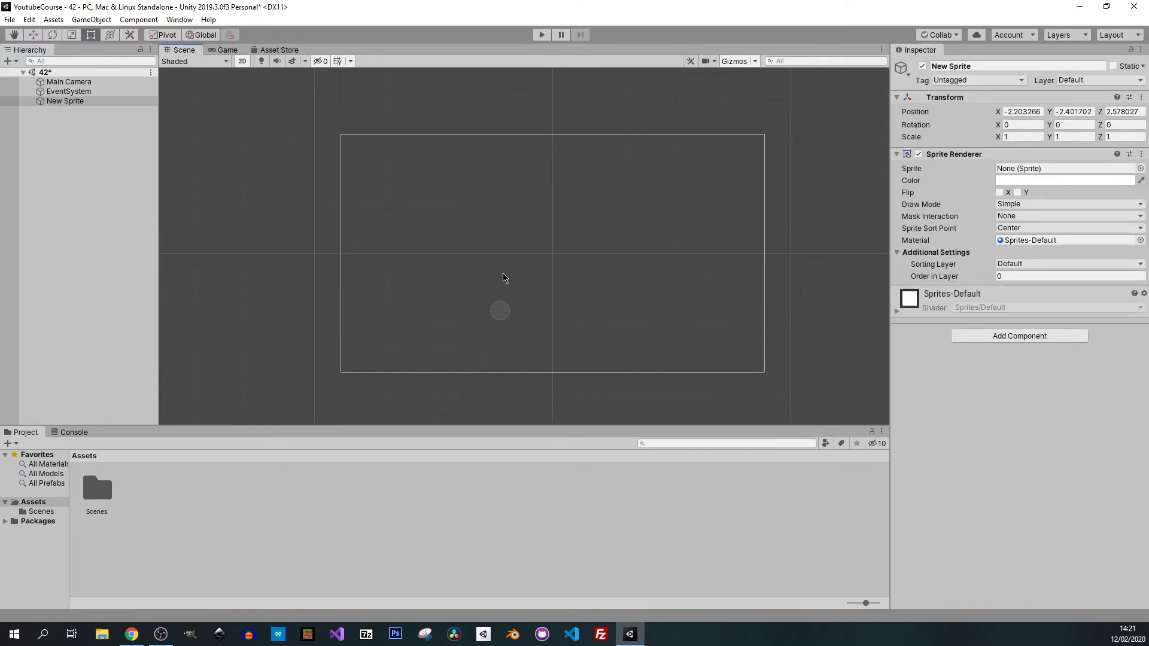
mouse_move(637, 310)
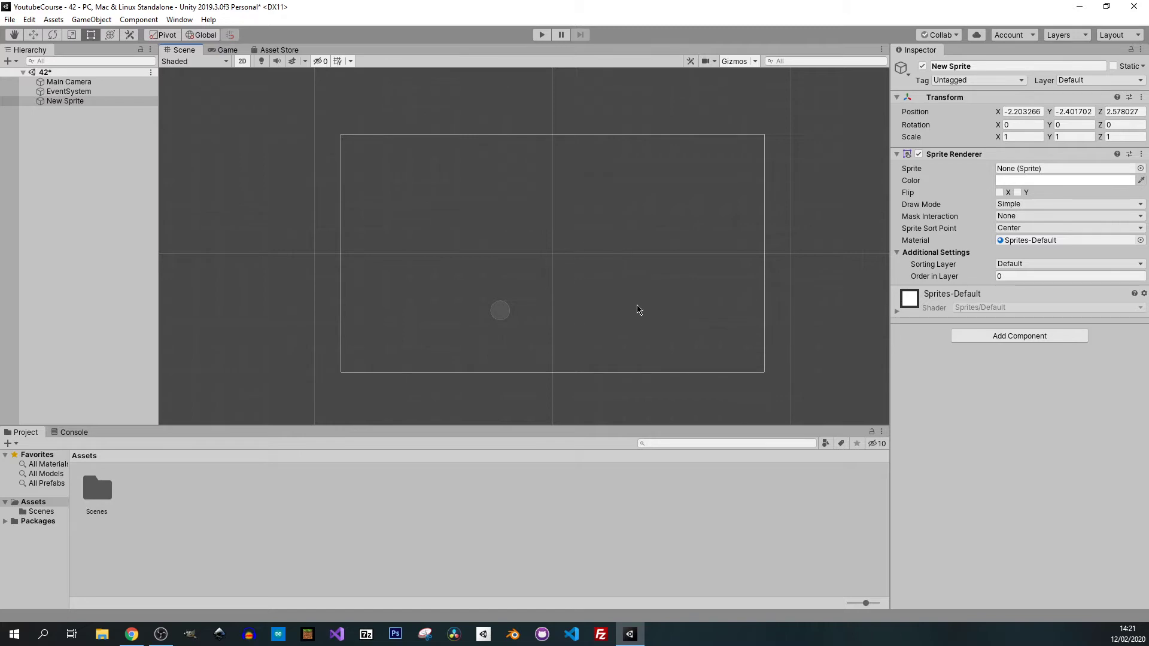
mouse_move(881, 346)
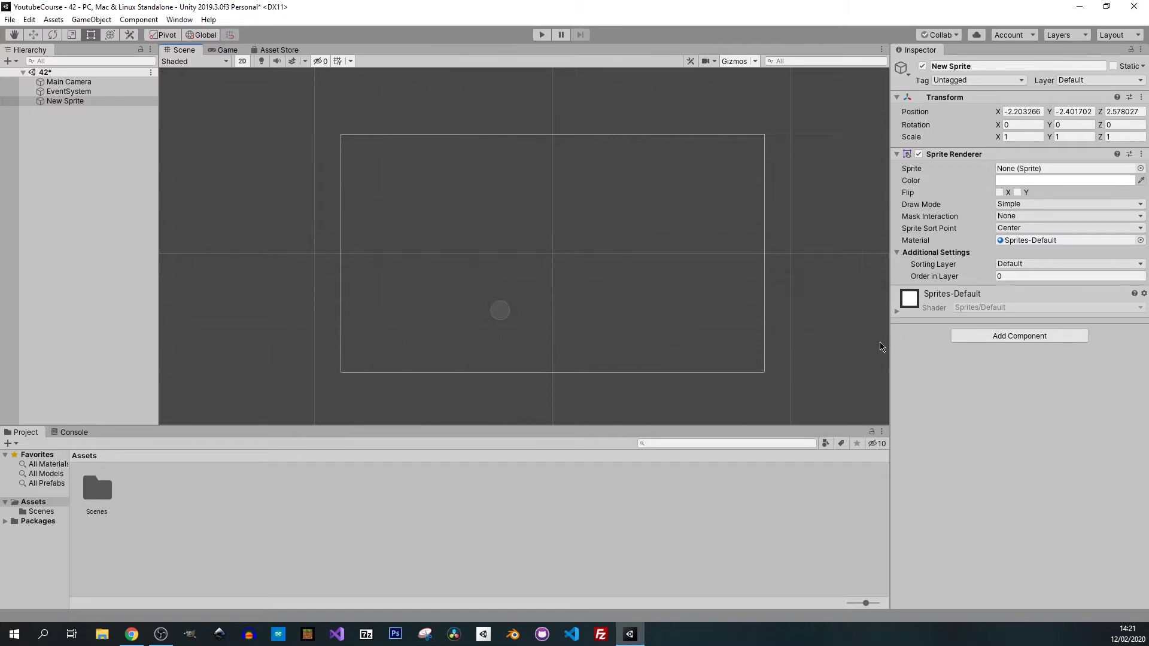
mouse_move(1029, 343)
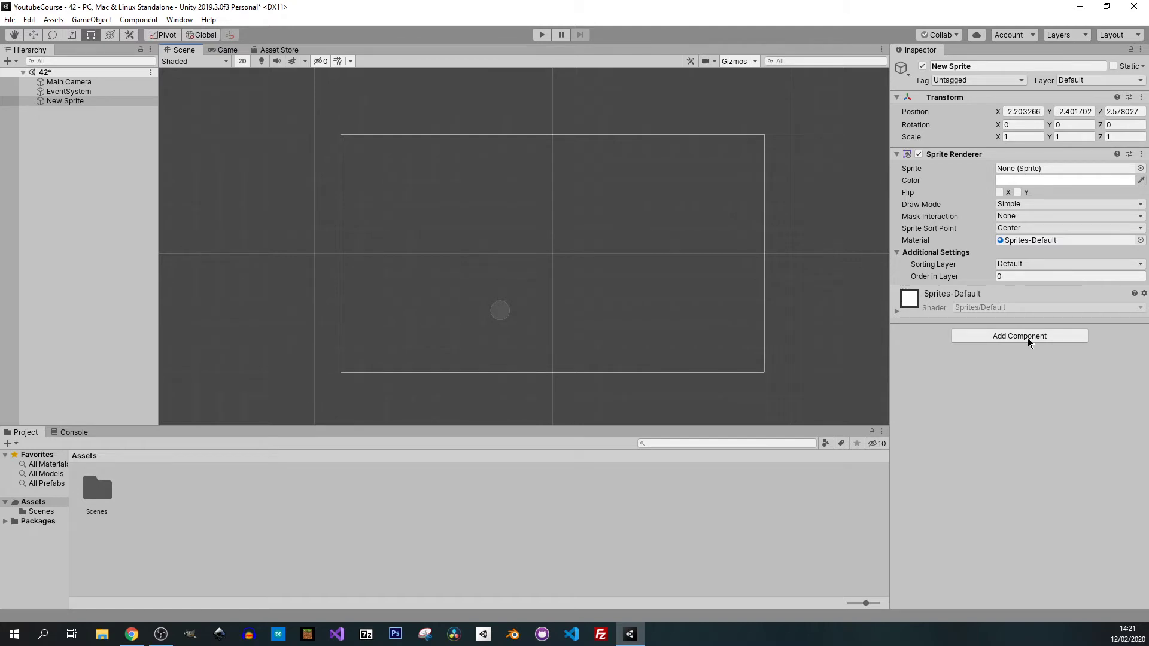
mouse_move(1035, 344)
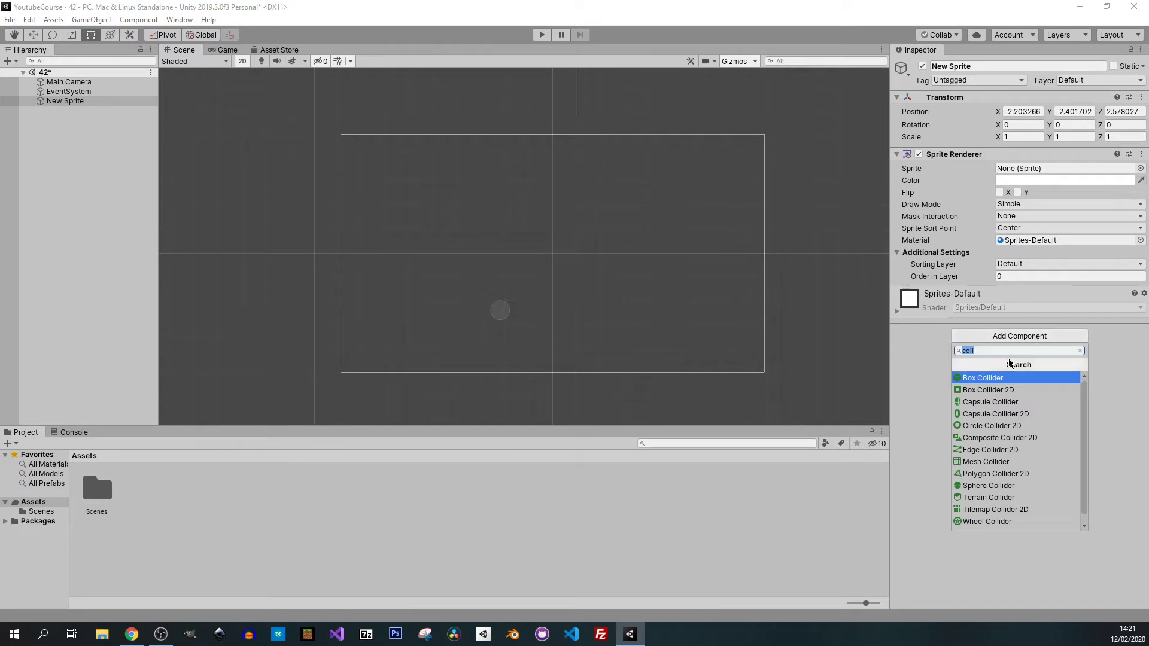
mouse_move(1045, 194)
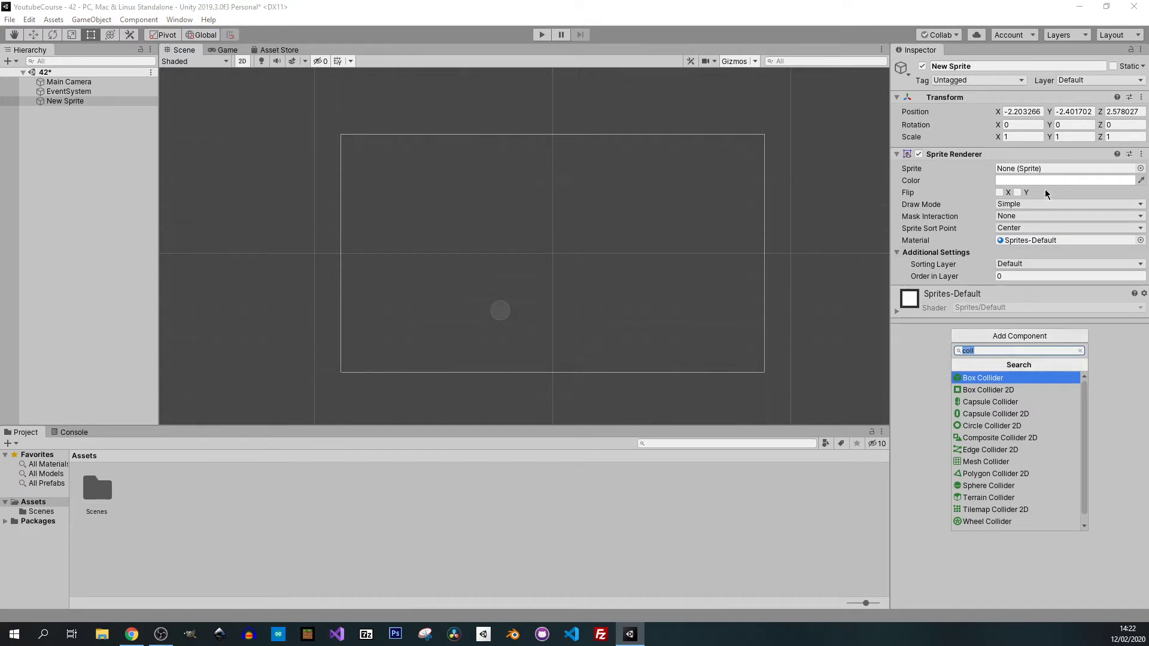
left_click(1140, 168)
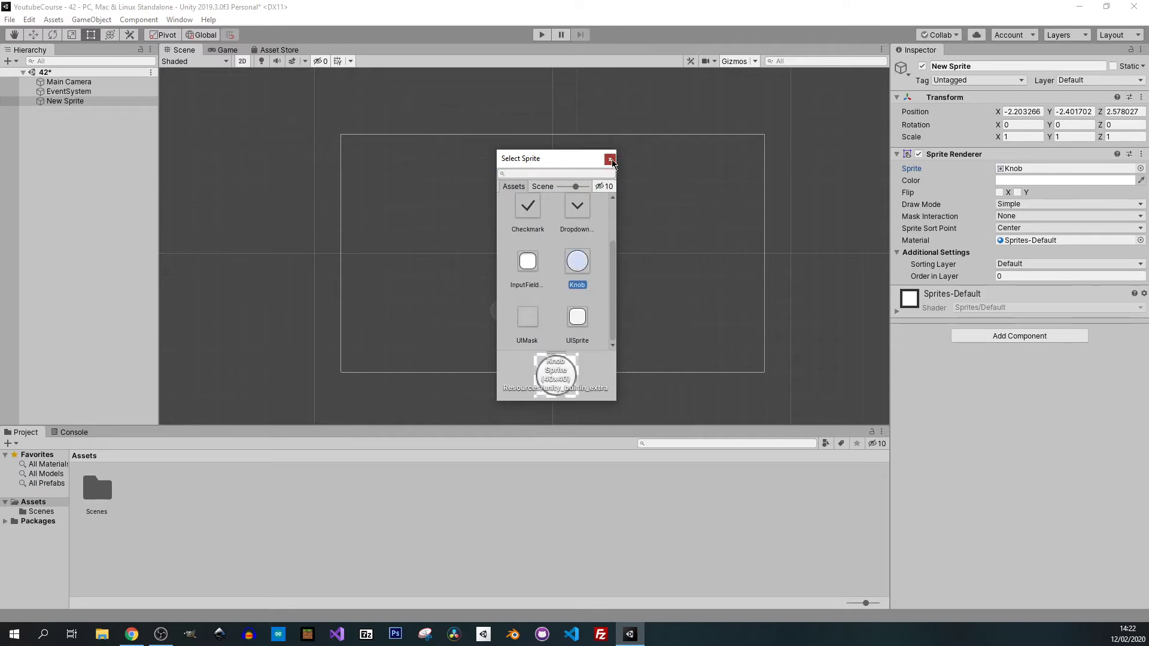
left_click(610, 160)
type("6")
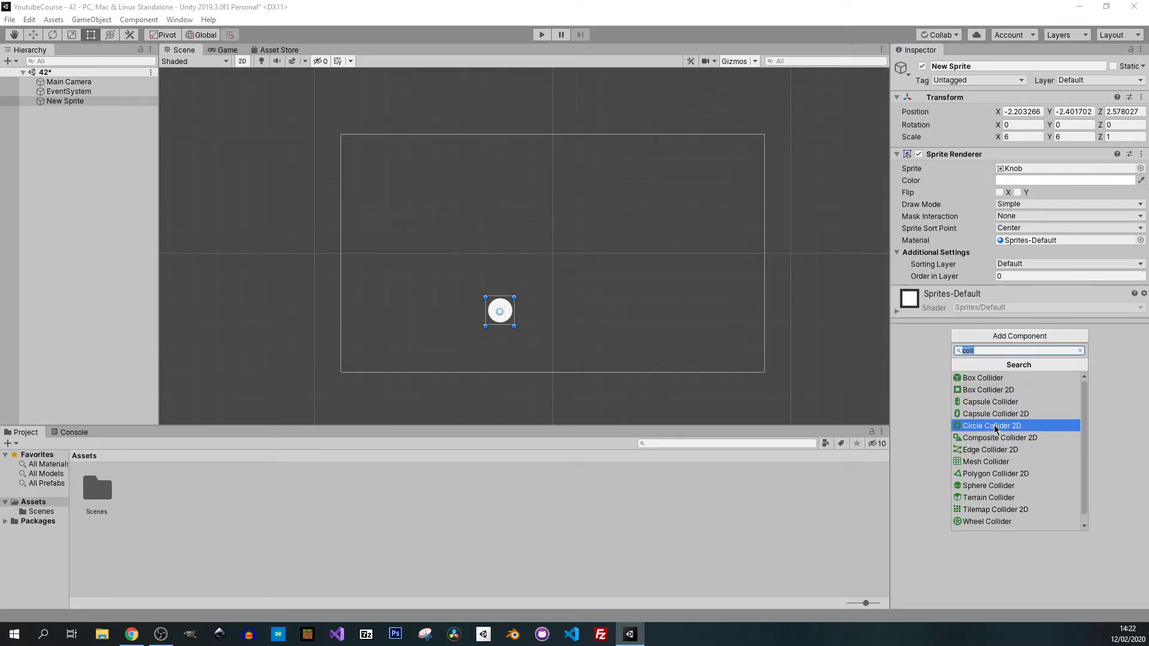
left_click(992, 426)
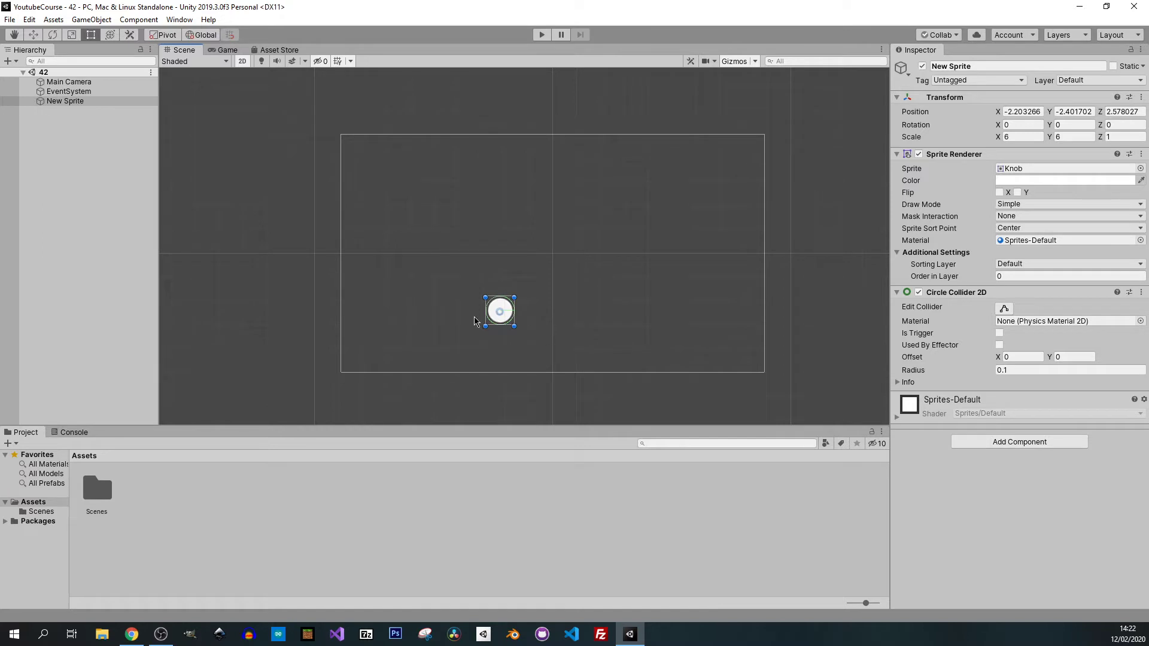
mouse_move(526, 304)
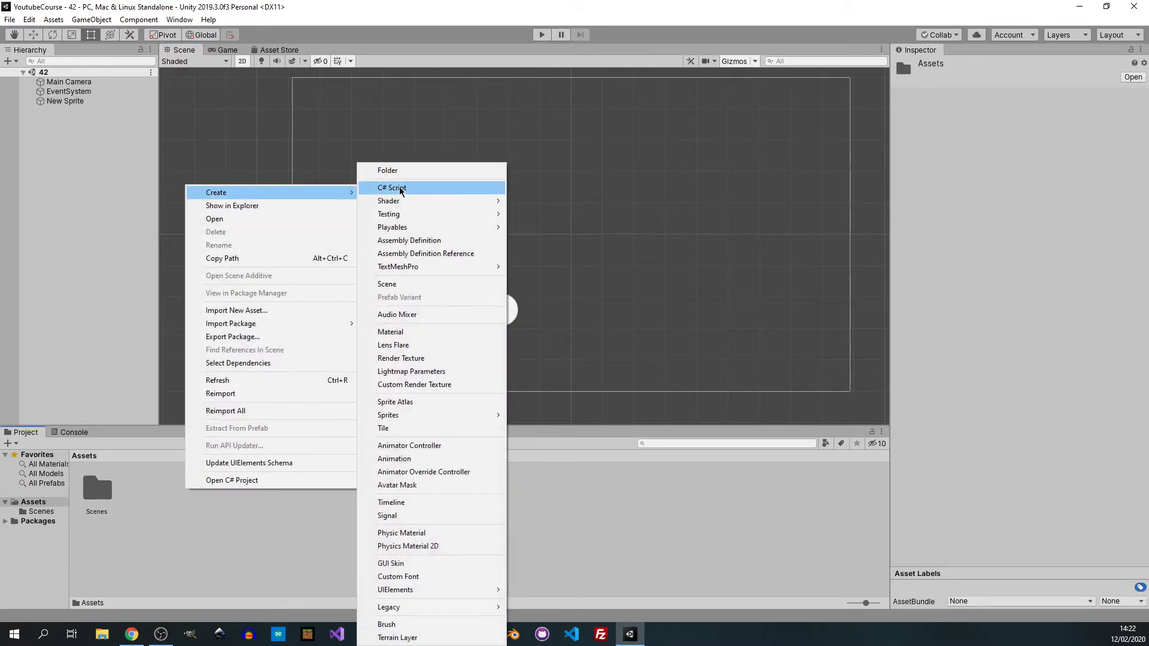
- Create a C# script named DragAndDrop and attach it to New Sprite
left_click(392, 187)
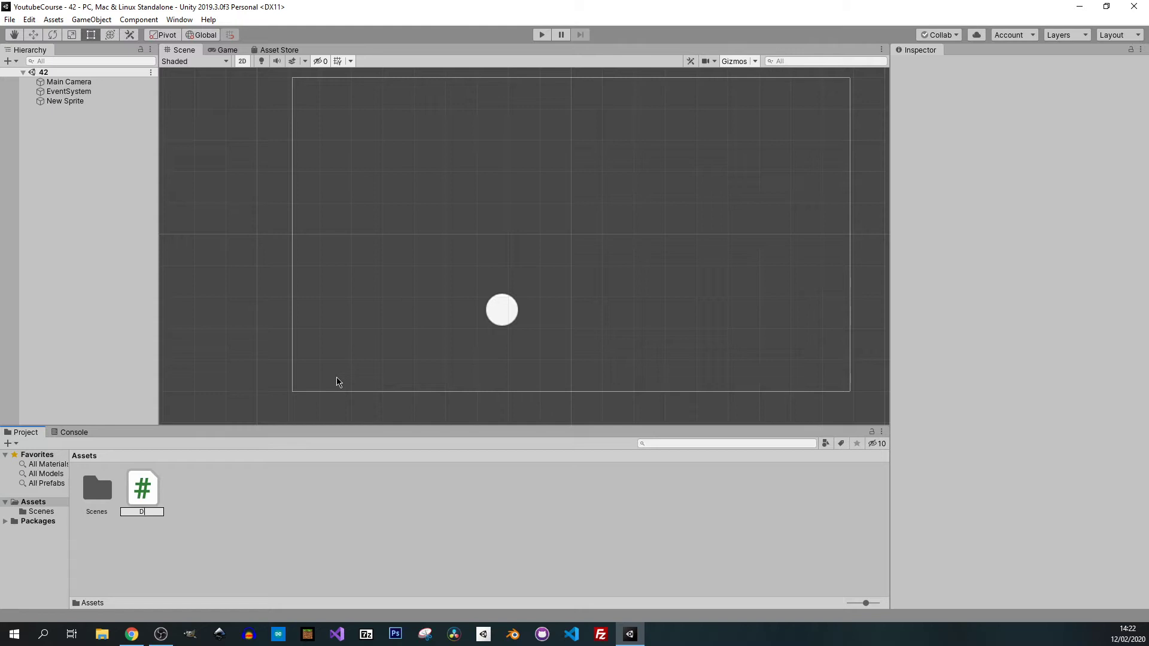
type("ragAndD...")
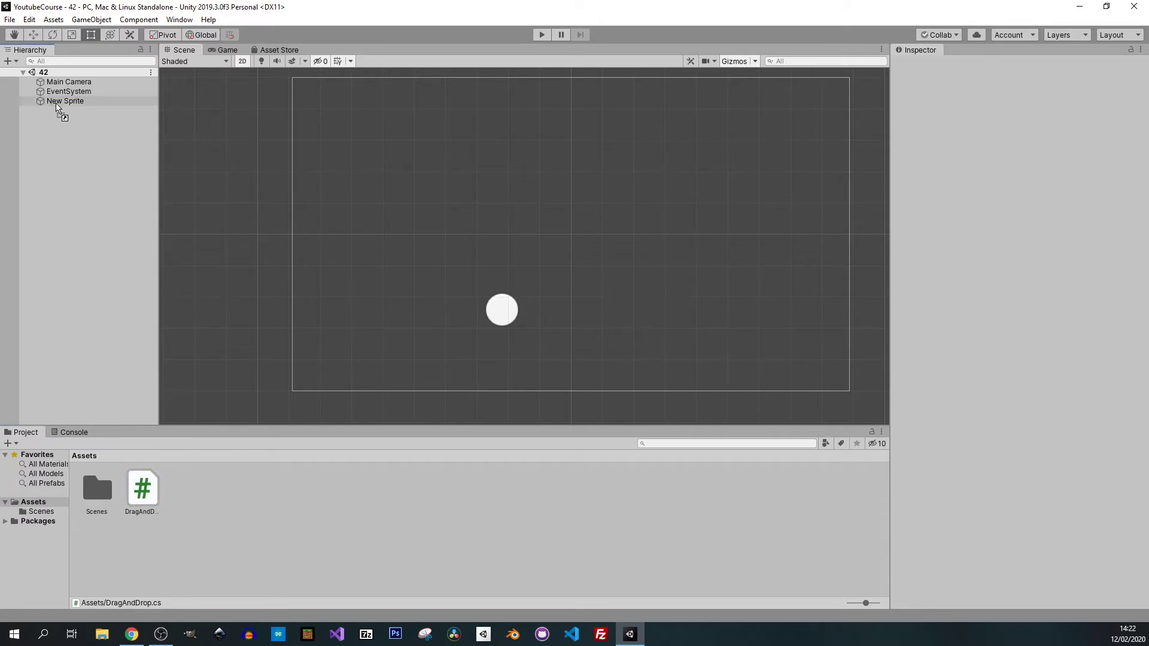
left_click(65, 100)
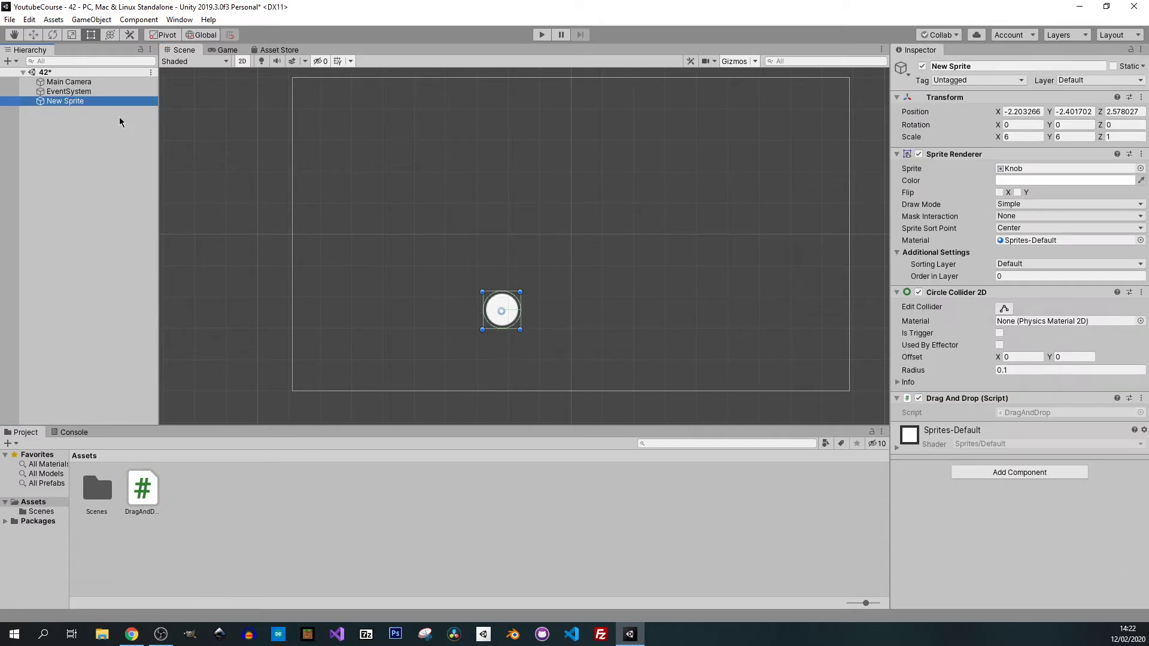
- Tint the sprite red and open DragAndDrop in the code editor
left_click(1066, 180)
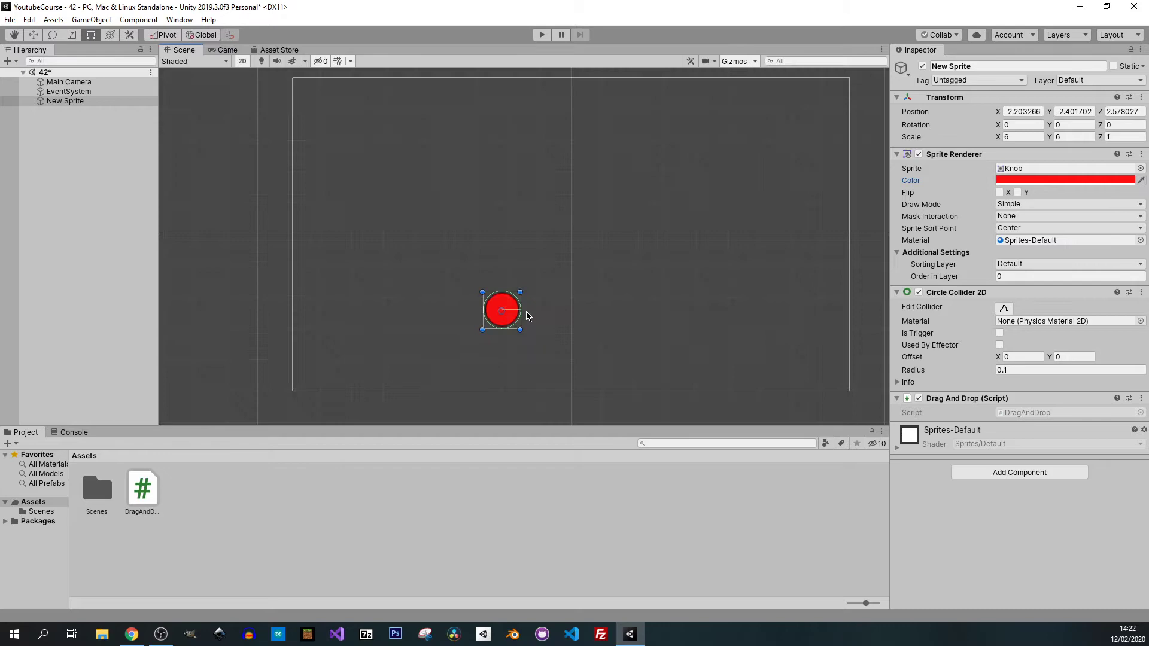
left_click(142, 489)
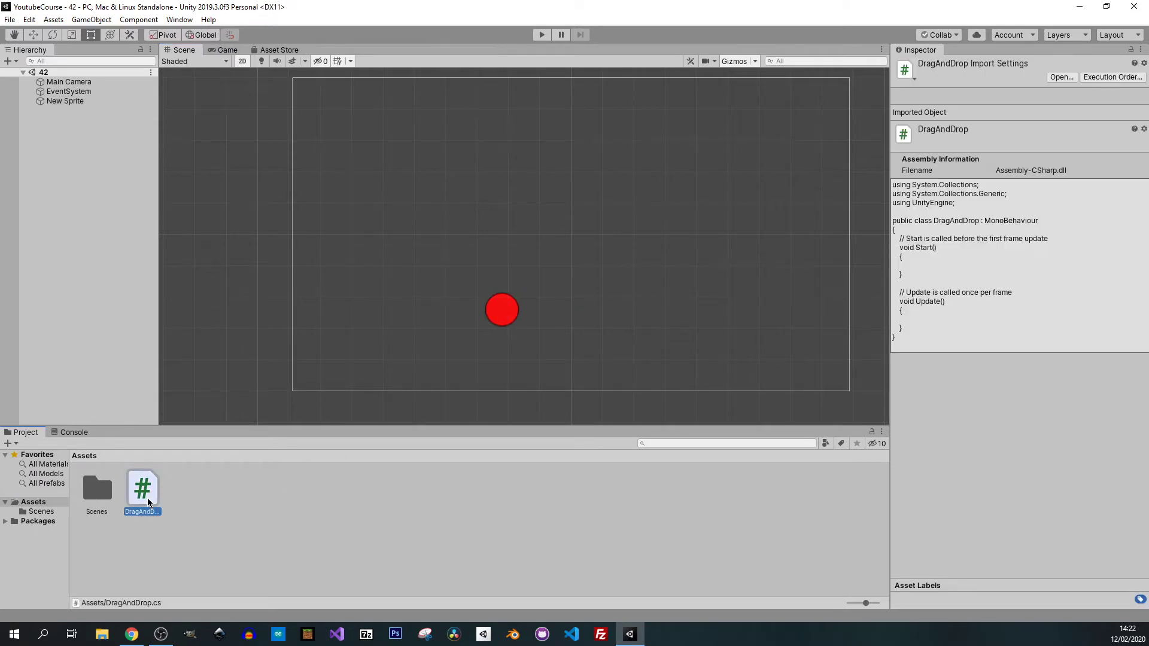
double_click(142, 488)
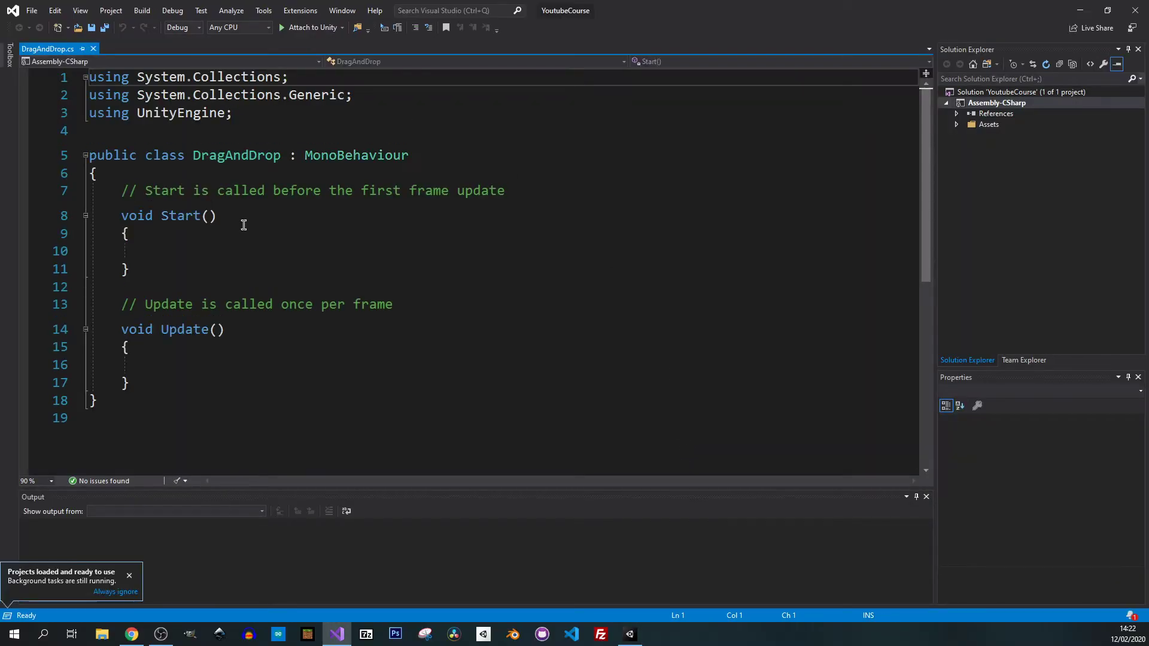
mouse_move(743, 418)
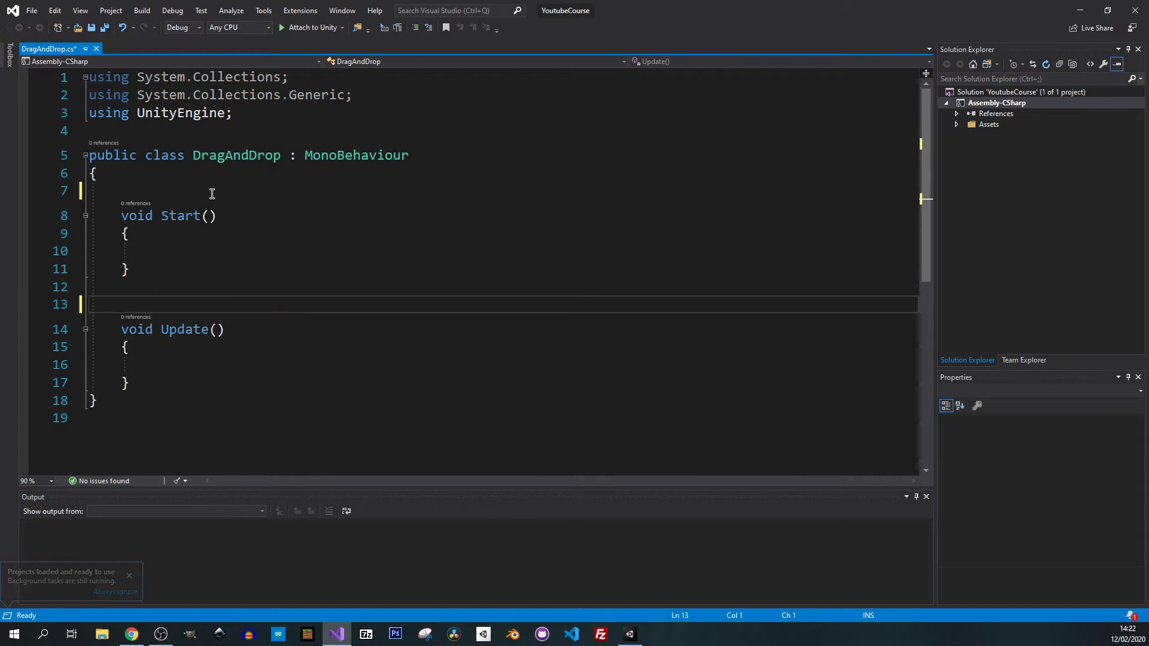
- Remove the template comments and declare a Collider2D field named thisColider
left_click(121, 190)
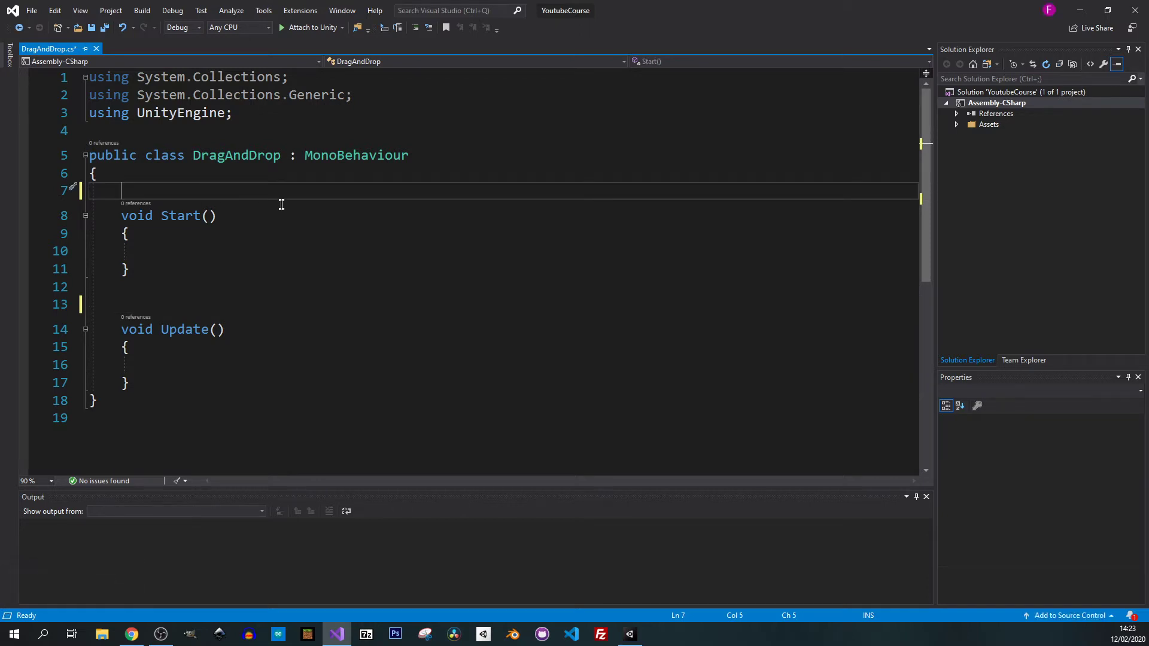
left_click(628, 633)
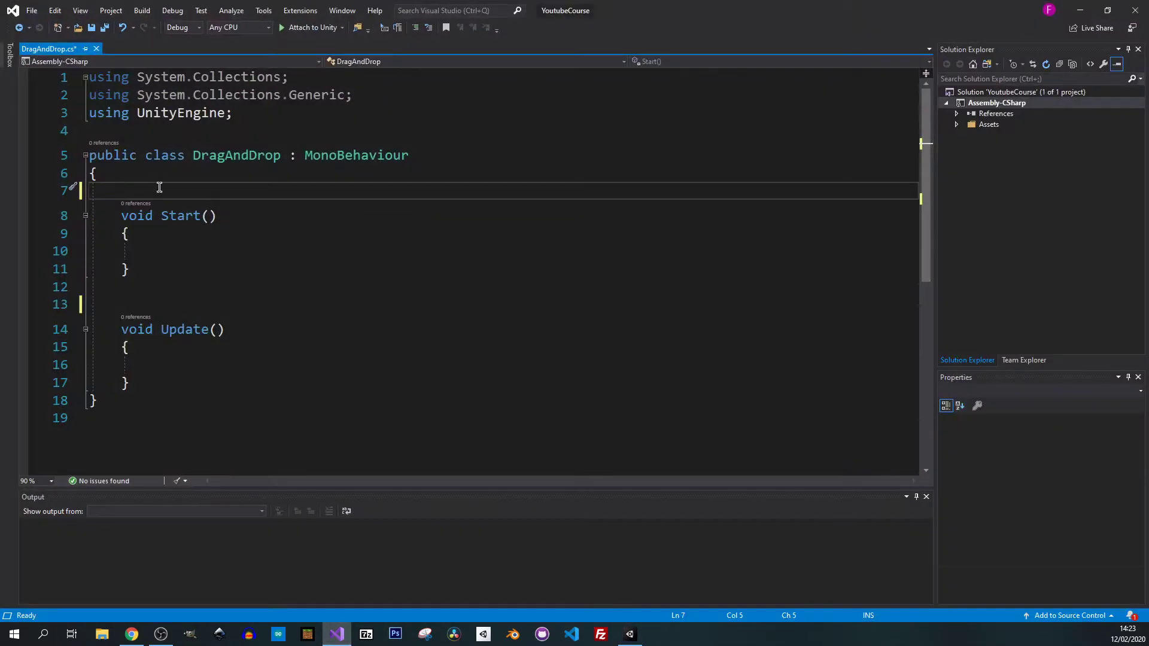
type("Collider2D")
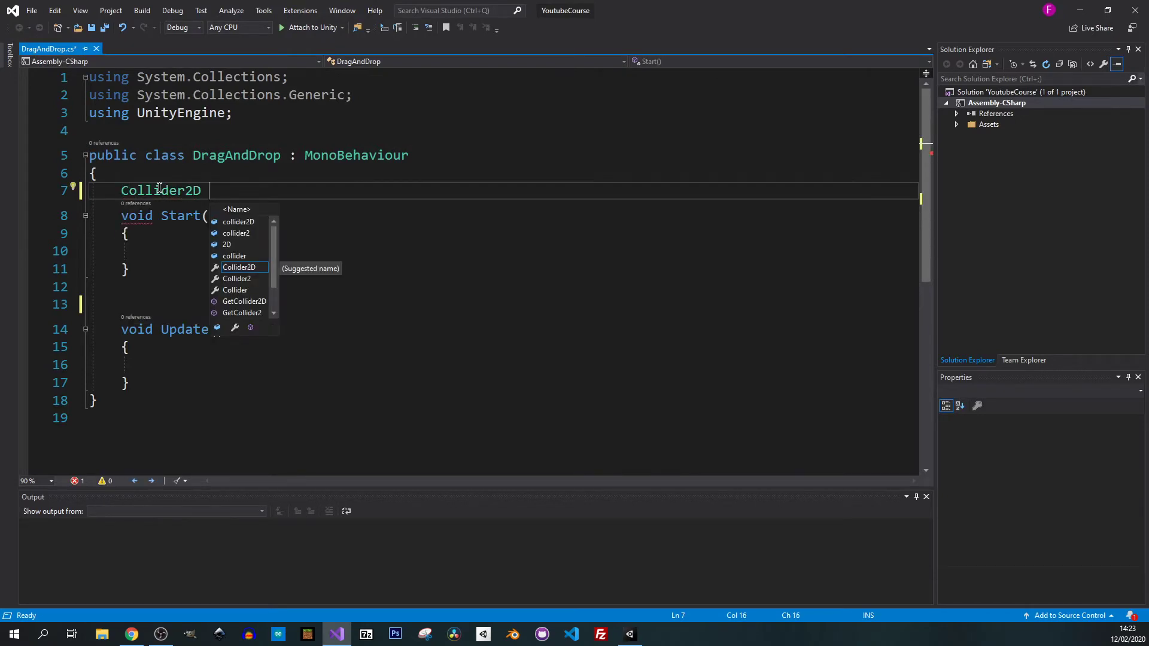
type("thisColider;")
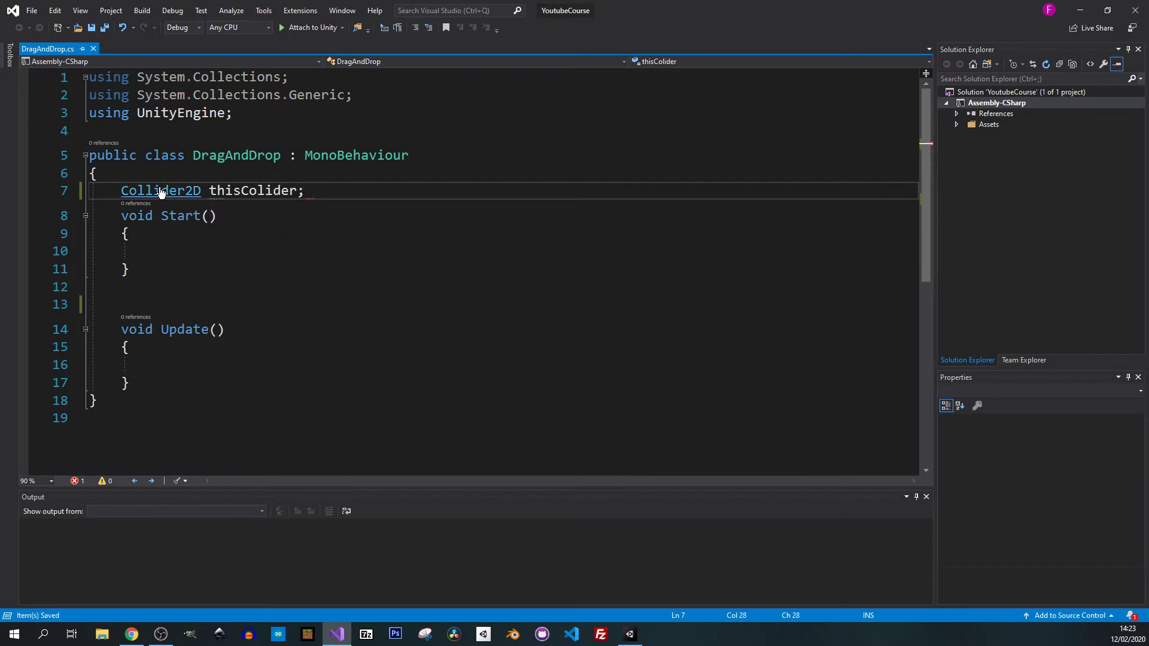
- In Start, assign thisColider = GetComponent<Collider2D>();
left_click(213, 216)
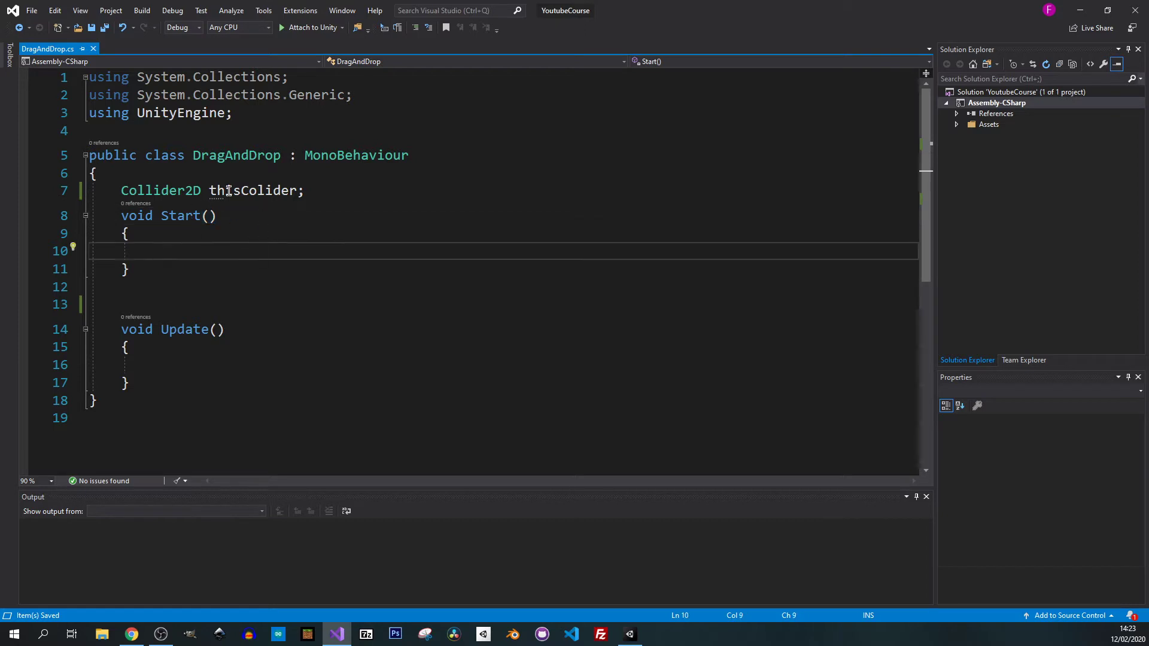
type("thisc")
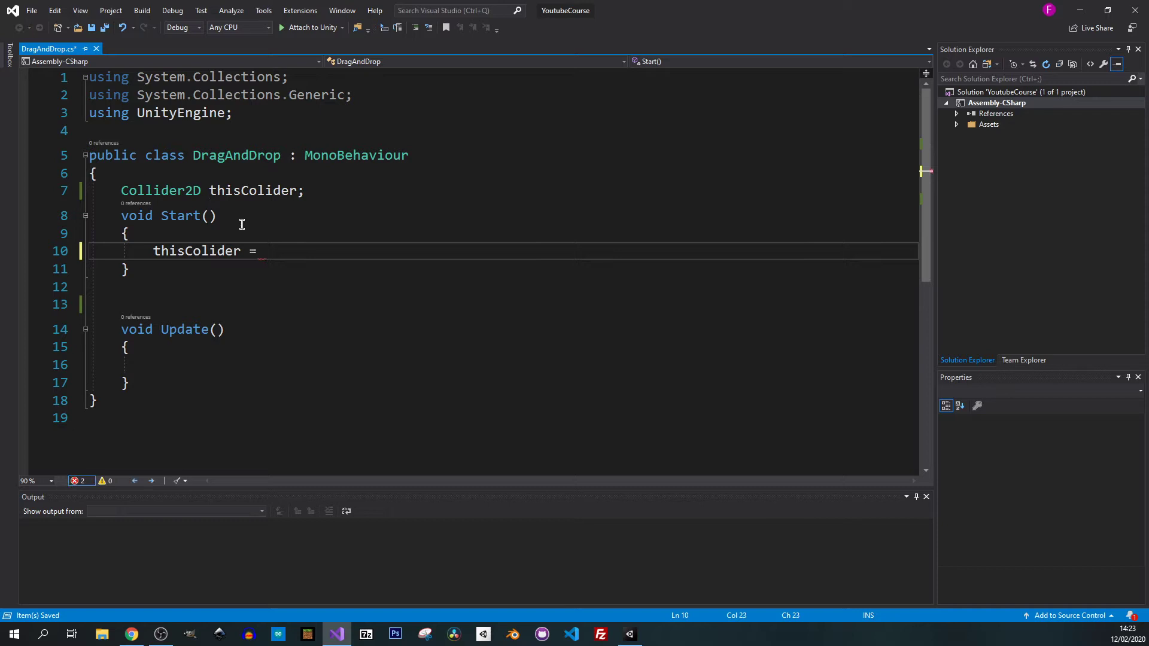
type("GetComponent<Collider2D>")
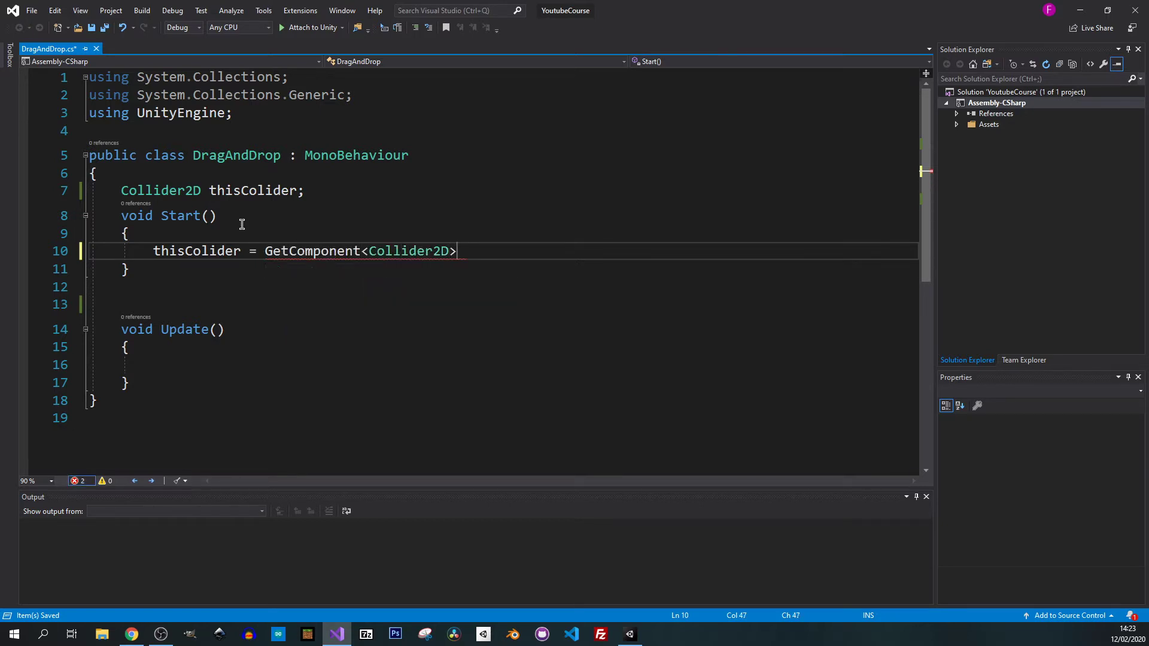
type("();")
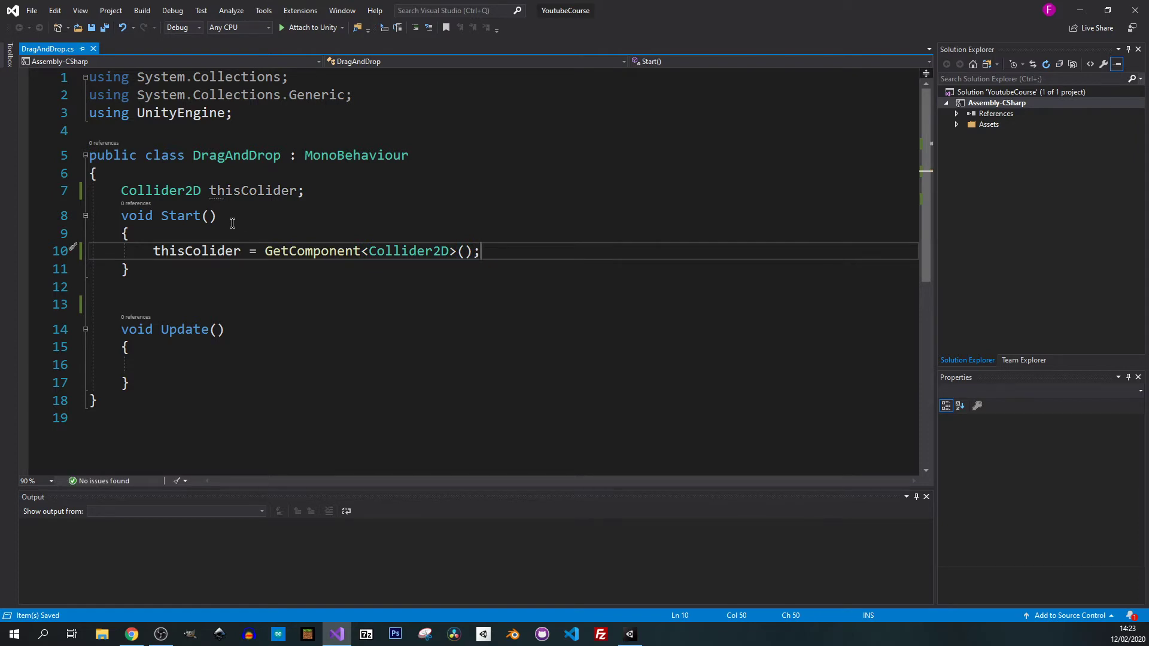
scroll("down", 3)
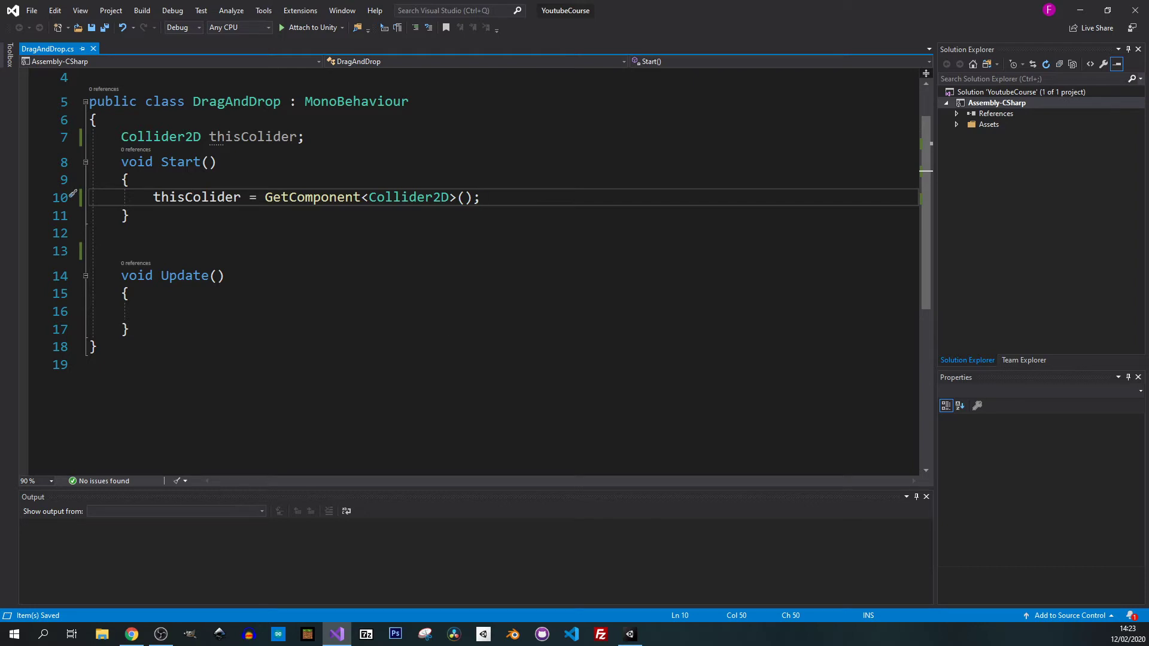
- Begin a Vector2 mousePos declaration inside Update
left_click(219, 311)
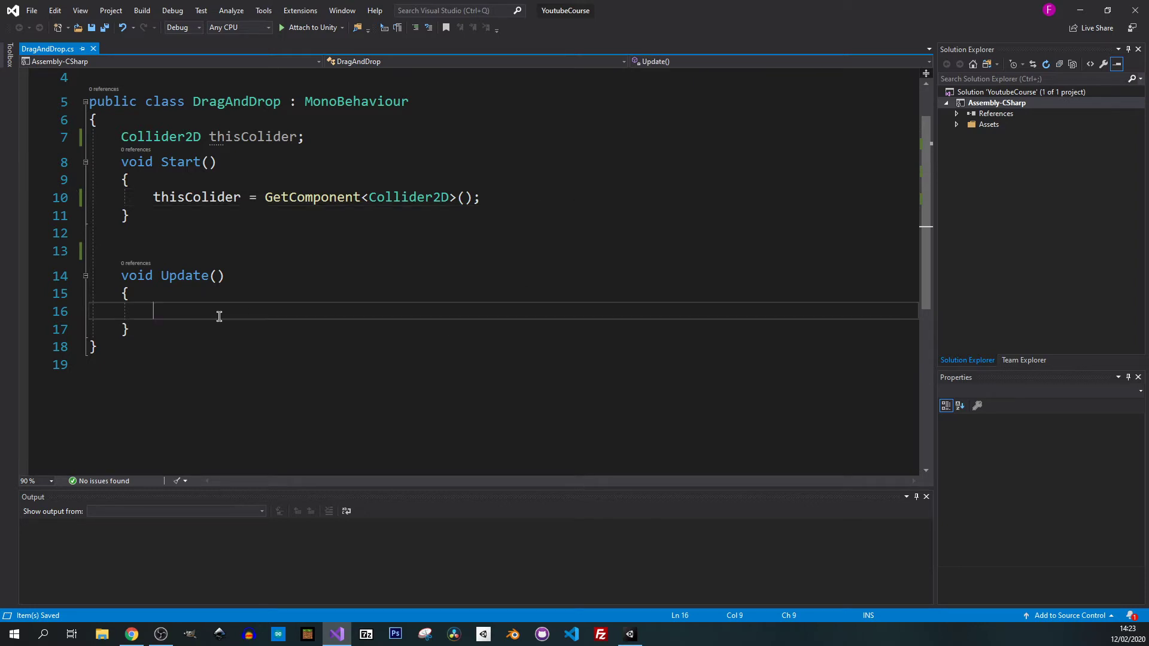
type("Vector2")
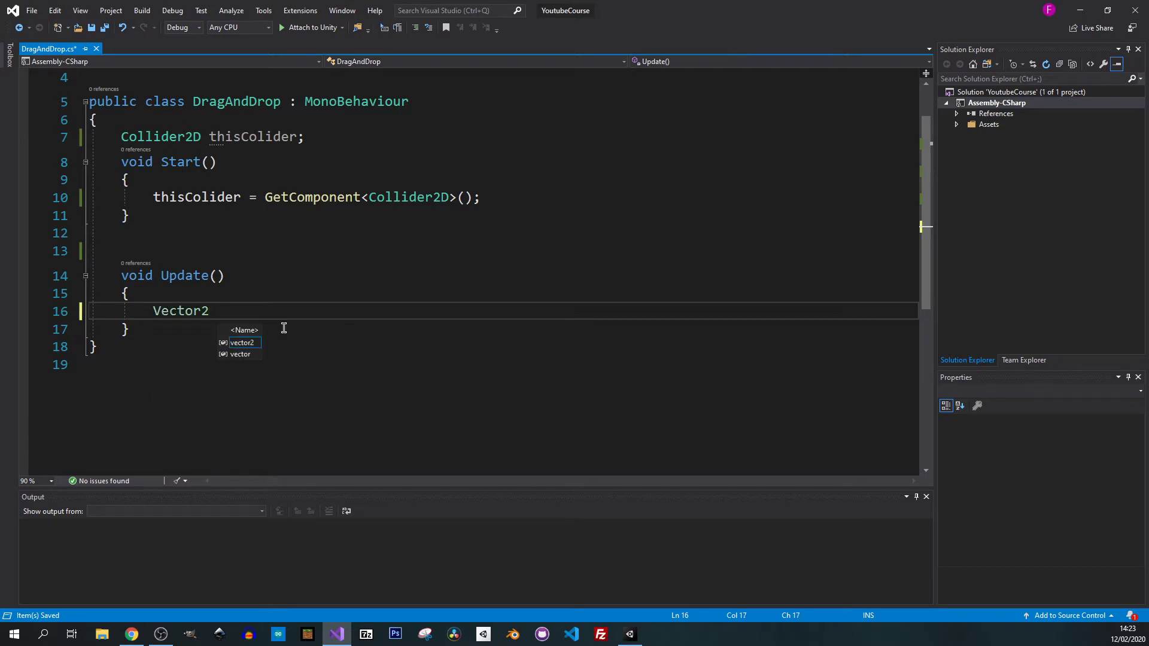
type("mousePos =")
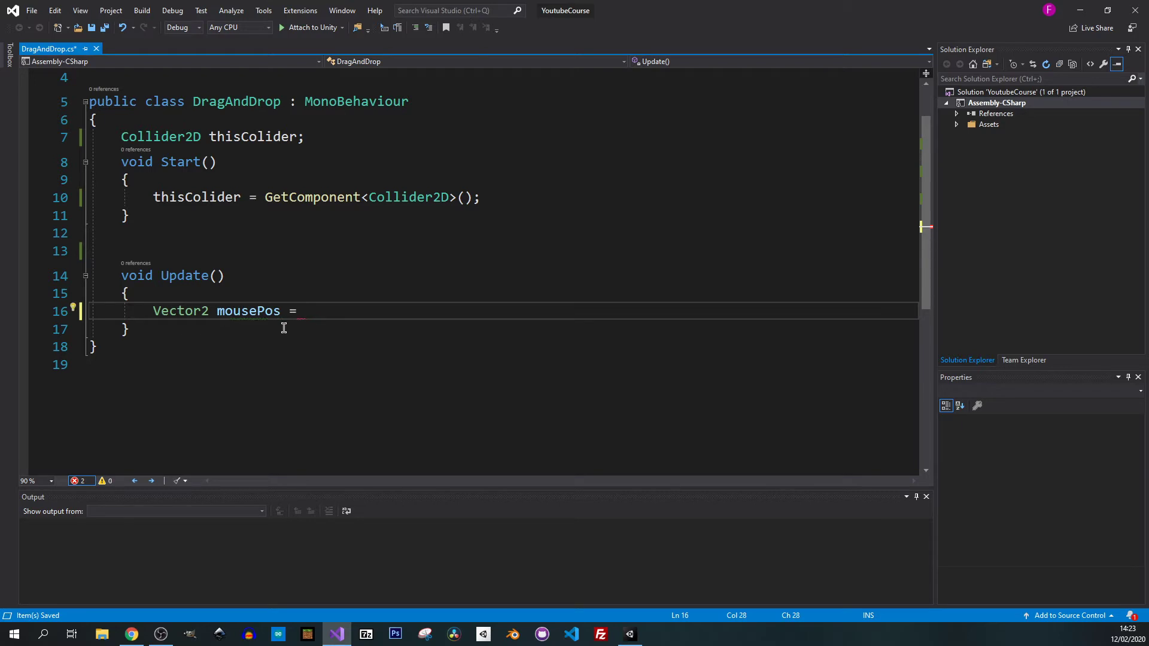
type("Came")
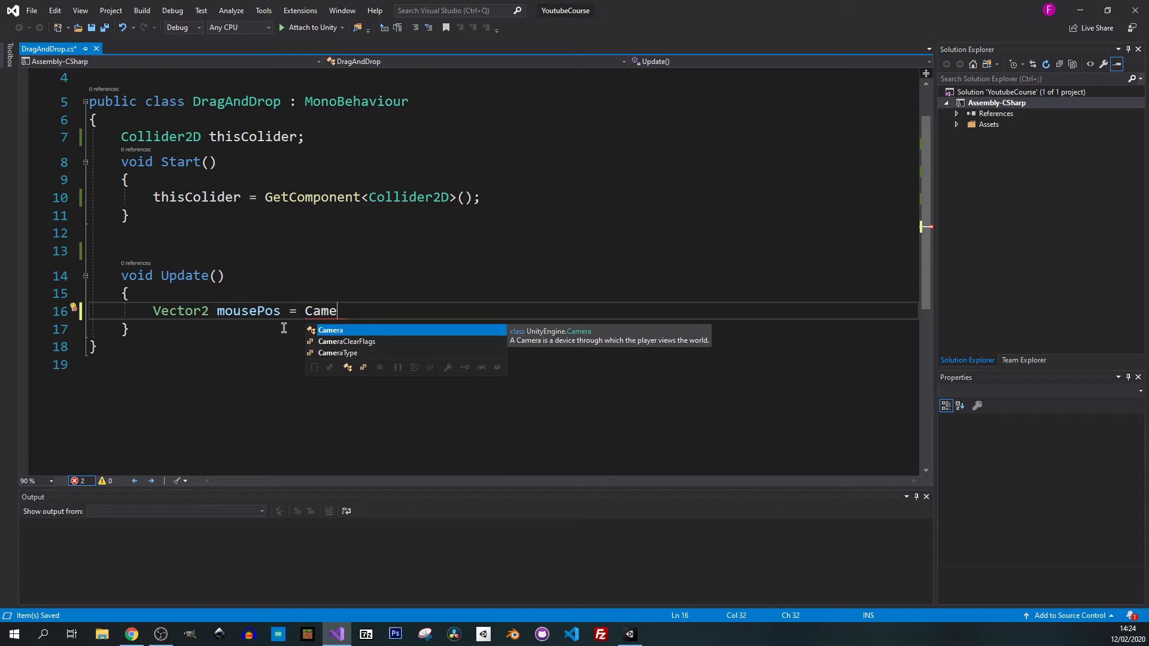
mouse_move(362, 316)
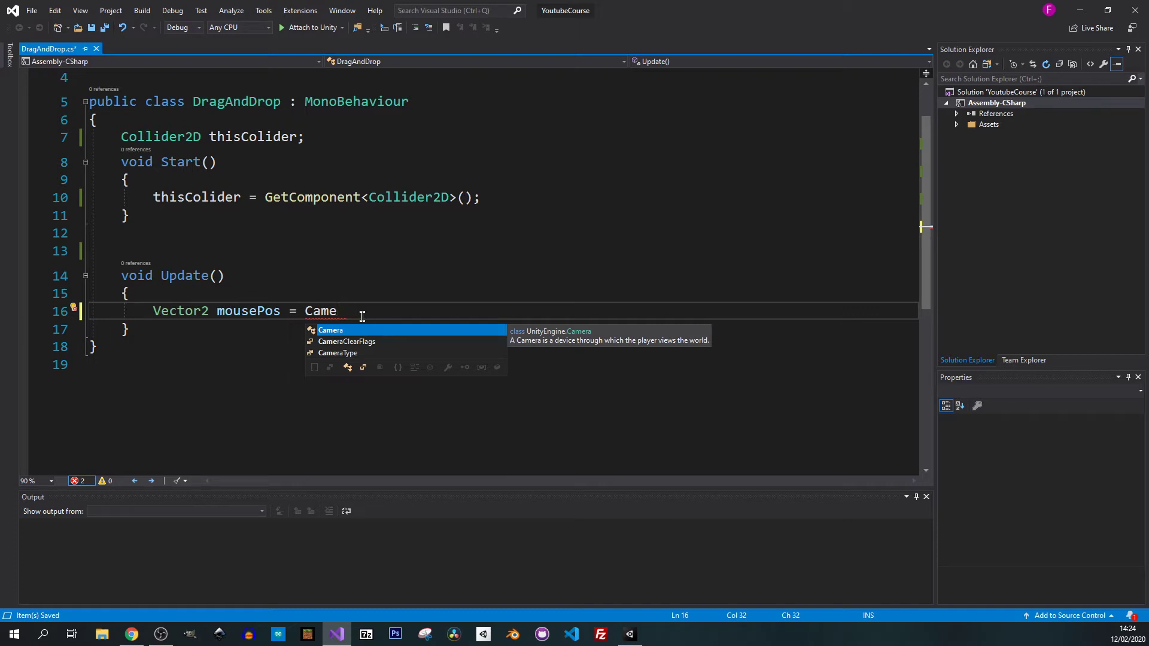
mouse_move(180, 263)
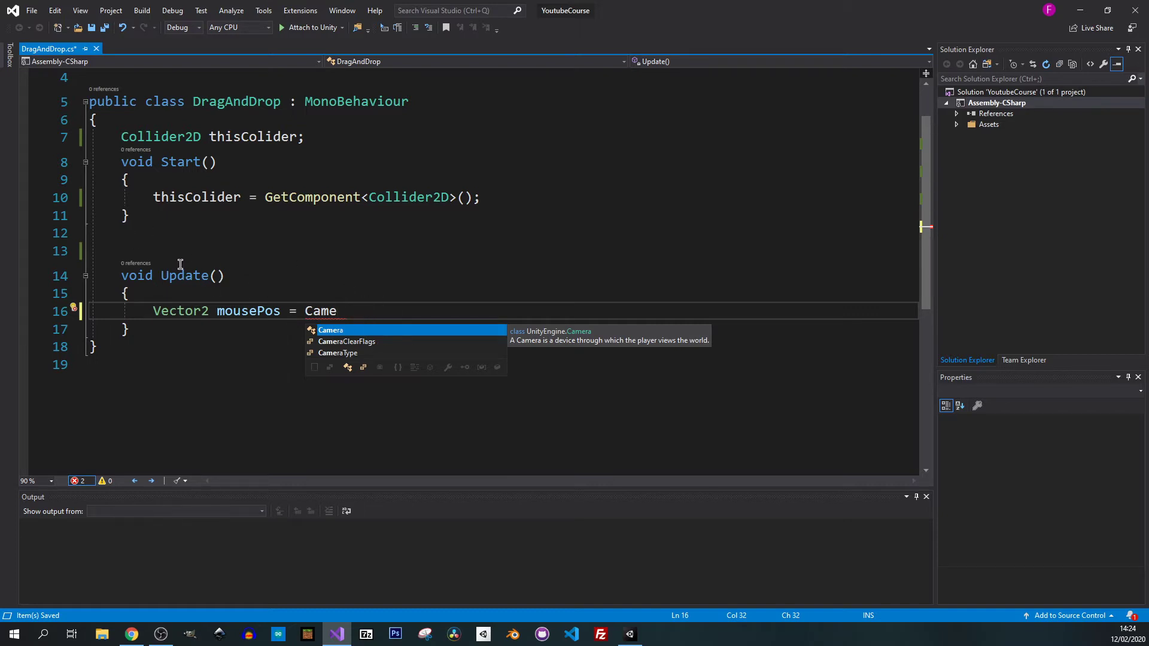
mouse_move(203, 217)
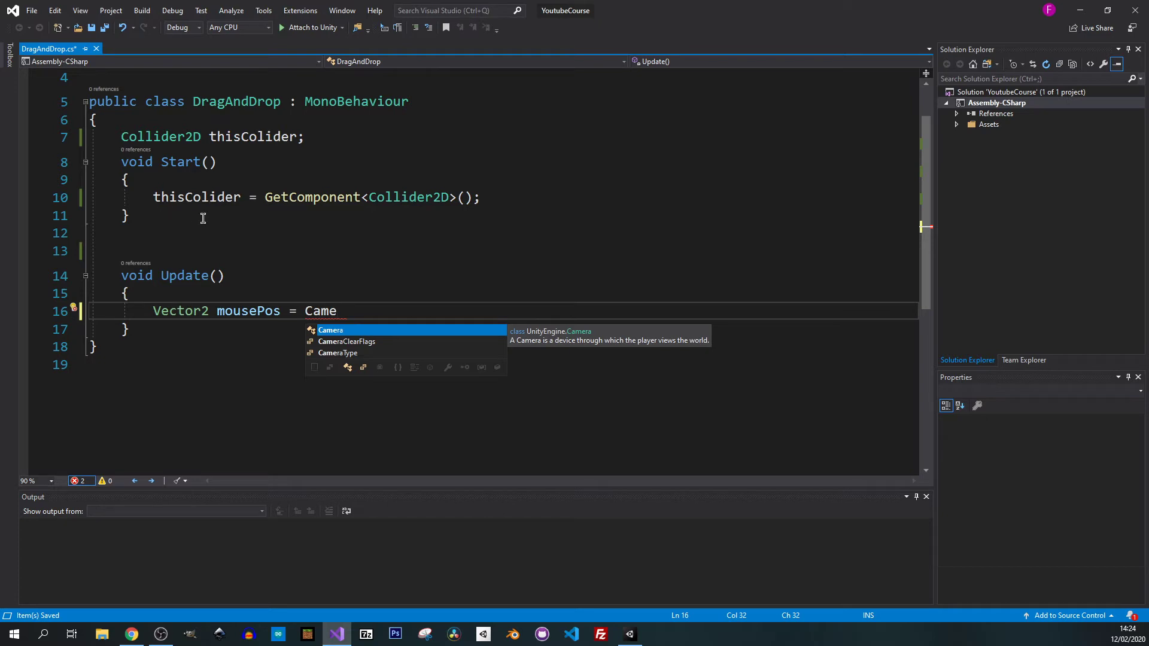
- Declare a Camera cam field and assign cam = Camera.main in Start
scroll("up", 3)
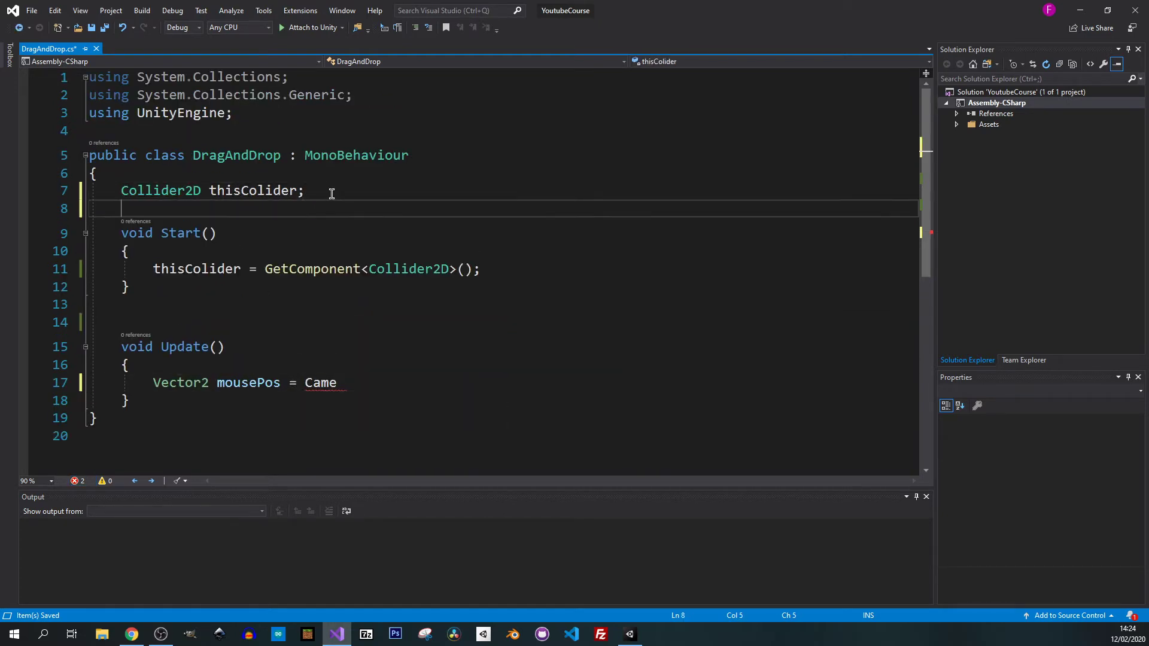
type("Camera")
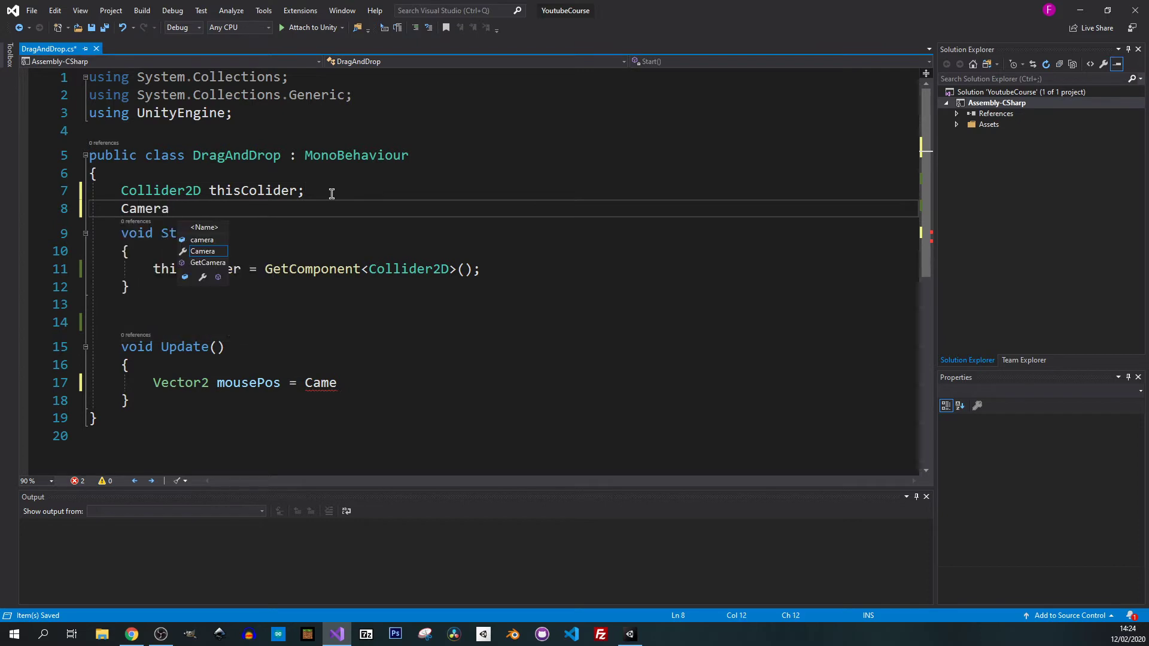
type("cam;")
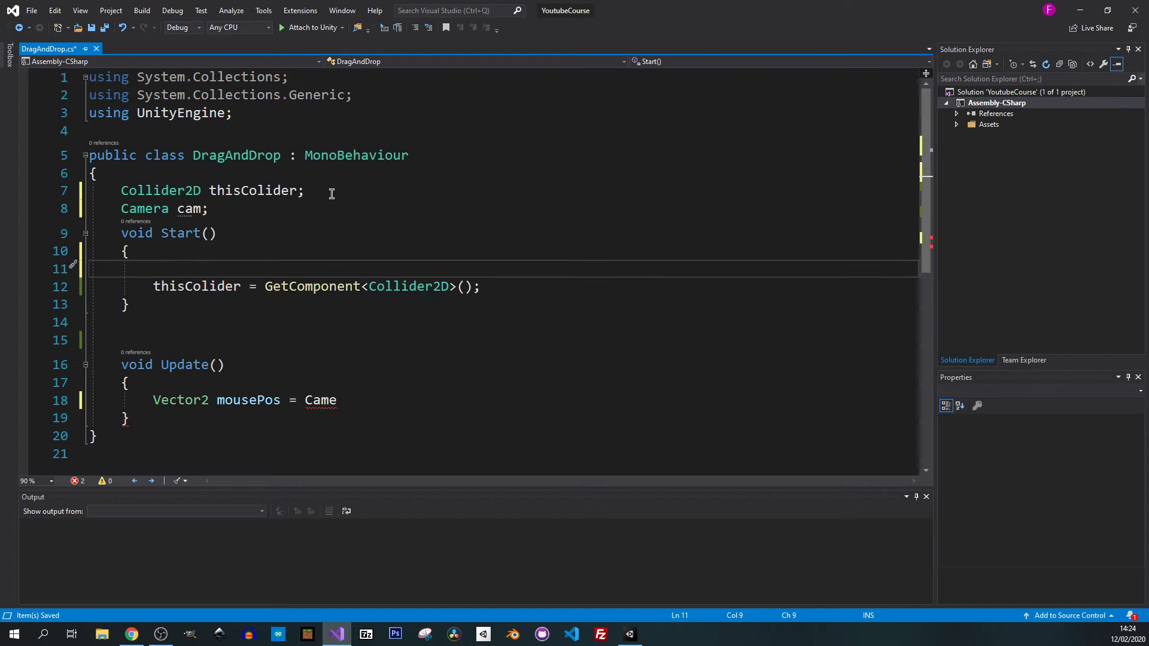
type("cam =")
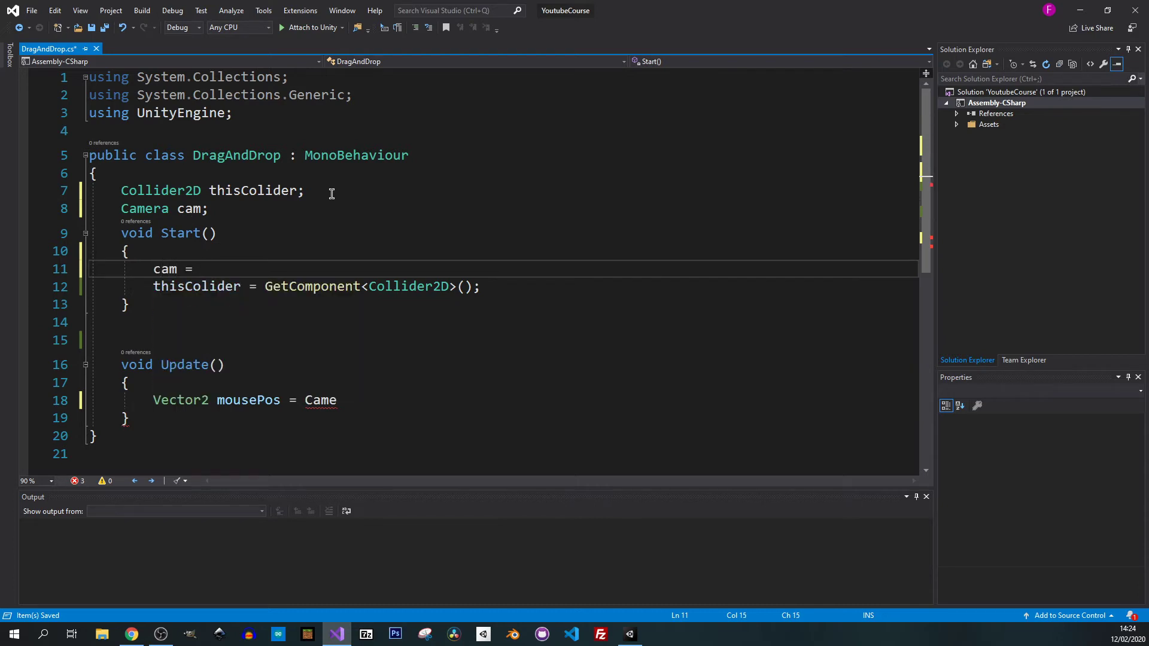
type("Camera")
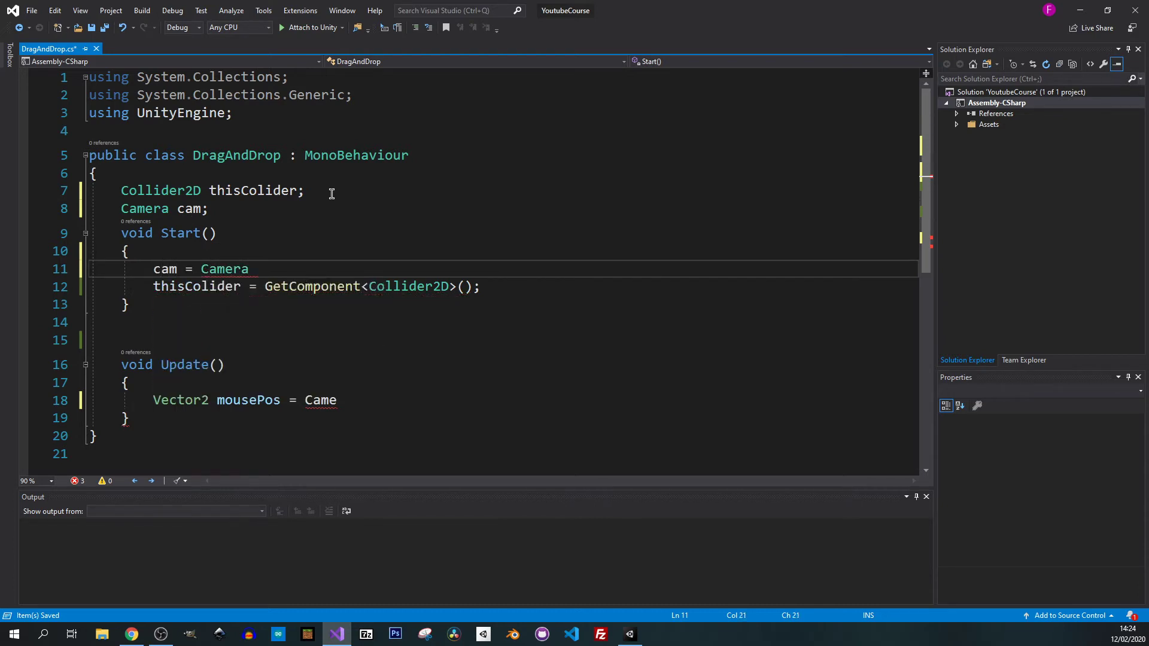
type(".main;")
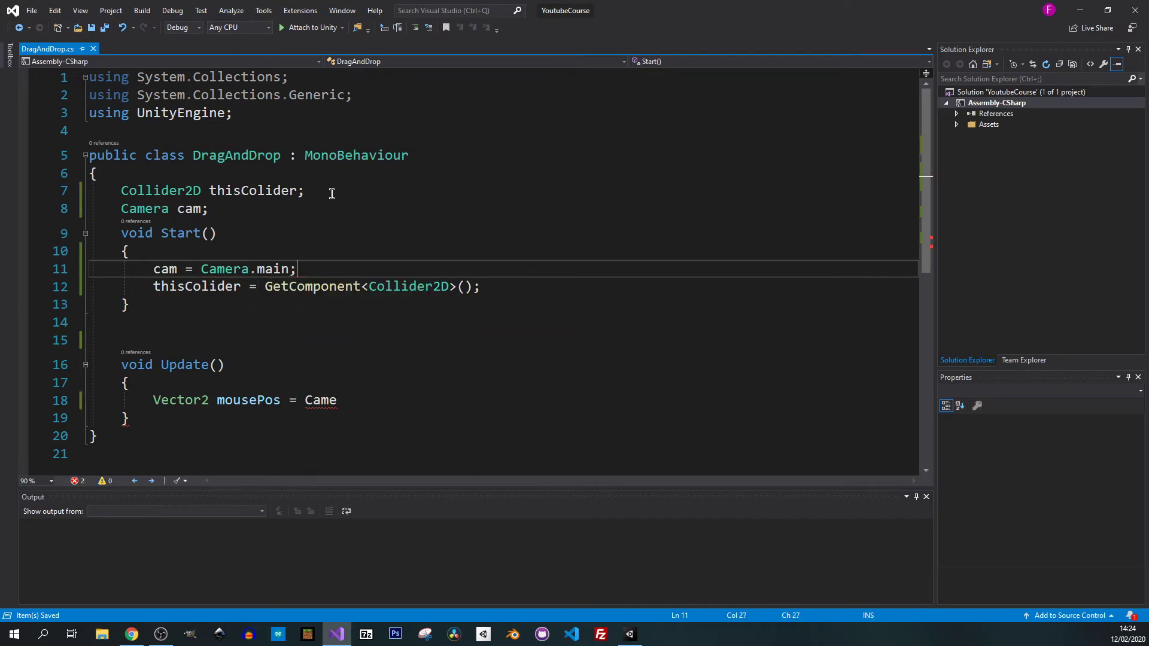
- Complete mousePos as cam.ScreenToWorldPoint(Input.mousePosition) in Update
type("cam")
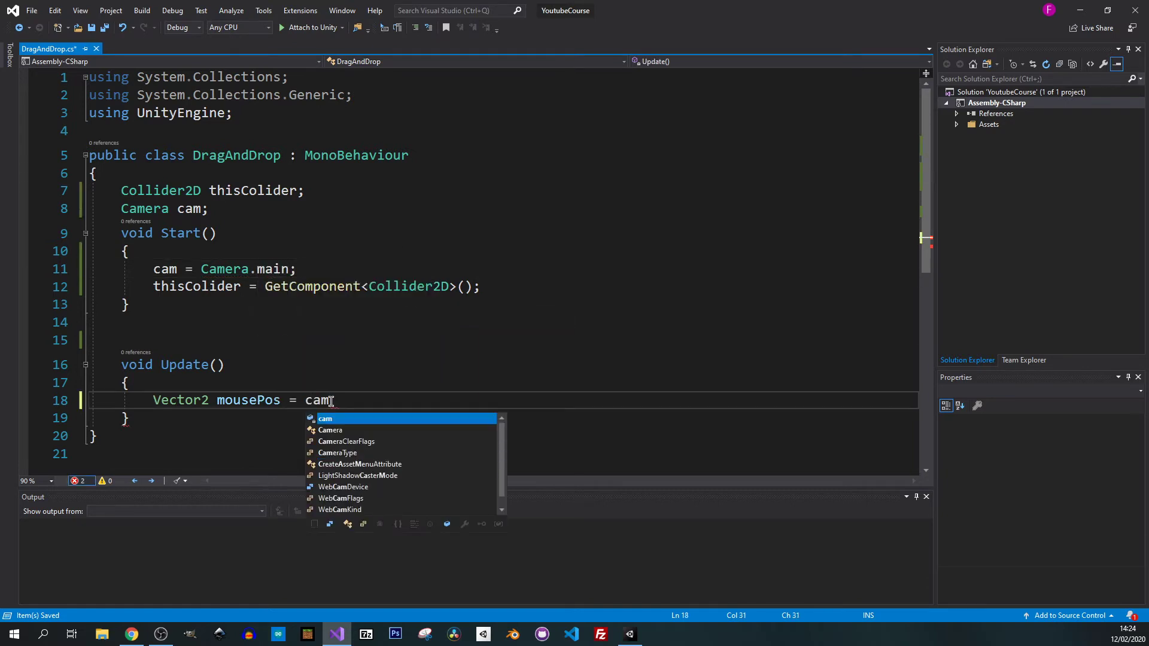
type(".")
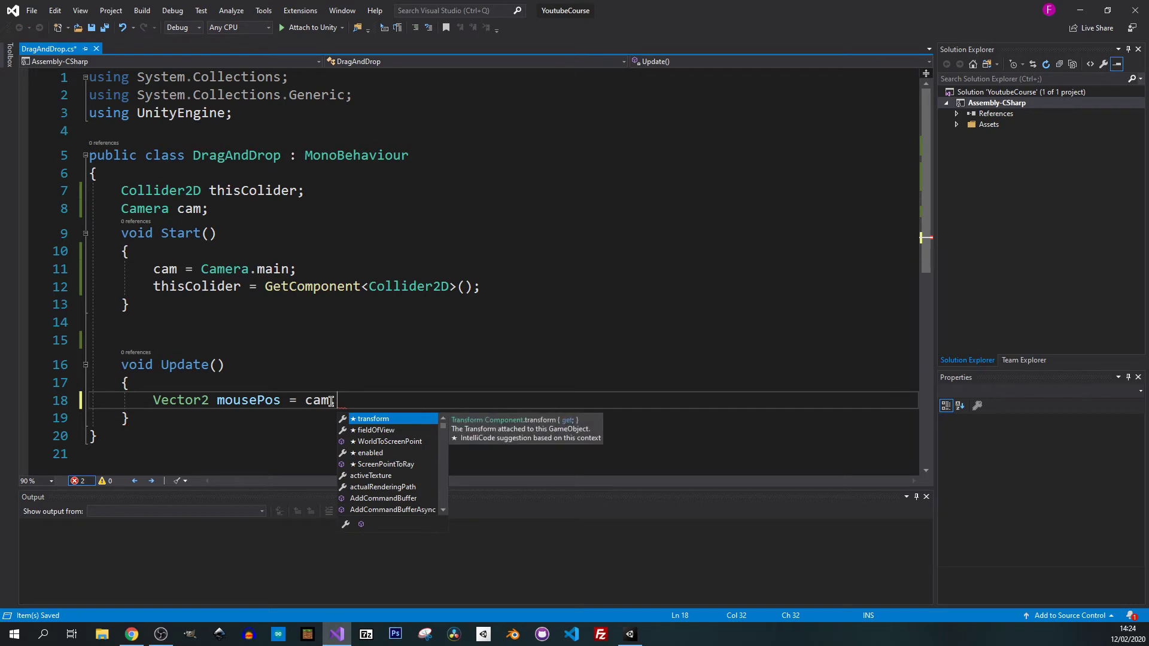
type("screenToWorldPoint(")
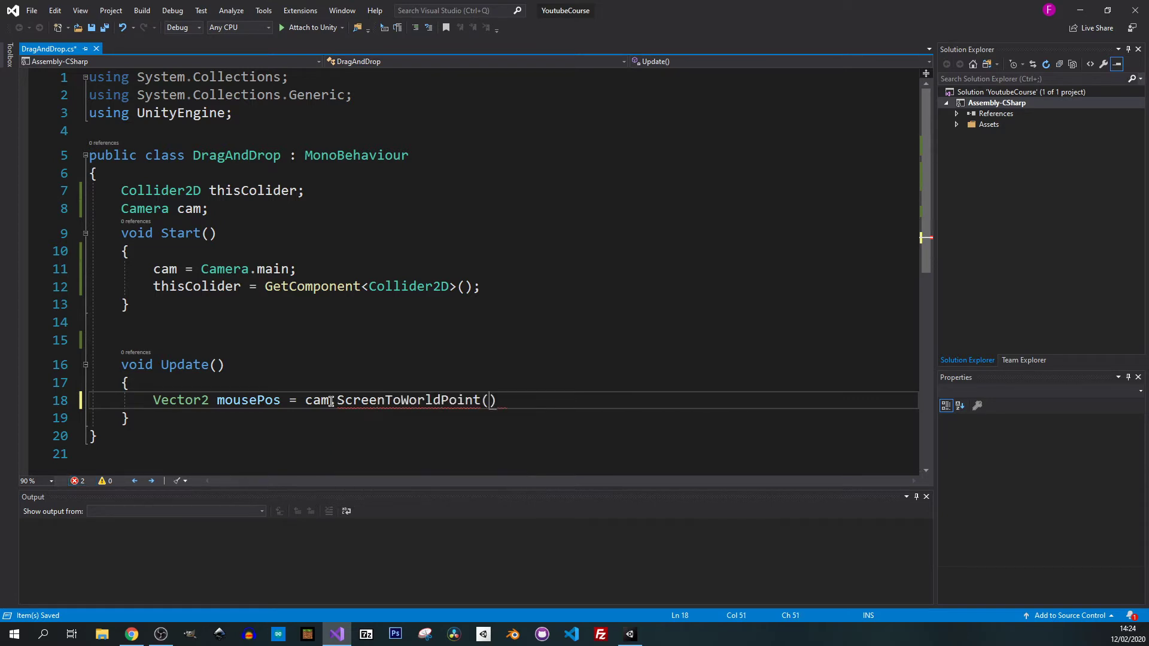
type("In")
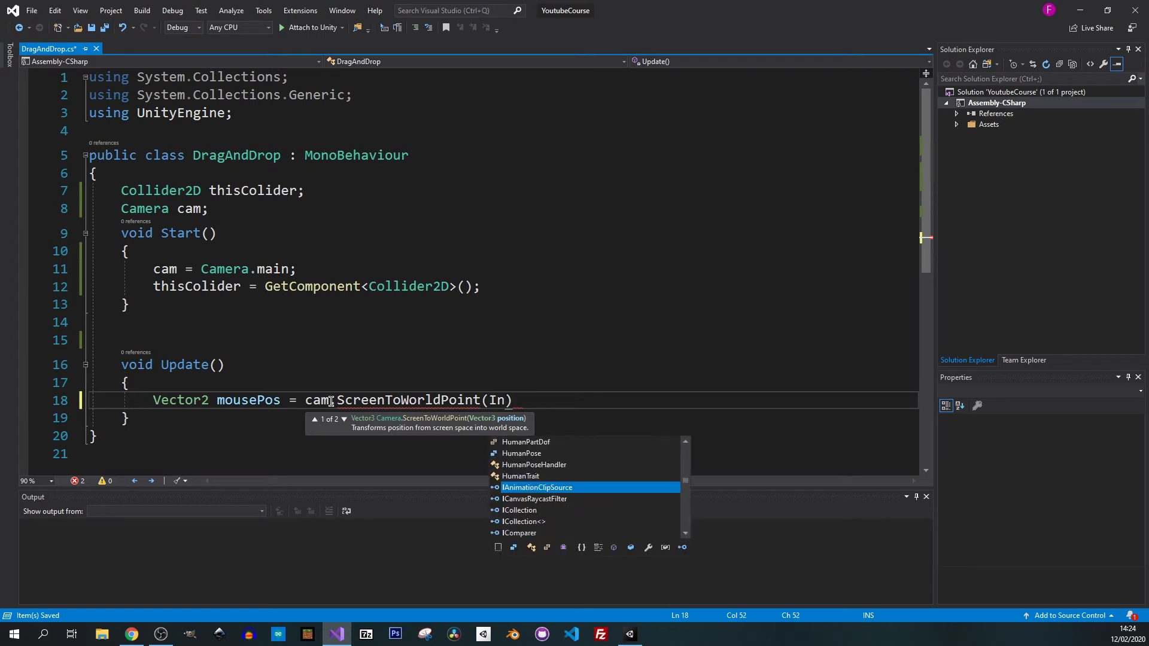
type("Input.mousePosition")
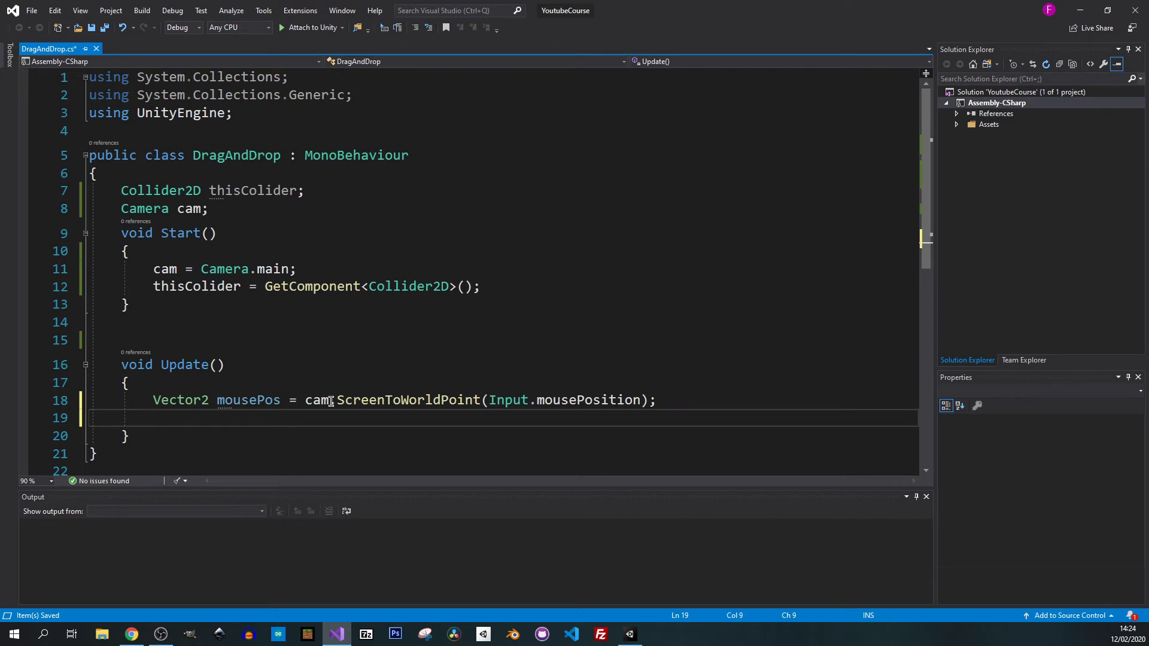
- Add an empty if (Input.GetMouseButton(0)) block below the mousePos line
type("if(")
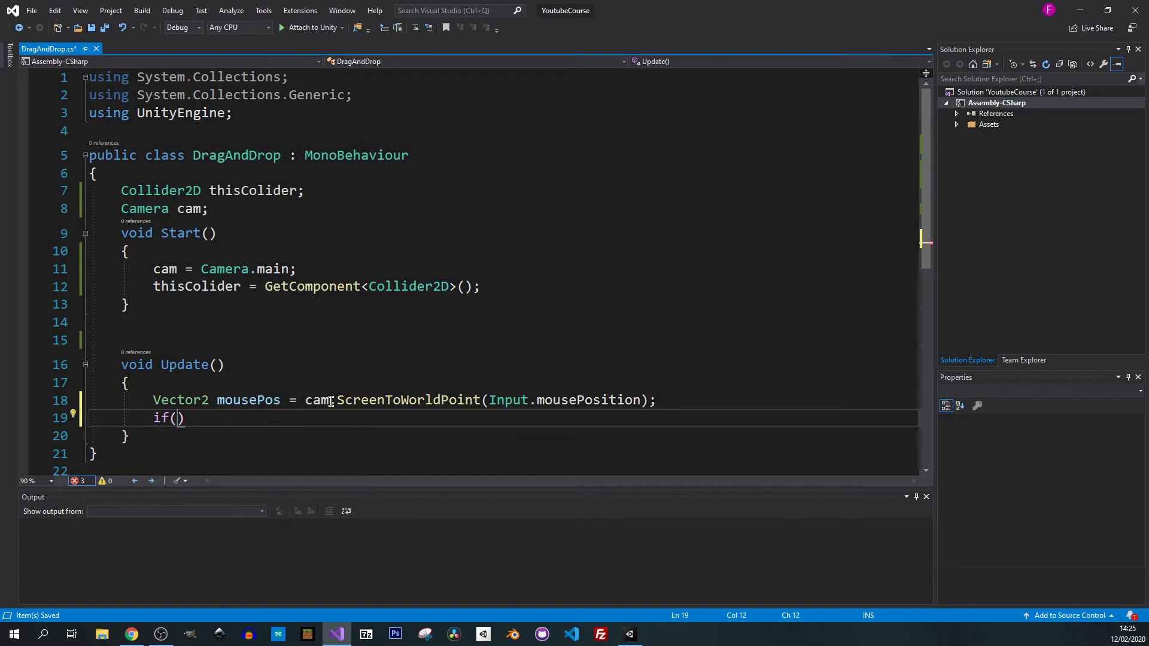
type("Input")
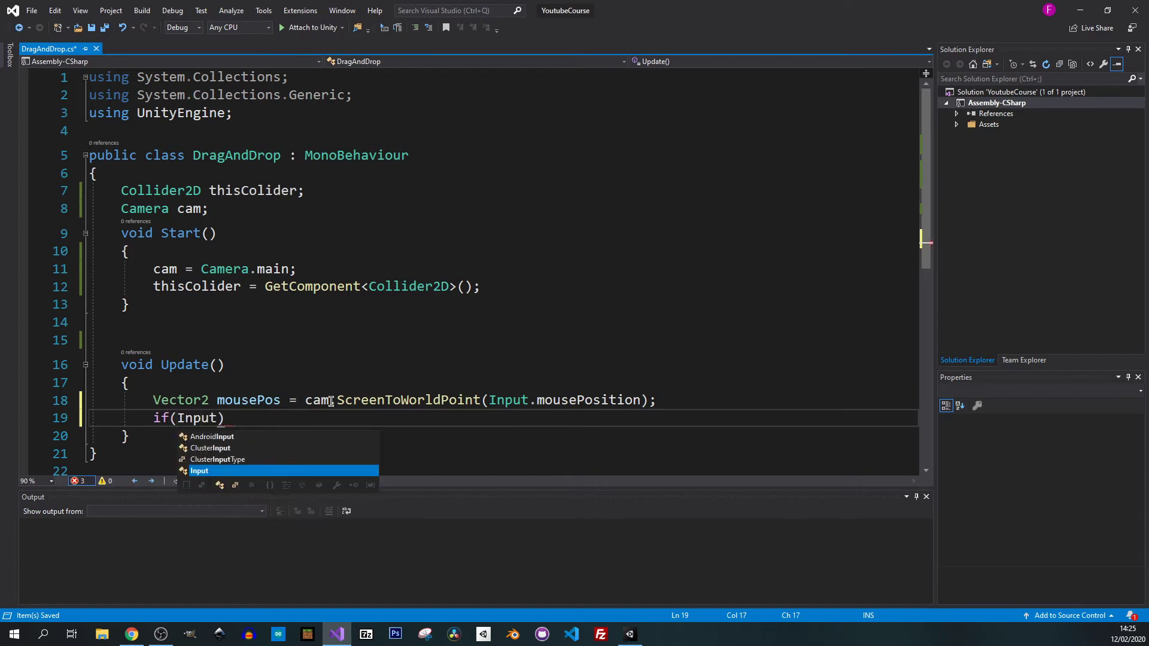
type(".get")
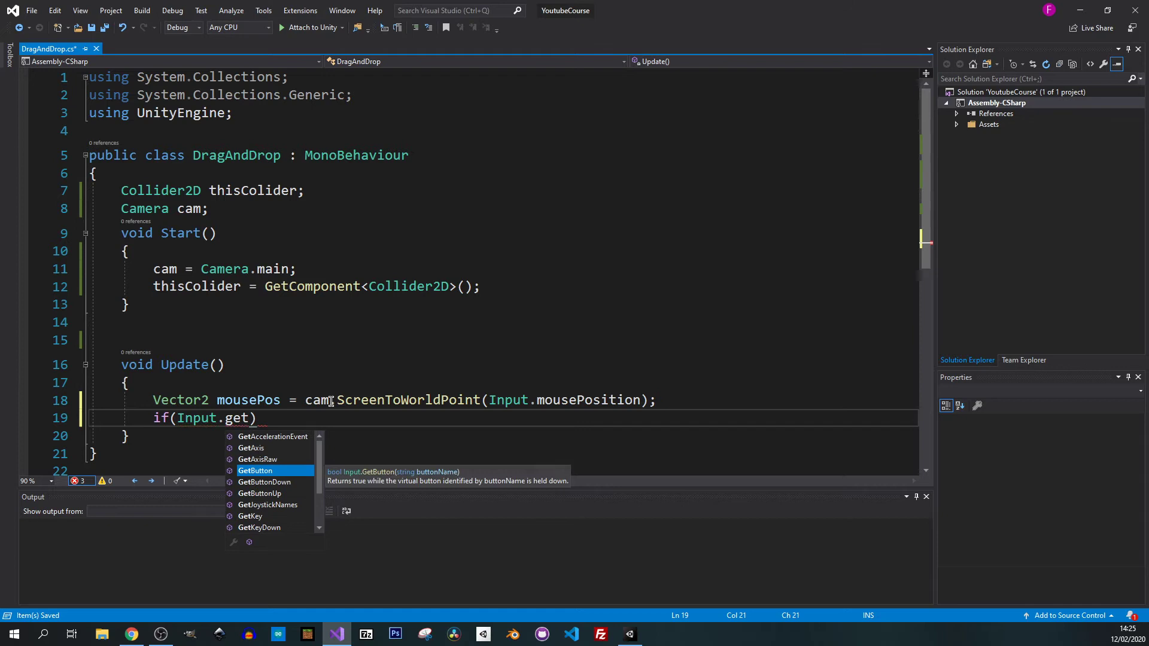
type("mo")
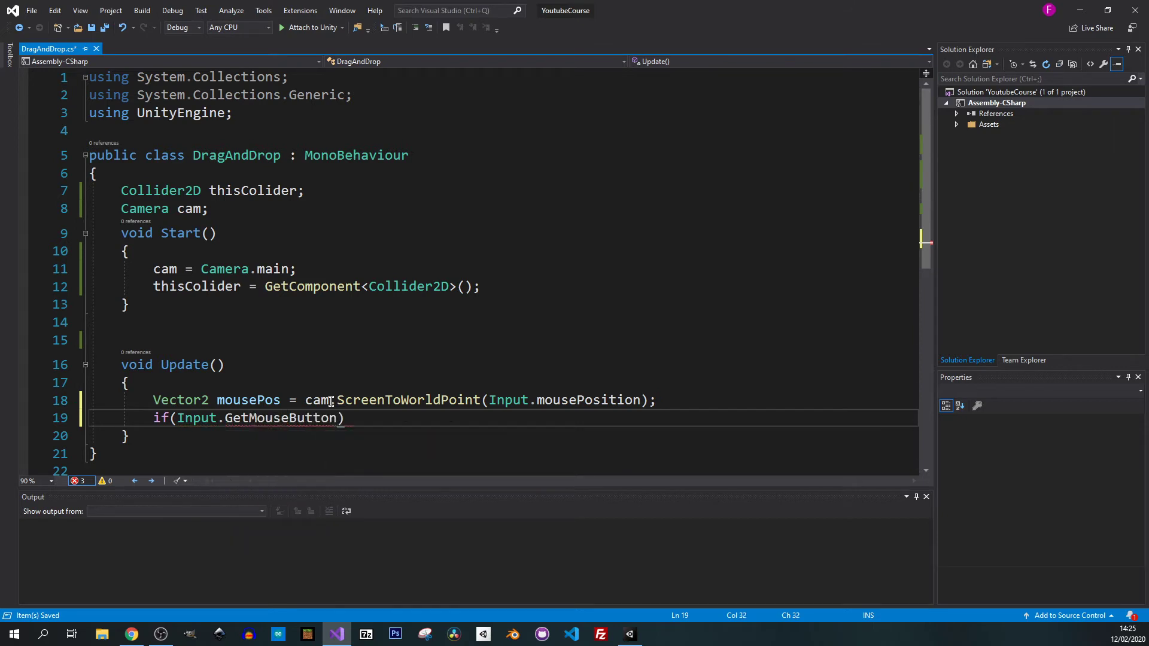
type("(0")
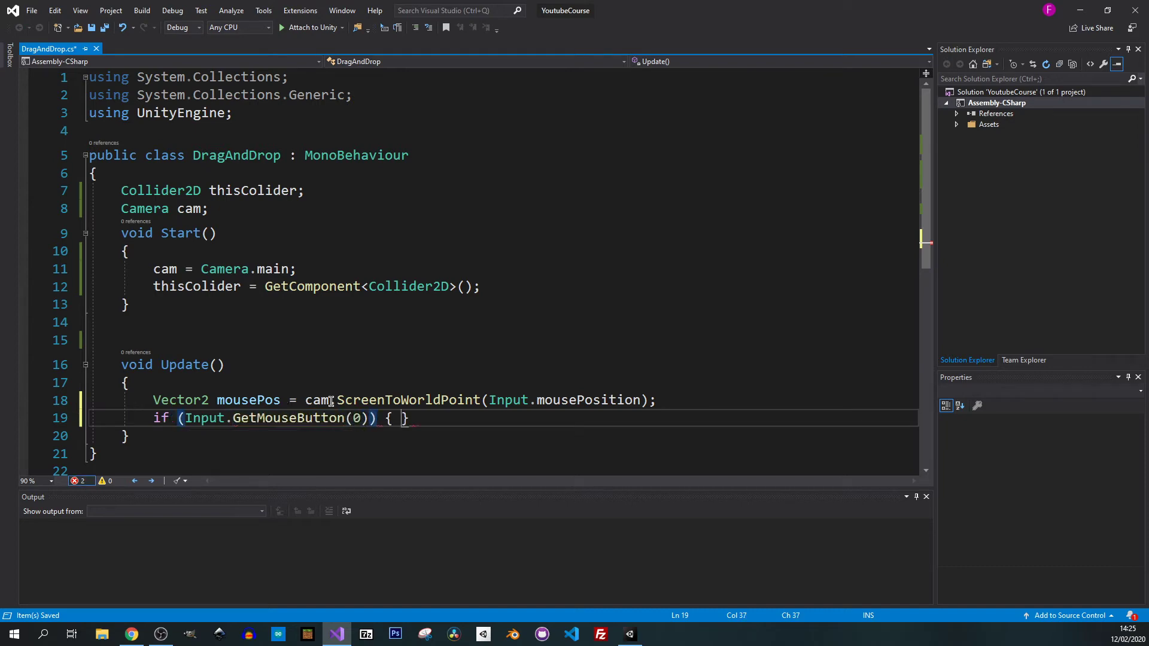
key("enter")
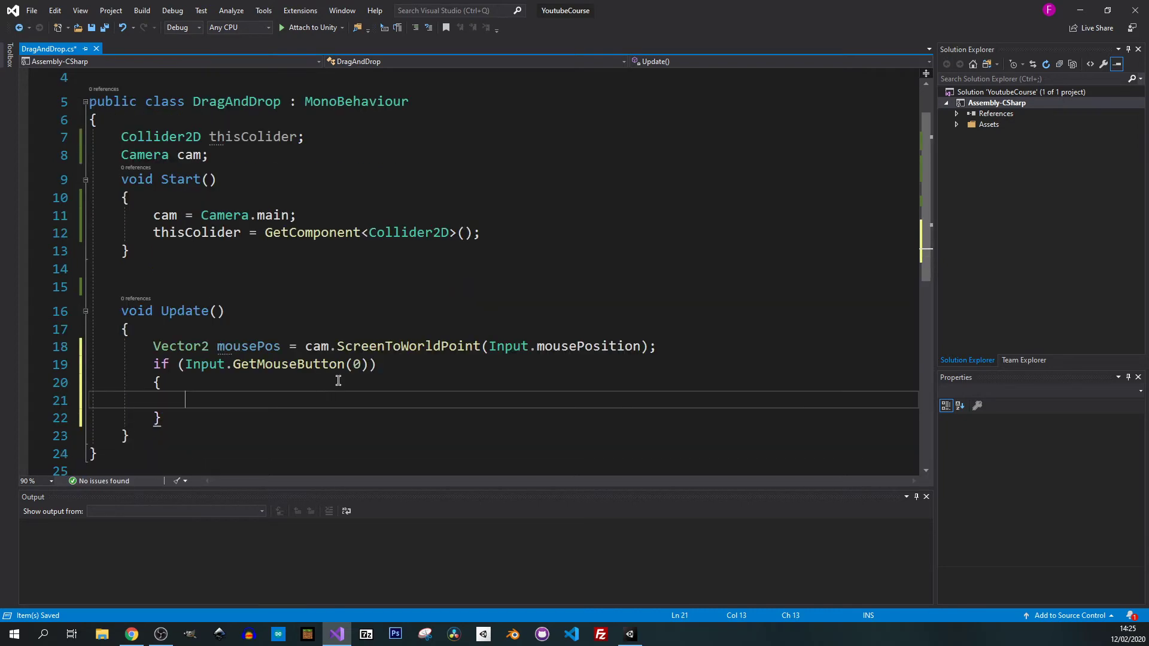
scroll("down", 3)
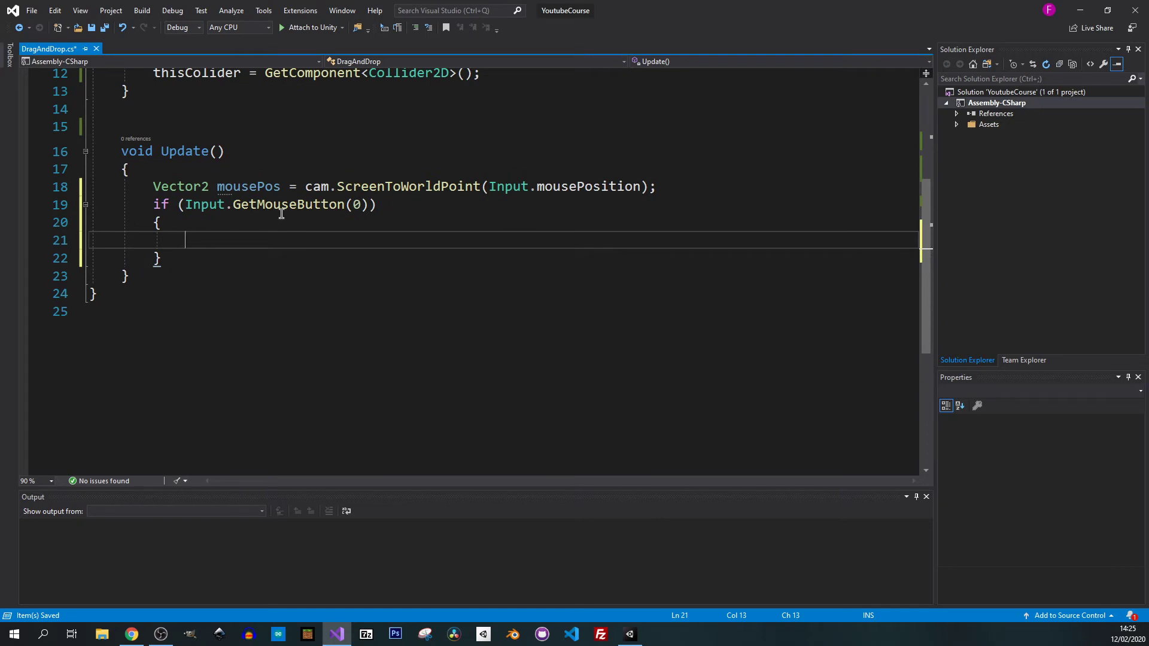
mouse_move(310, 277)
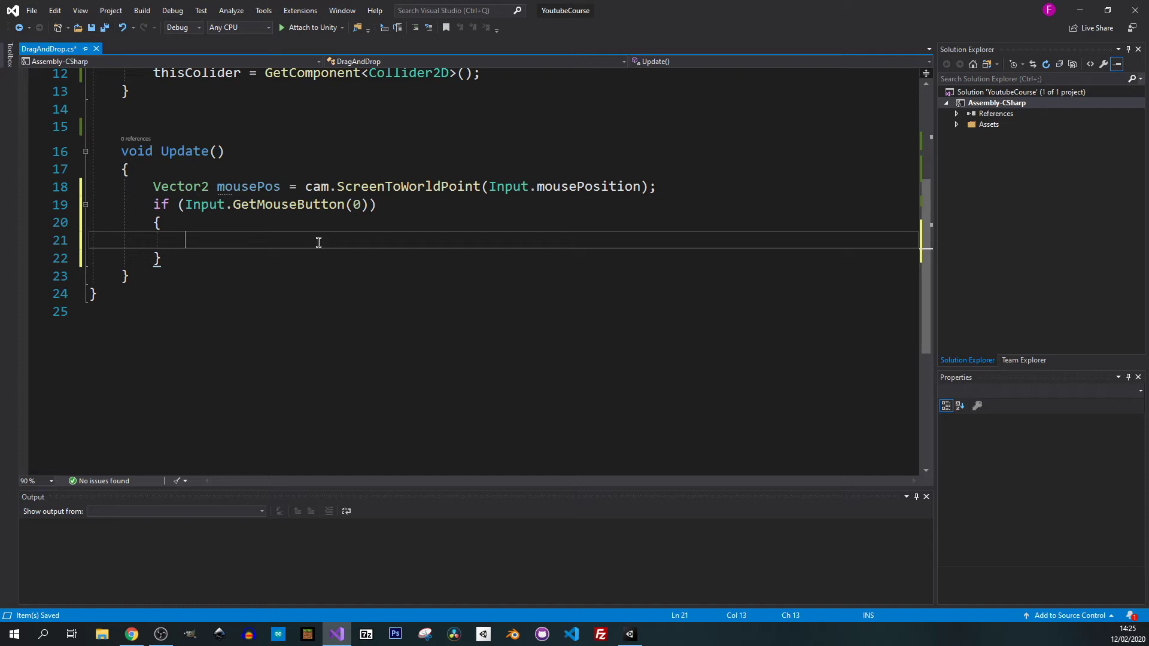
- Inside the mouse-button block, declare Collider2D col = Physics2D.OverlapPoint(mousePos);
type("Collider2D col =")
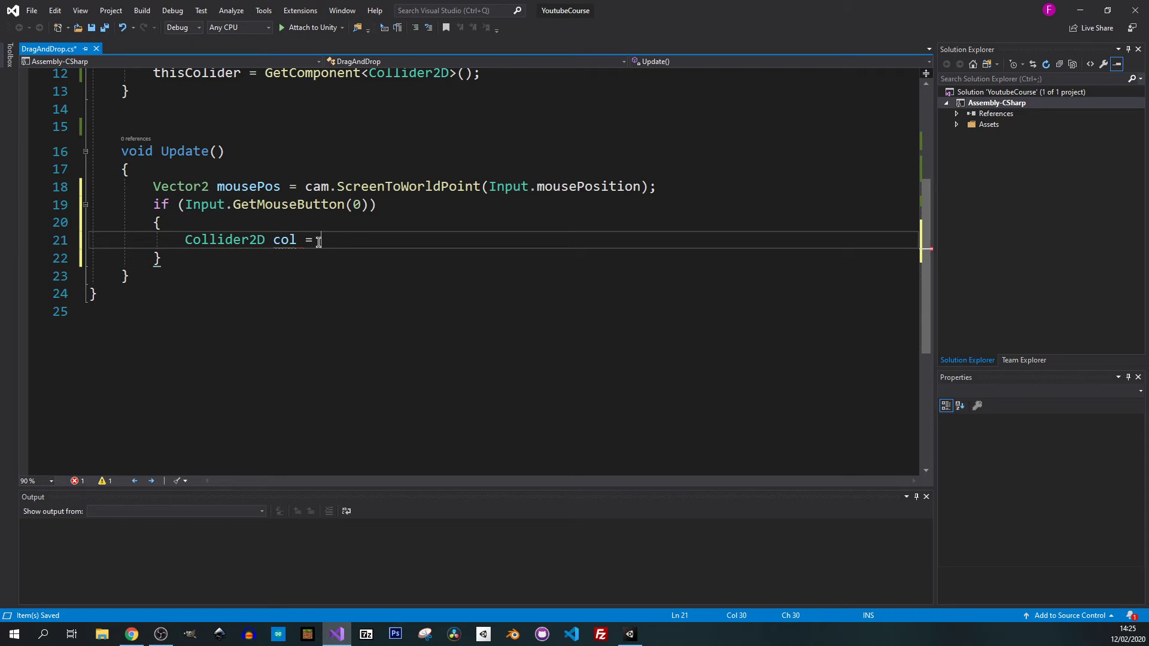
type("Phycis")
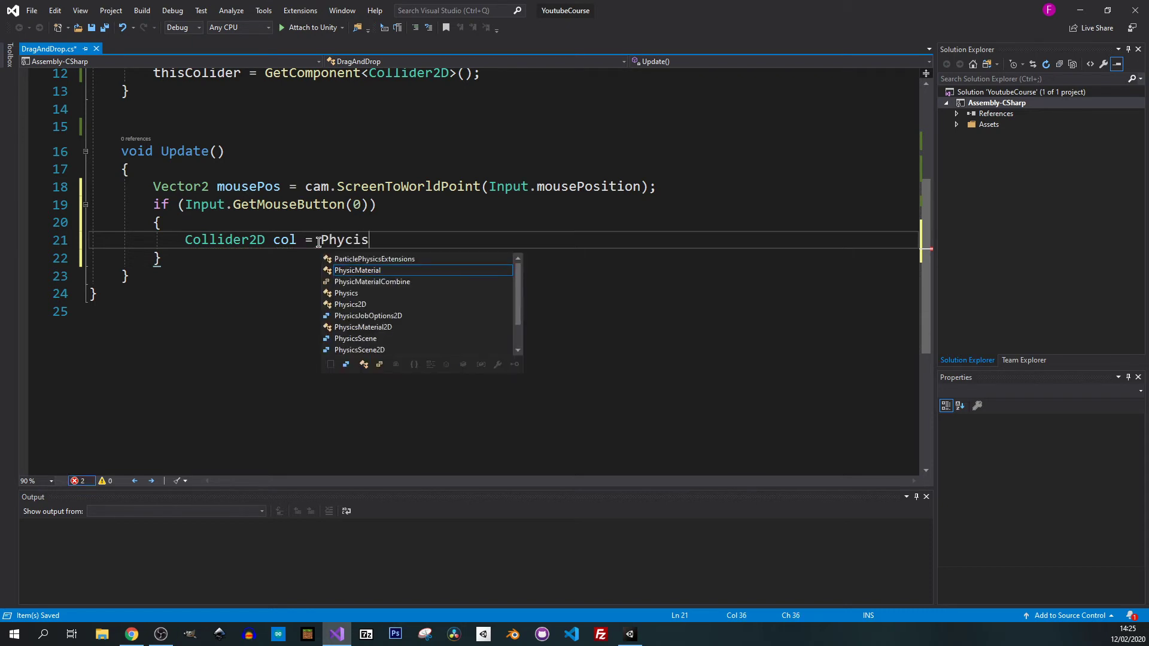
mouse_move(357, 271)
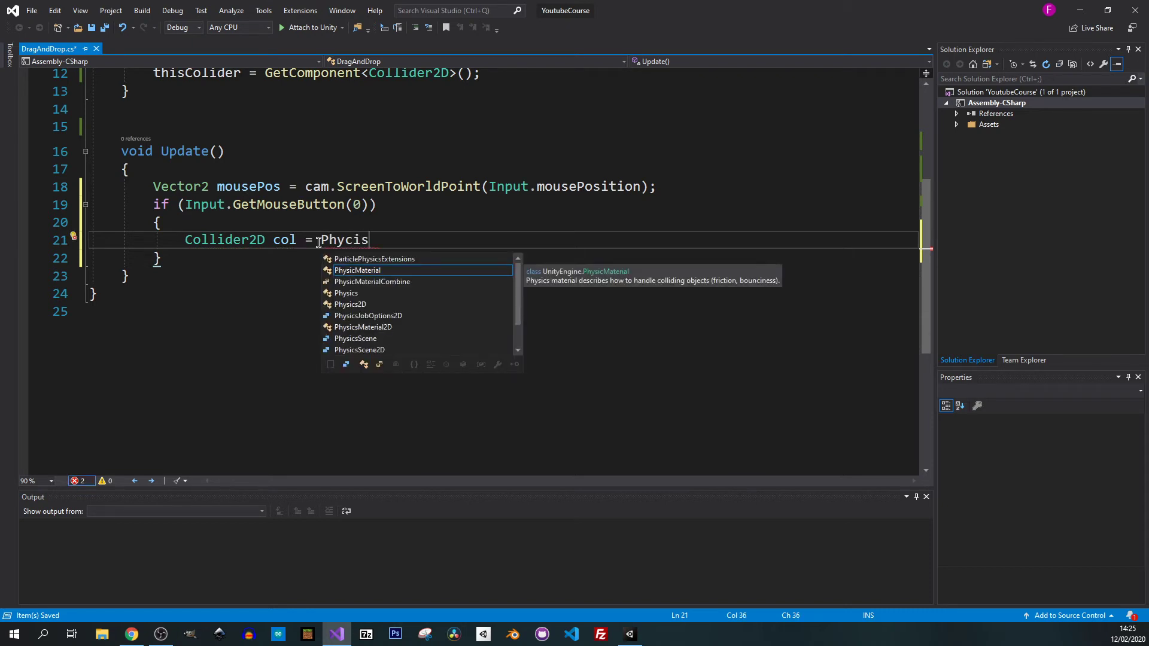
type("cs2D.")
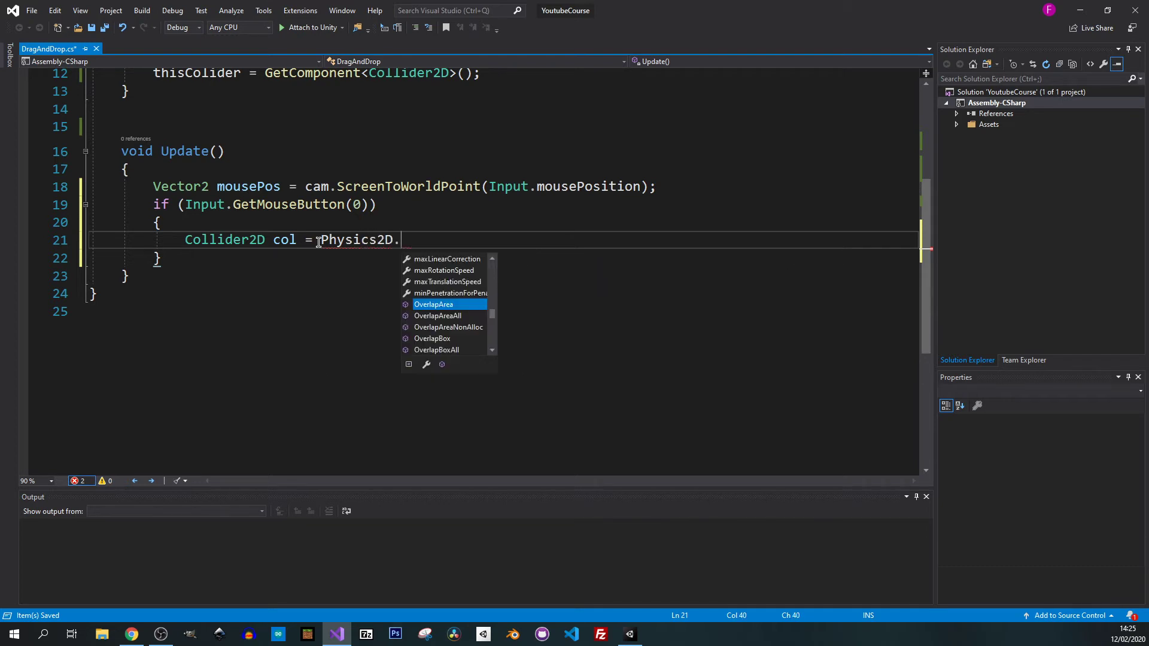
type("ove")
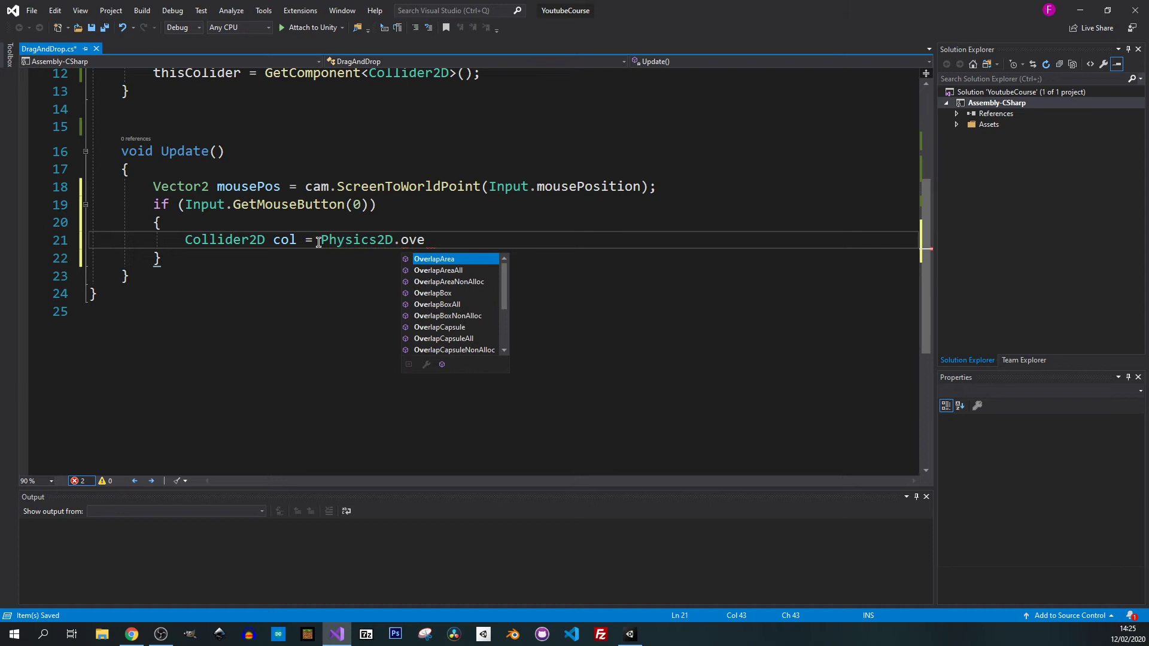
type("rlapPoint")
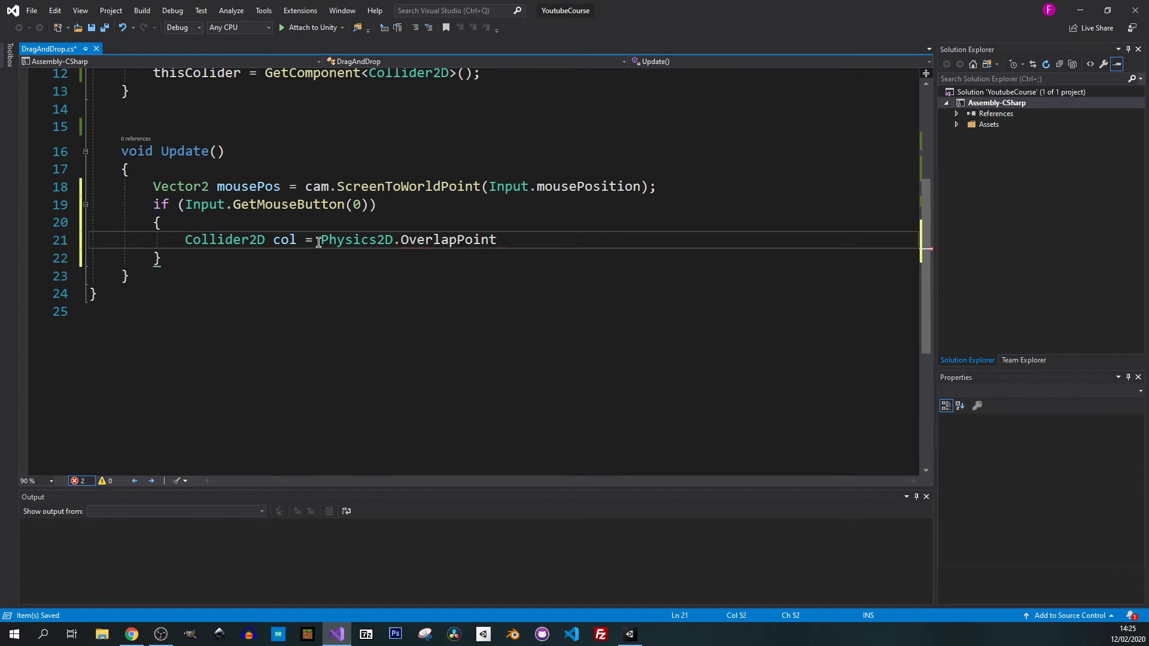
type("(")
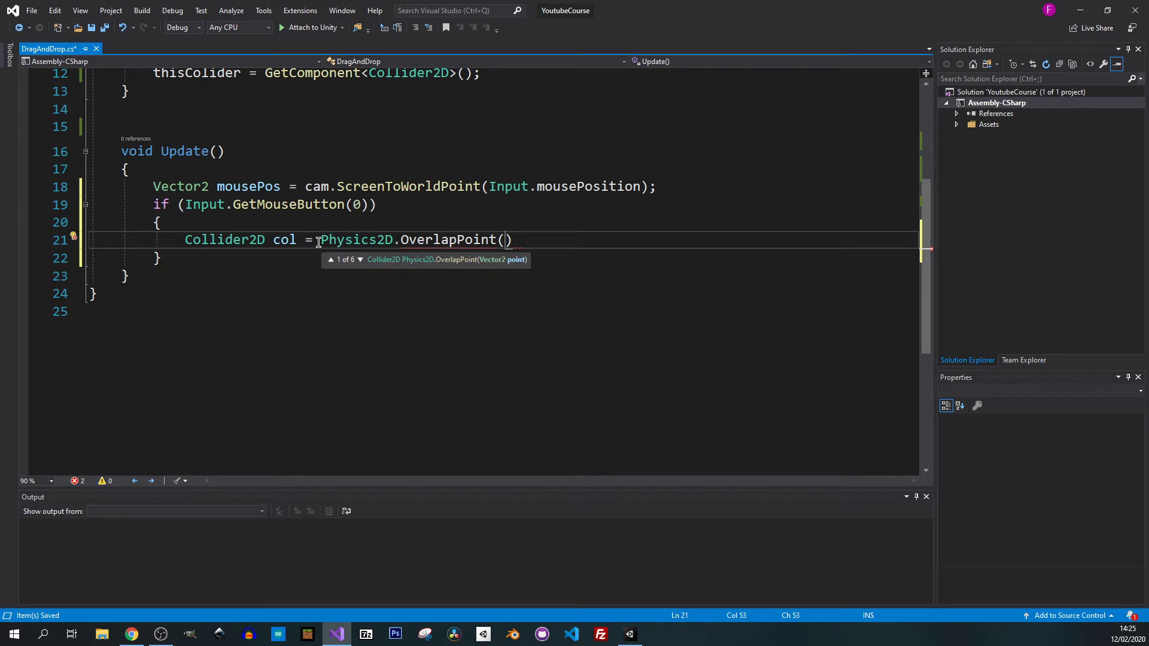
type("mousePos")
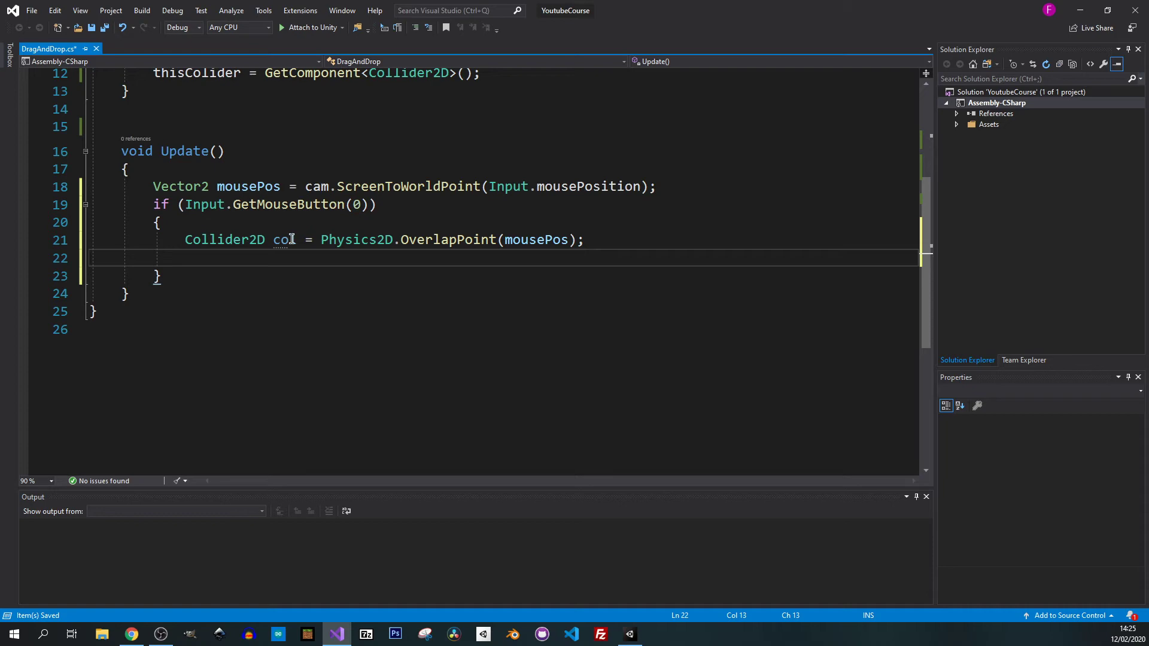
mouse_move(234, 240)
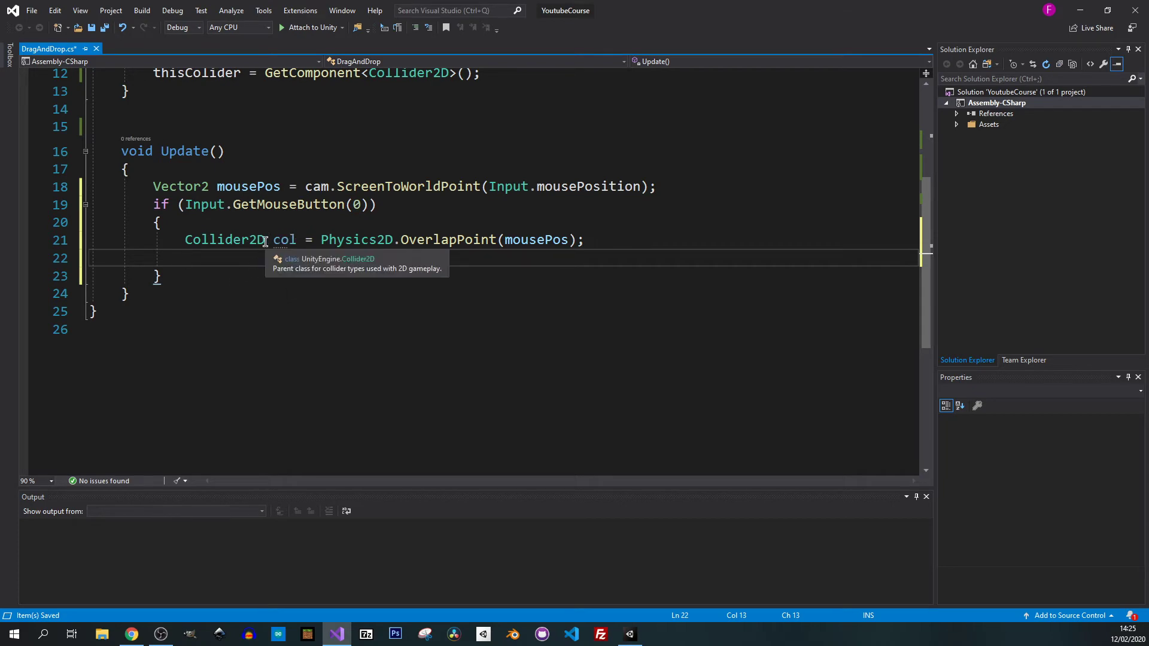
mouse_move(250, 246)
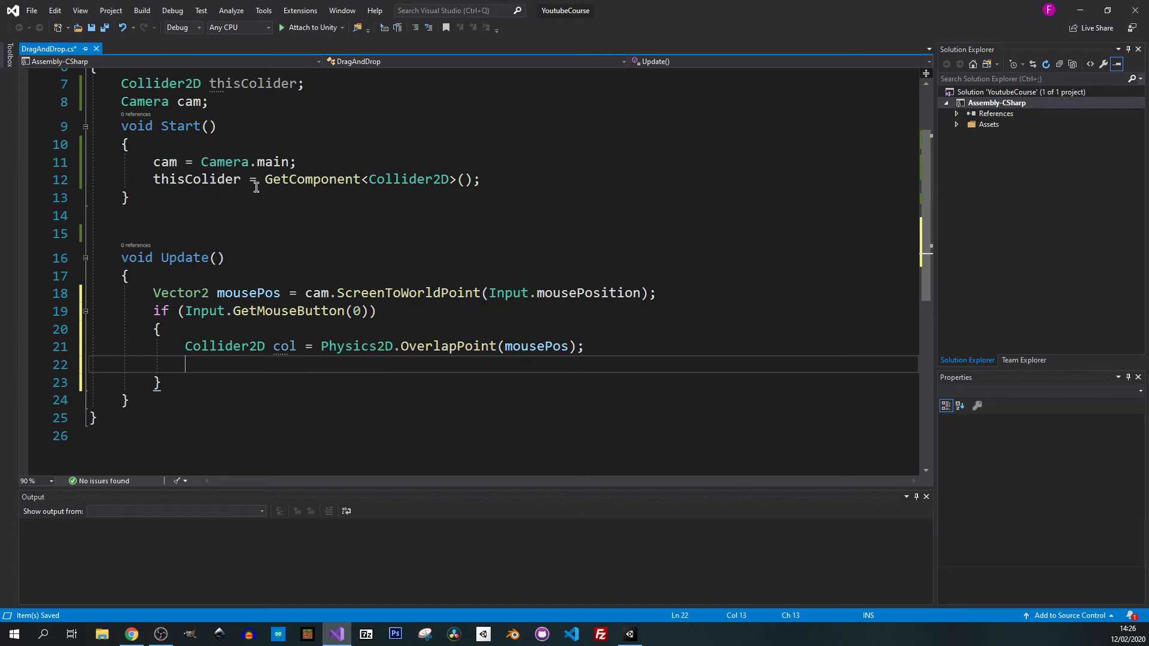
scroll("up", 3)
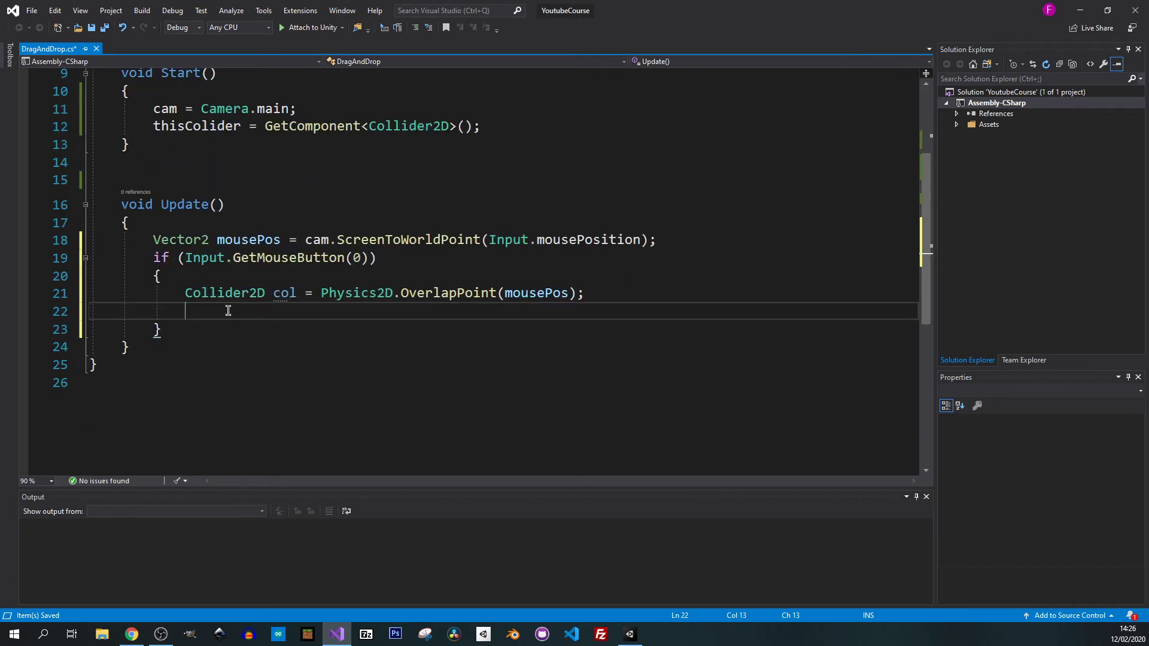
- Add an if (col == thisColider) block with braces
type("if(")
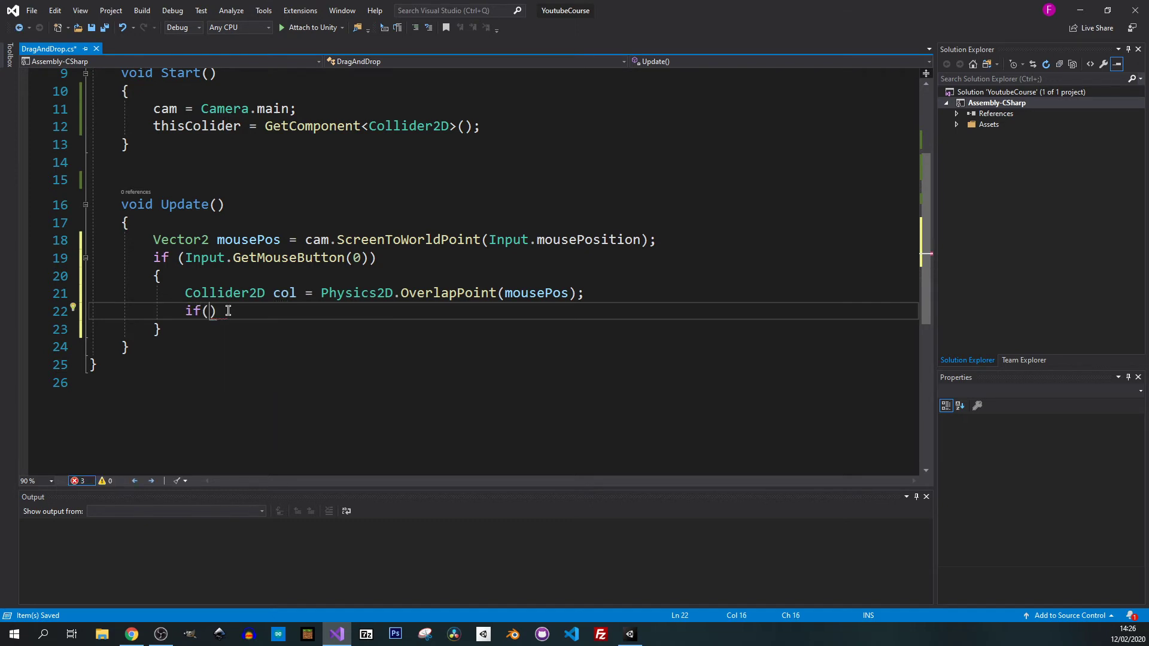
type("col")
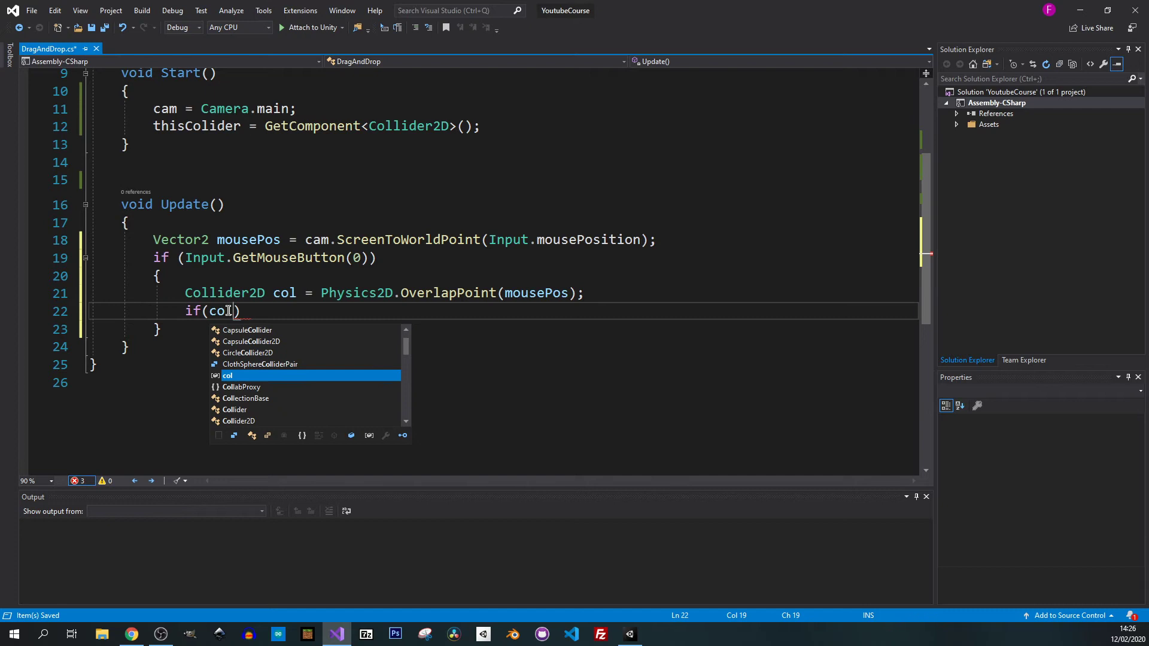
type("== thisColider")
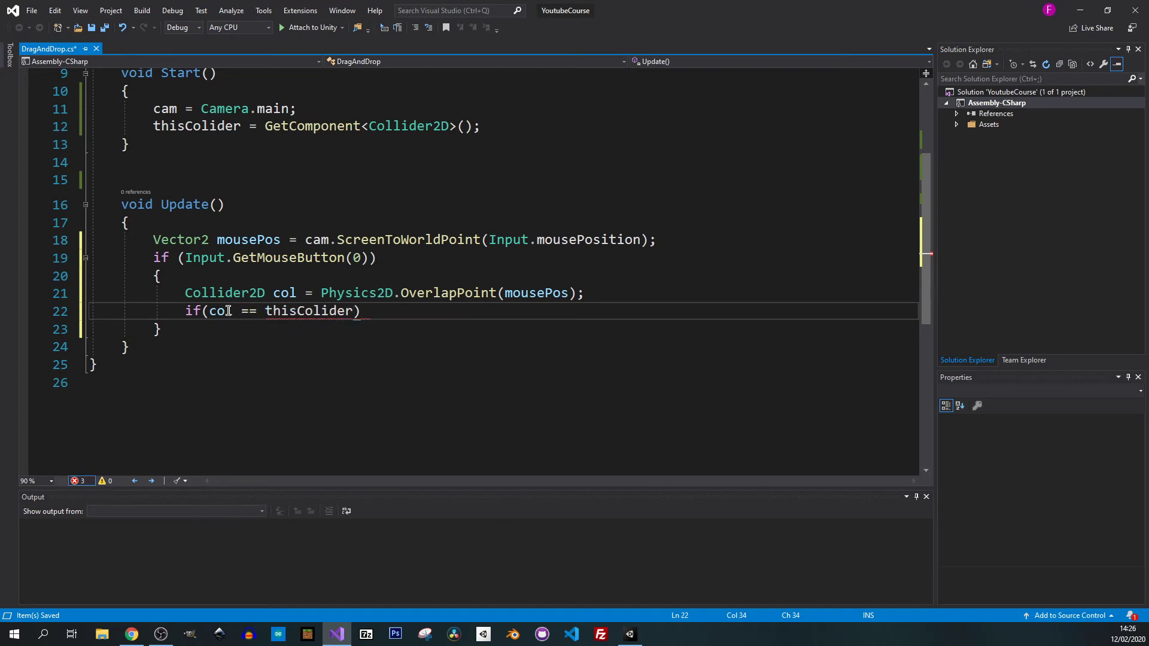
key("enter")
type("{")
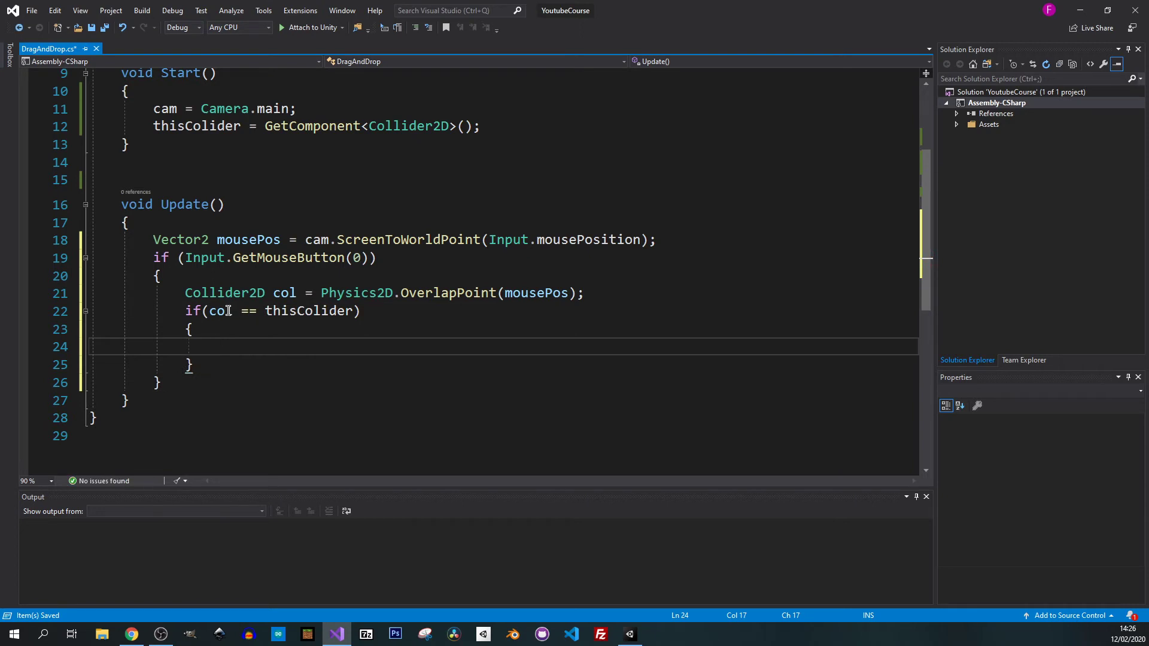
- Set transform.position = mousePos; inside that block and save the script
type("transform")
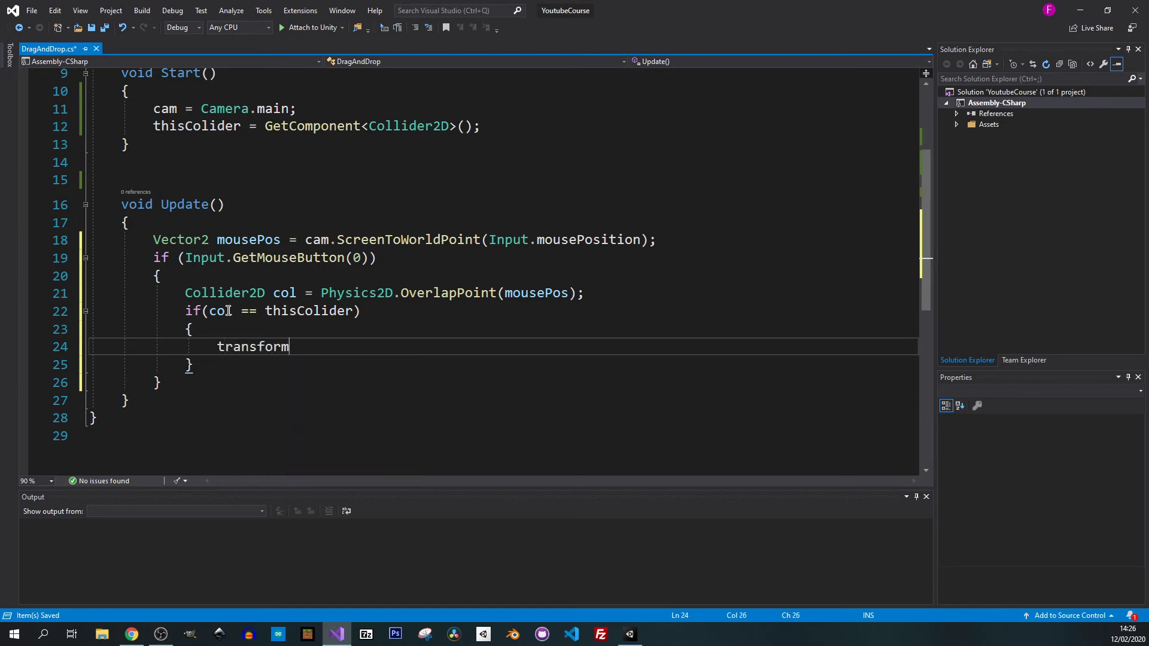
type(".position =")
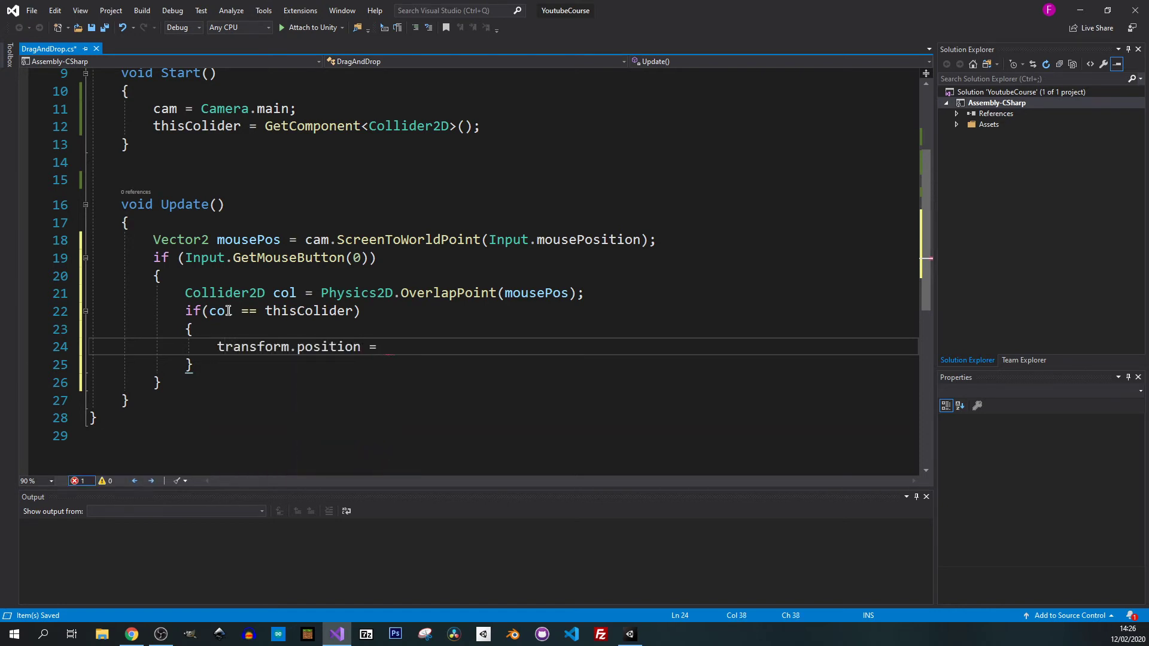
type("mousePos")
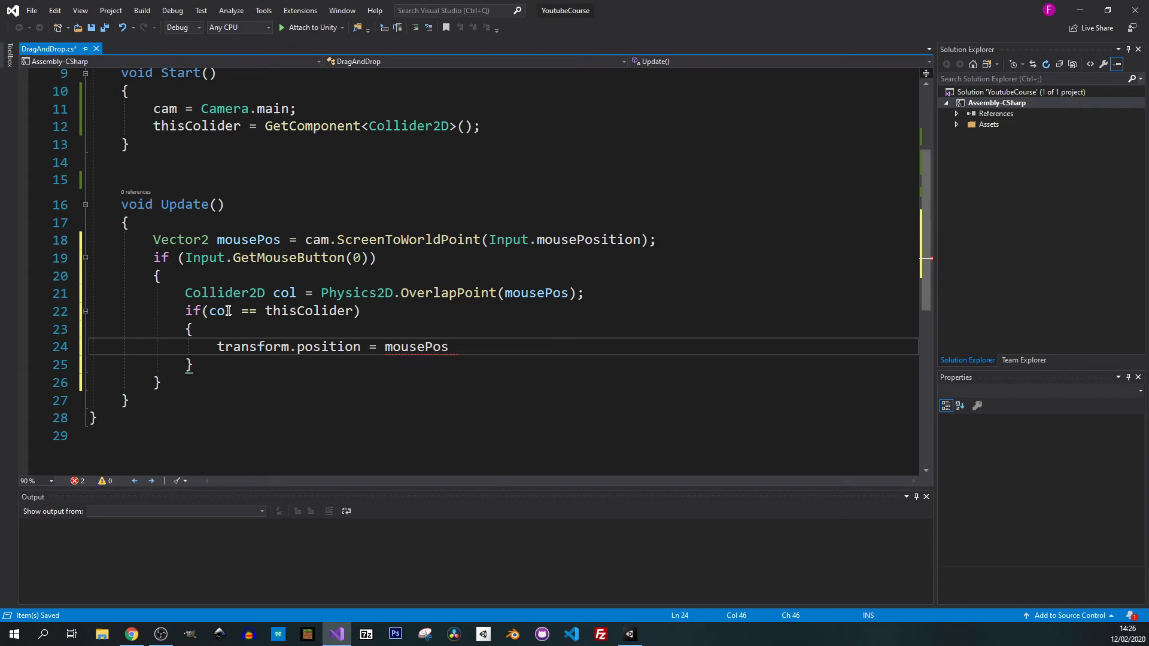
type(";")
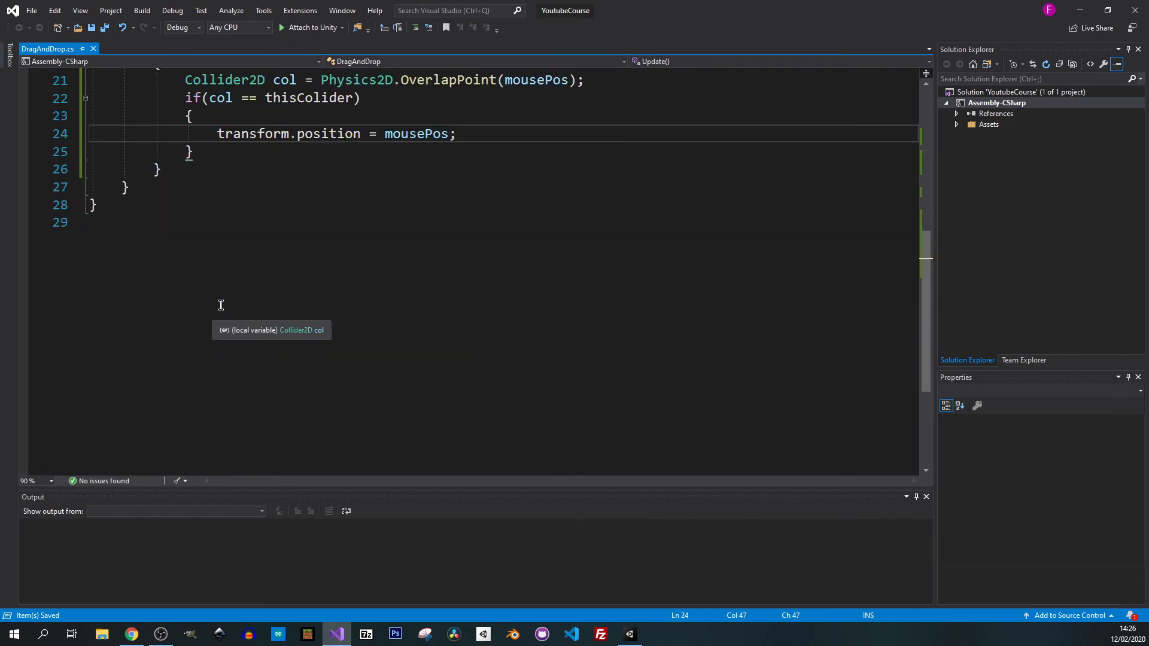
scroll("up", 3)
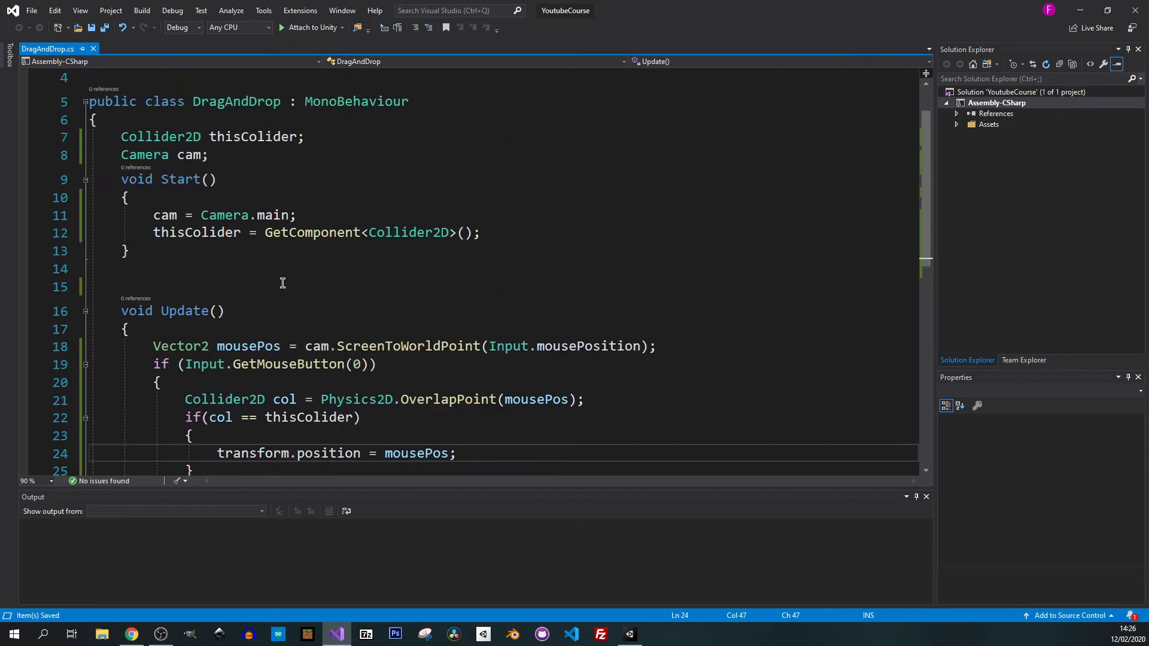
scroll("up", 3)
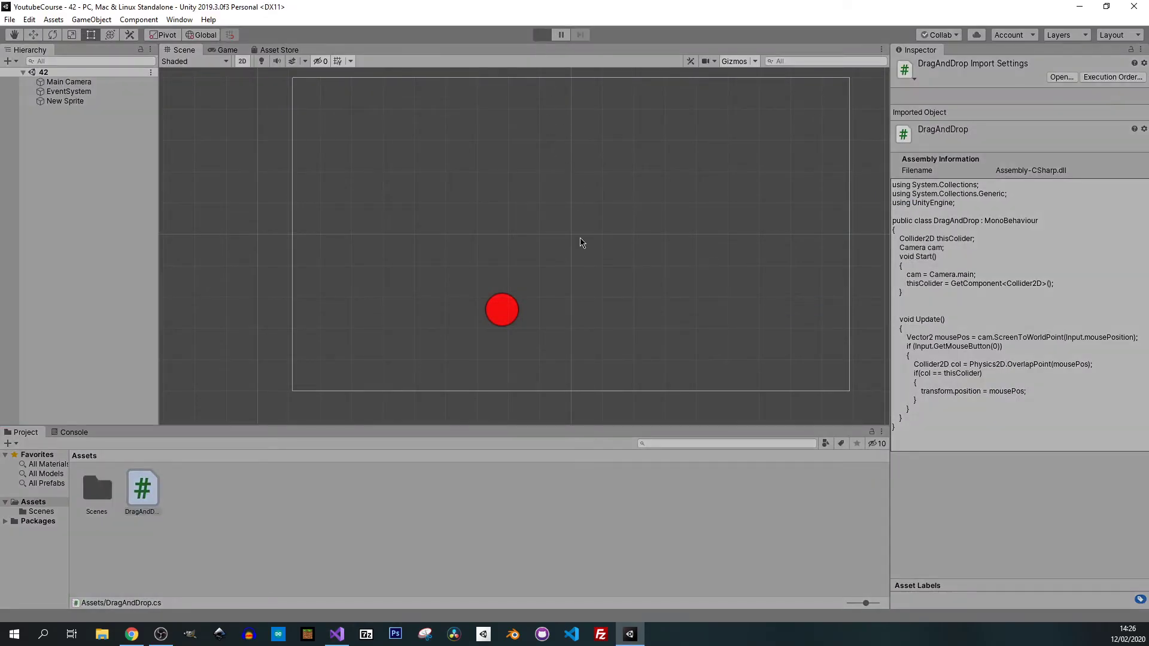
- Run Play mode, move the red circle by clicking the Game view, then stop
left_click(542, 35)
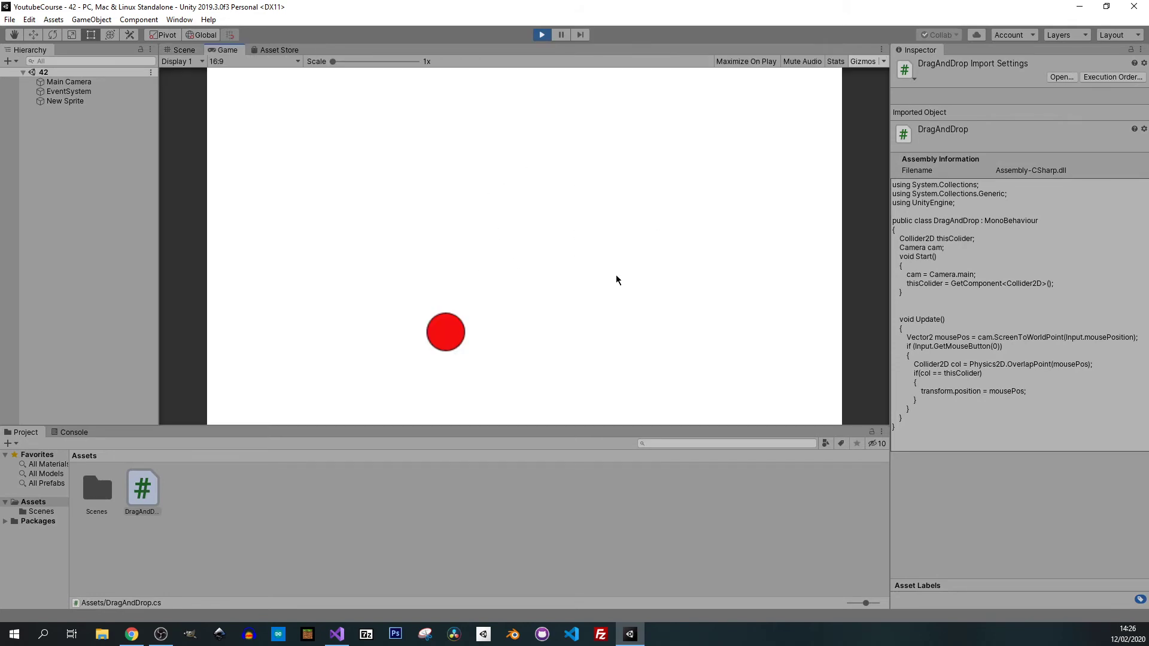
mouse_move(501, 331)
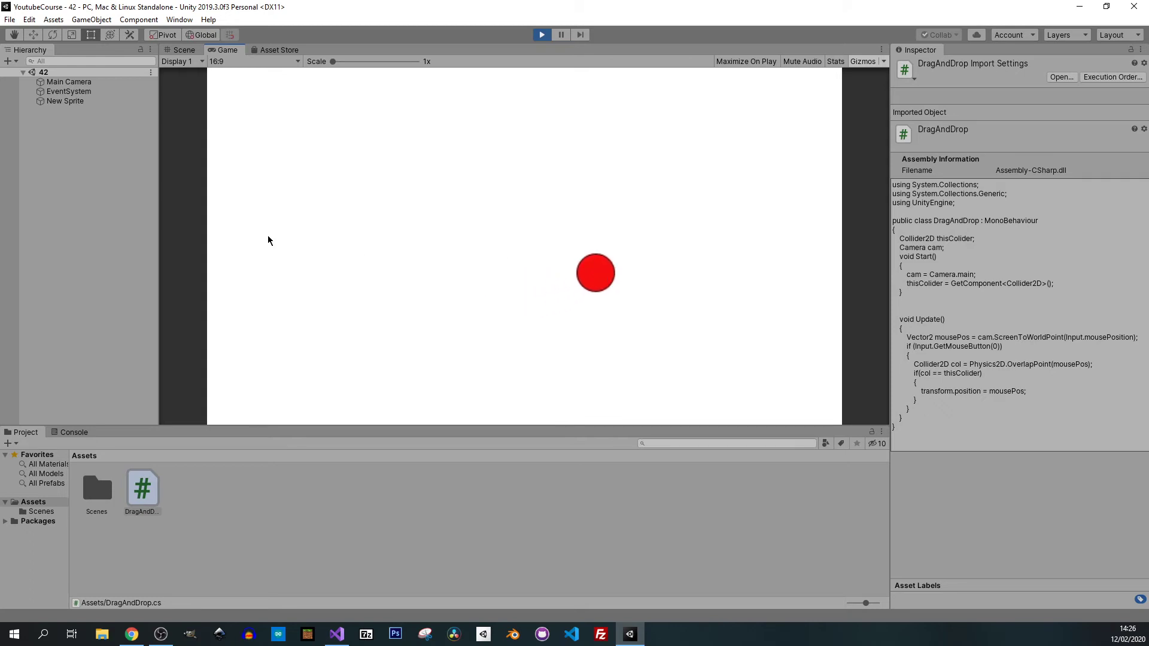
mouse_move(288, 198)
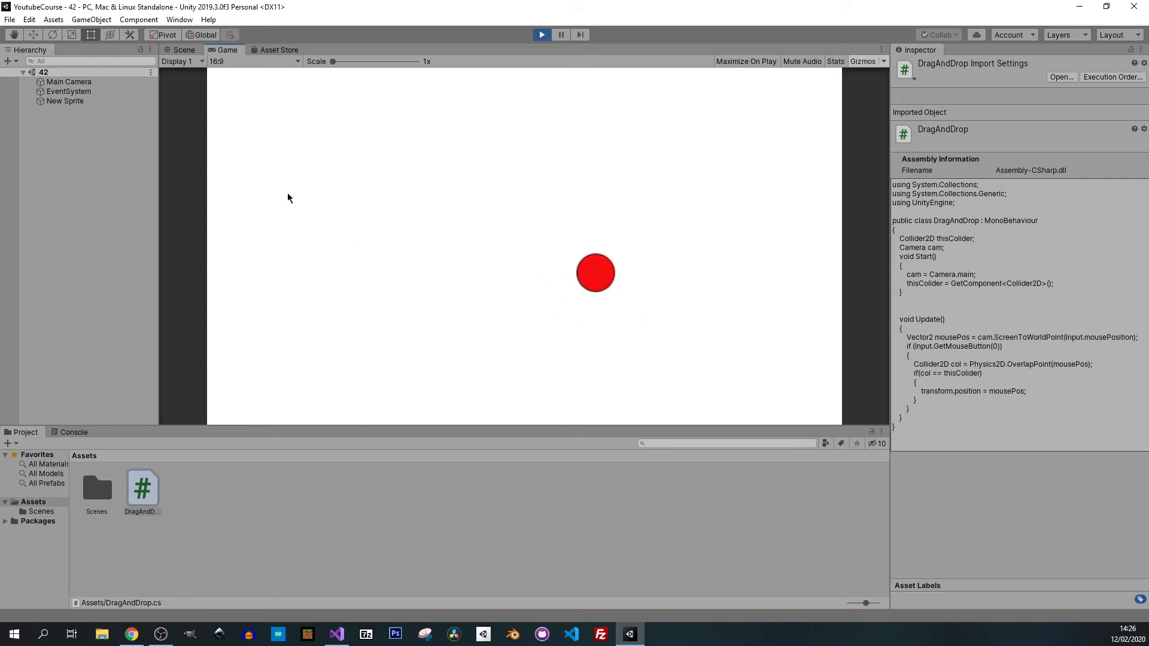
mouse_move(626, 268)
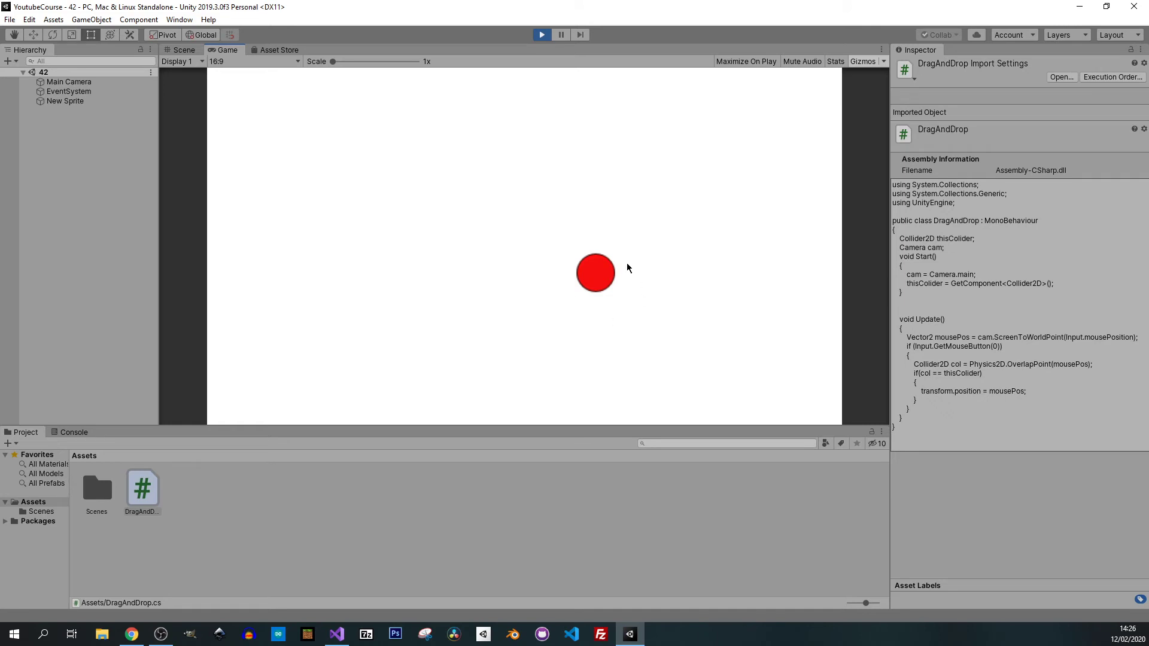
mouse_move(590, 277)
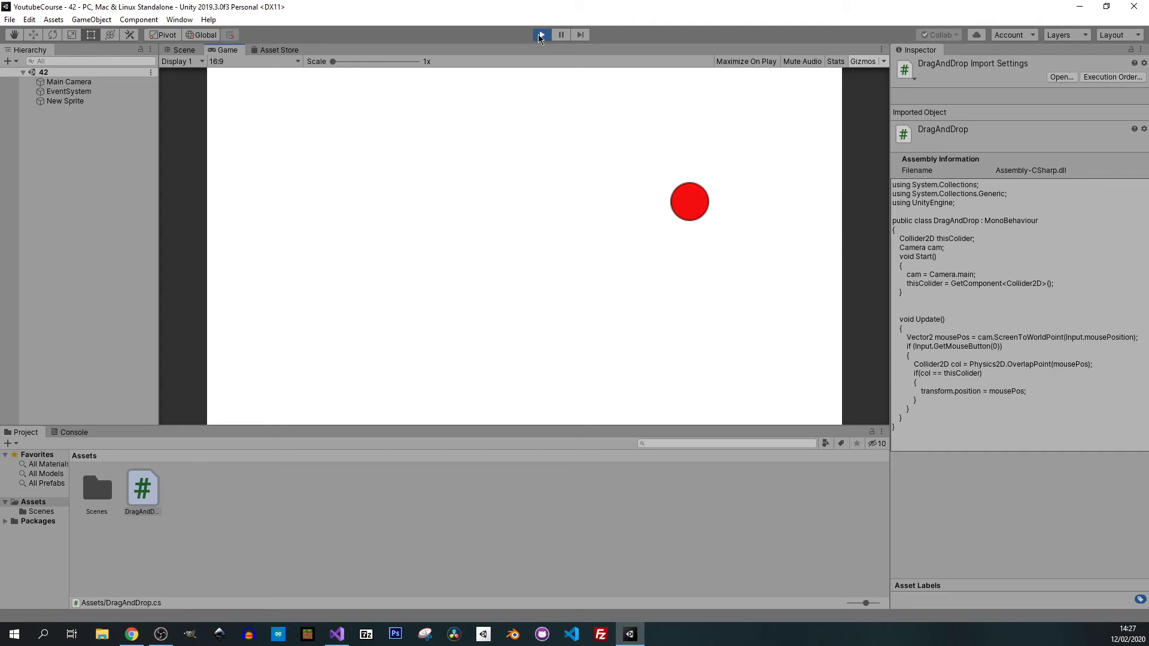
left_click(183, 49)
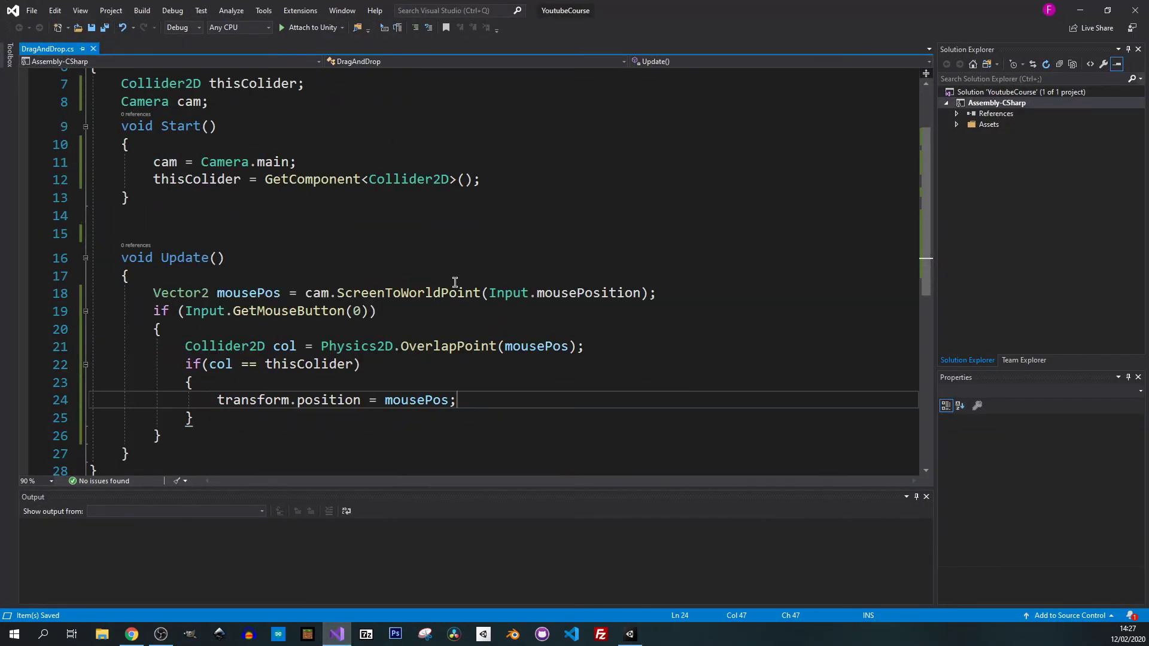
- Declare bool isBeingDargged = false; below Camera cam and save
scroll("up", 3)
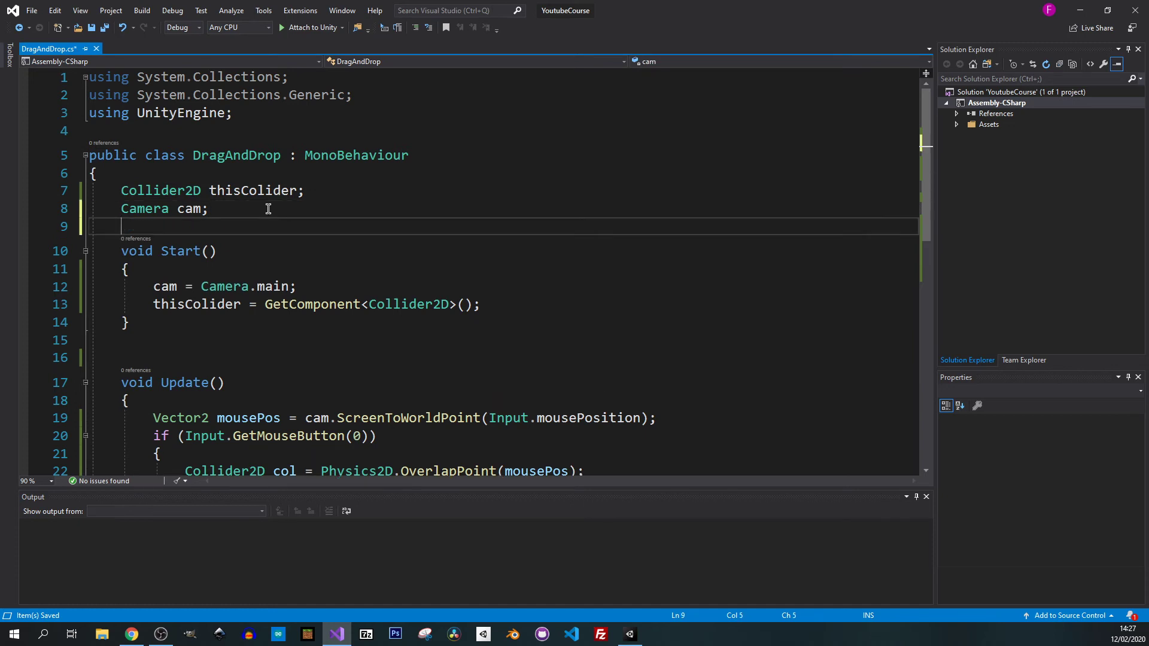
type("bool")
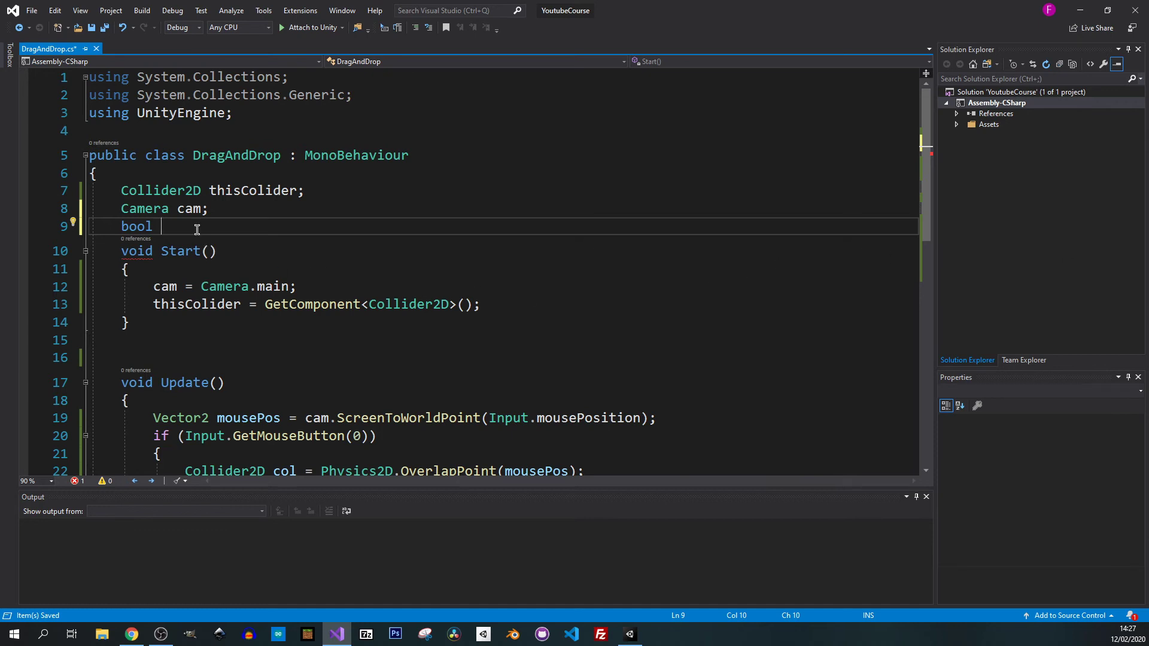
type("isBeingDargge")
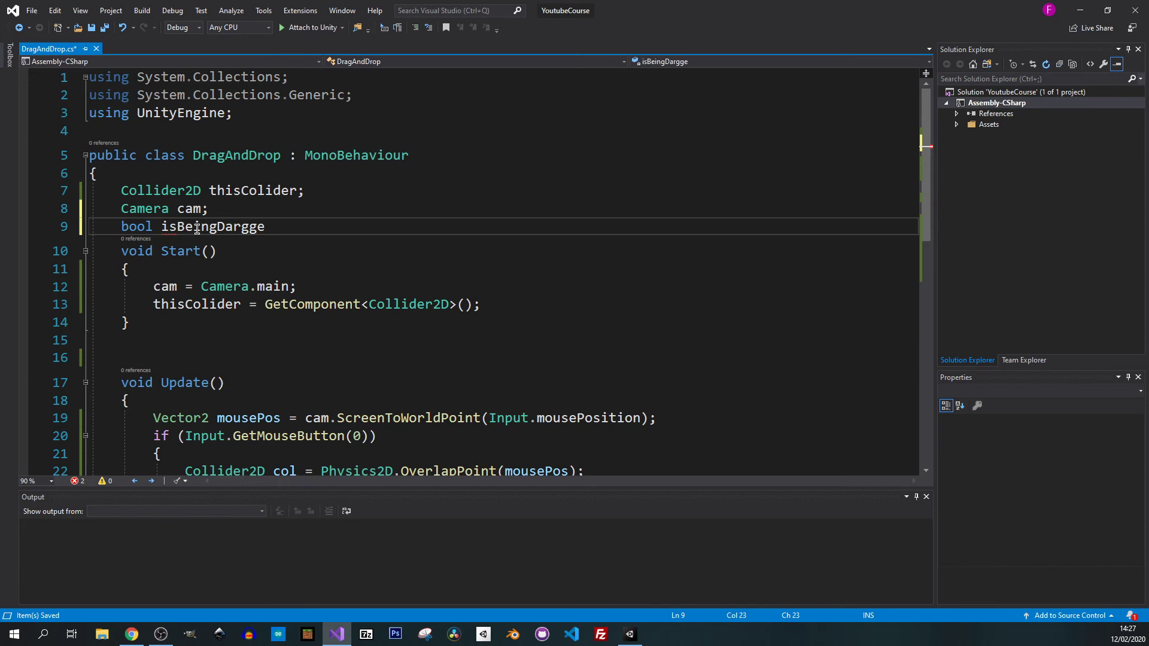
type("d =")
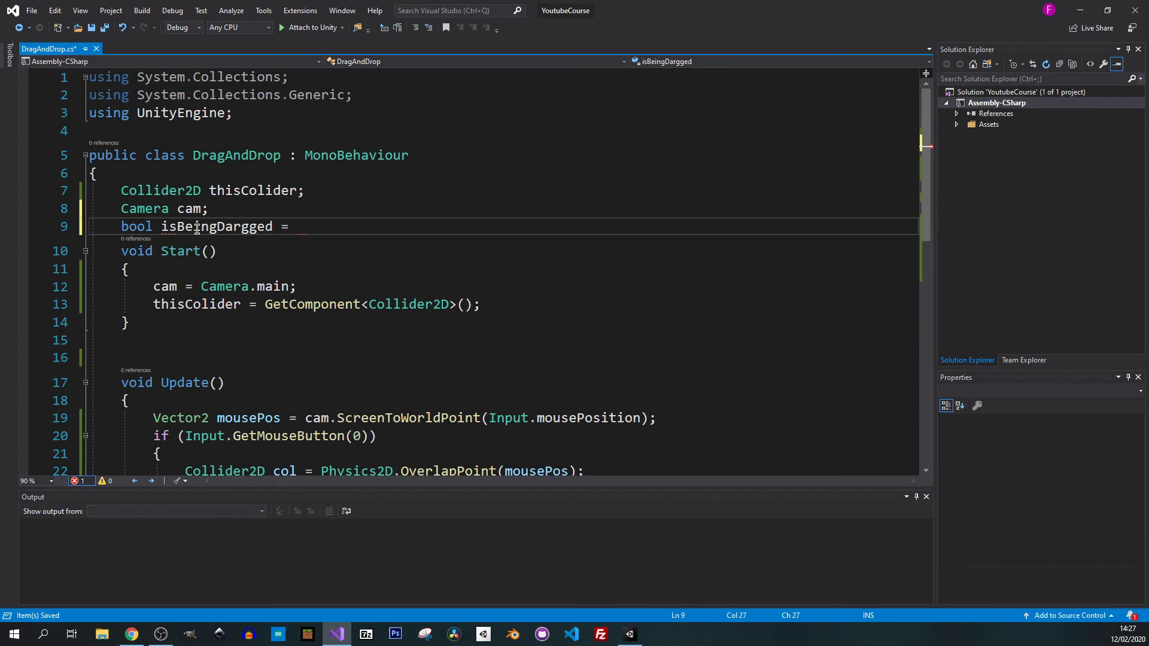
type("false;")
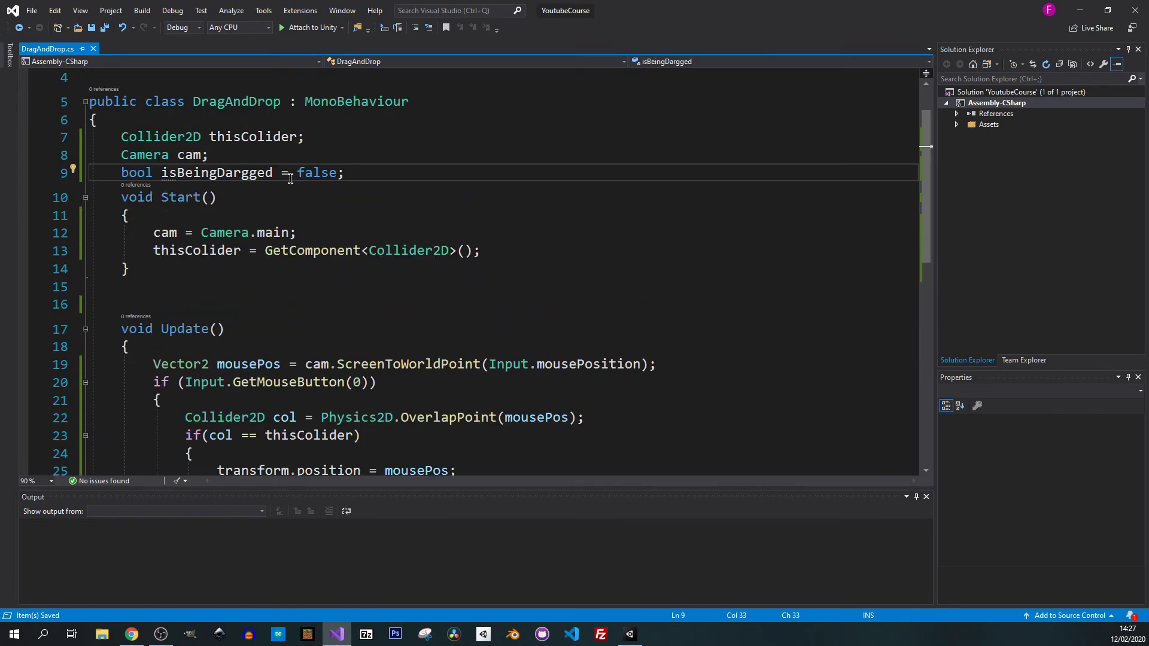
- Insert isBeingDargged = true; above the transform.position line in the col == thisColider block
scroll("down", 3)
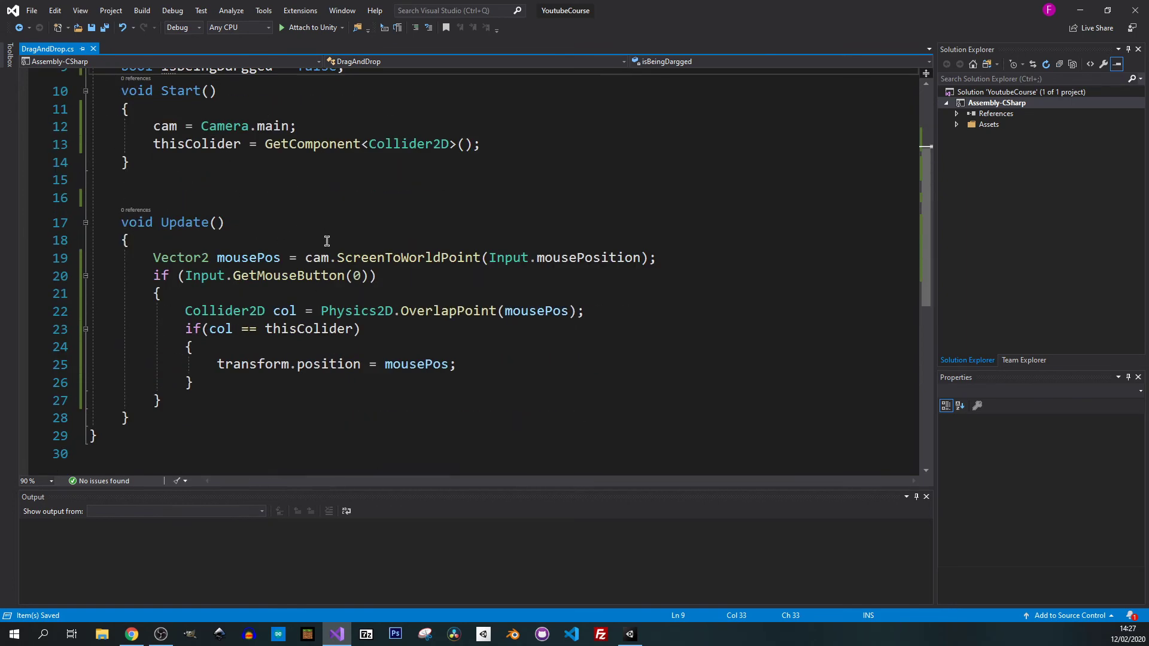
scroll("down", 3)
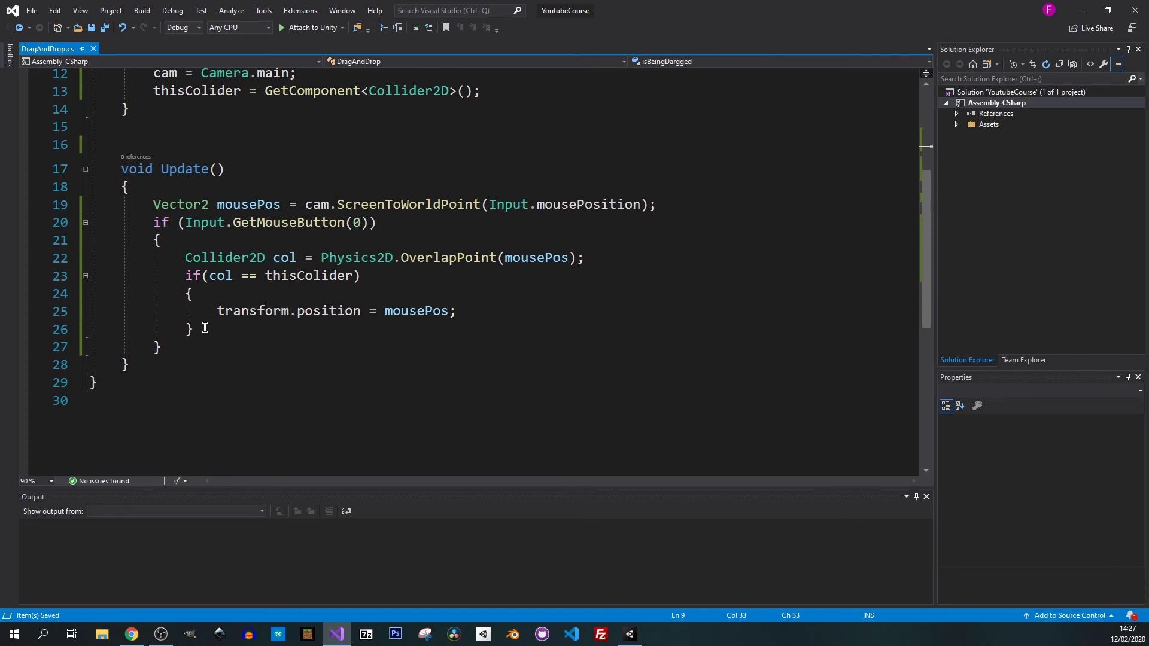
mouse_move(265, 275)
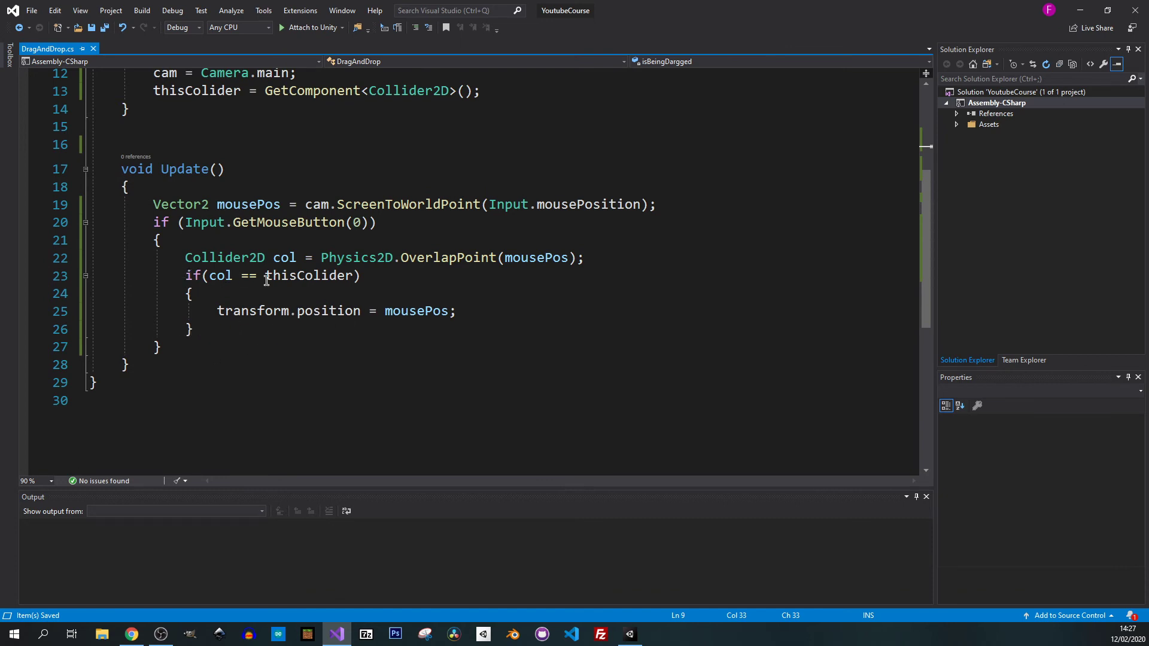
left_click(193, 294)
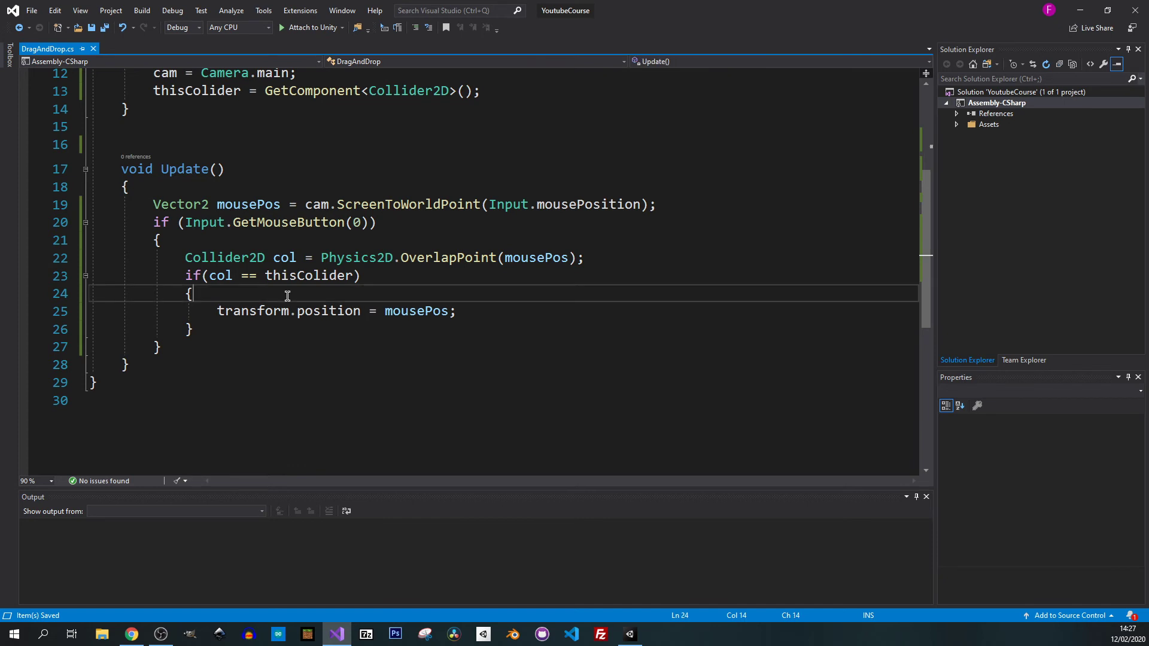
key("Return")
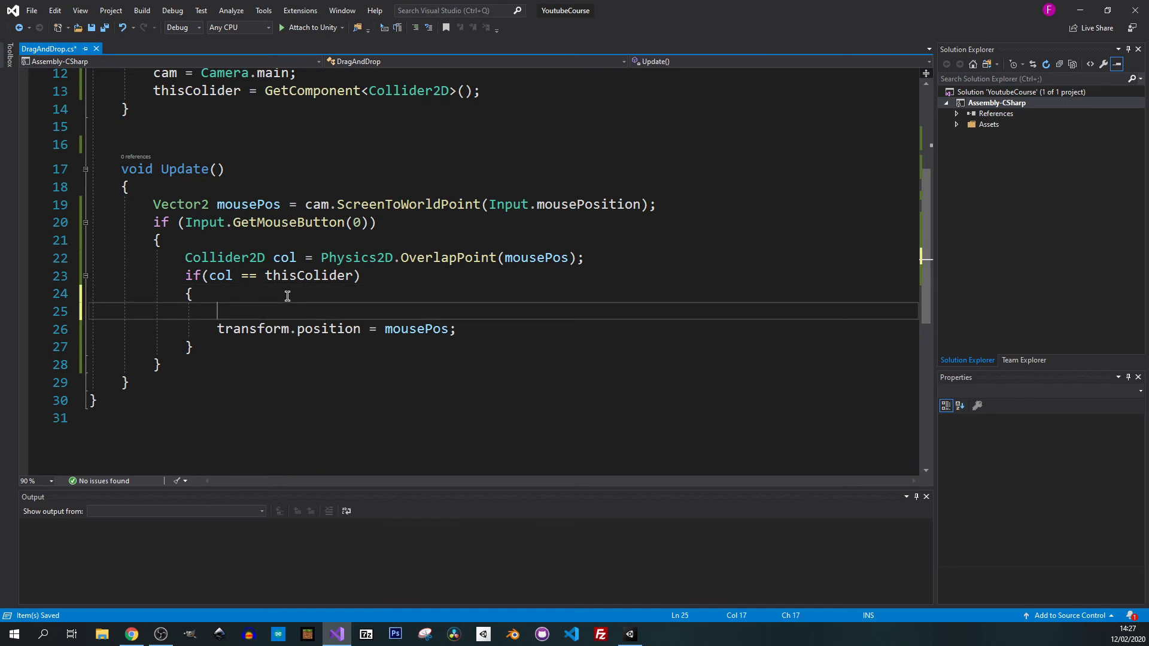
type("isBeingDargged")
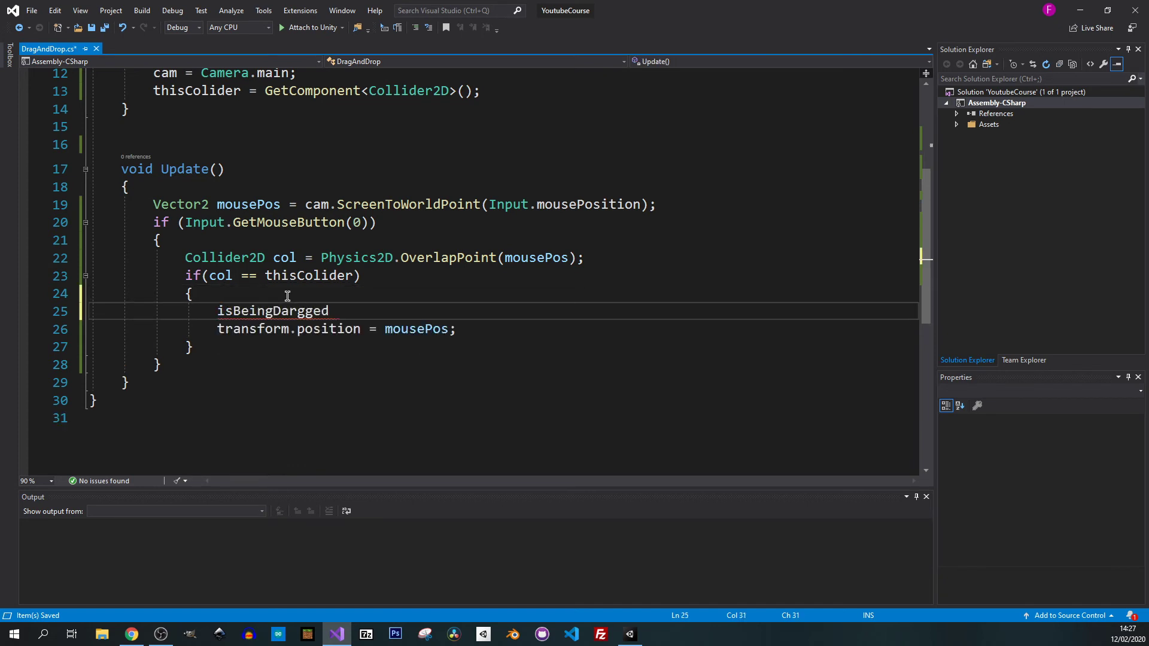
type("= true;")
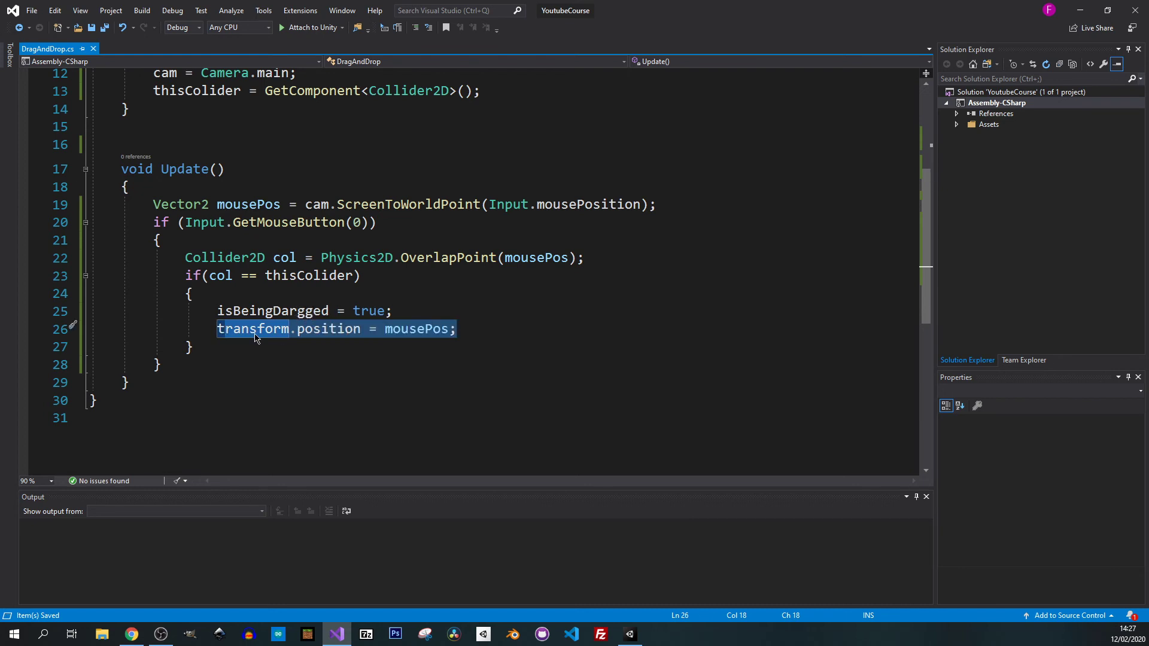
- Cut the transform.position line and begin an if (isBeingDargged) block below the collider check
left_click(235, 329)
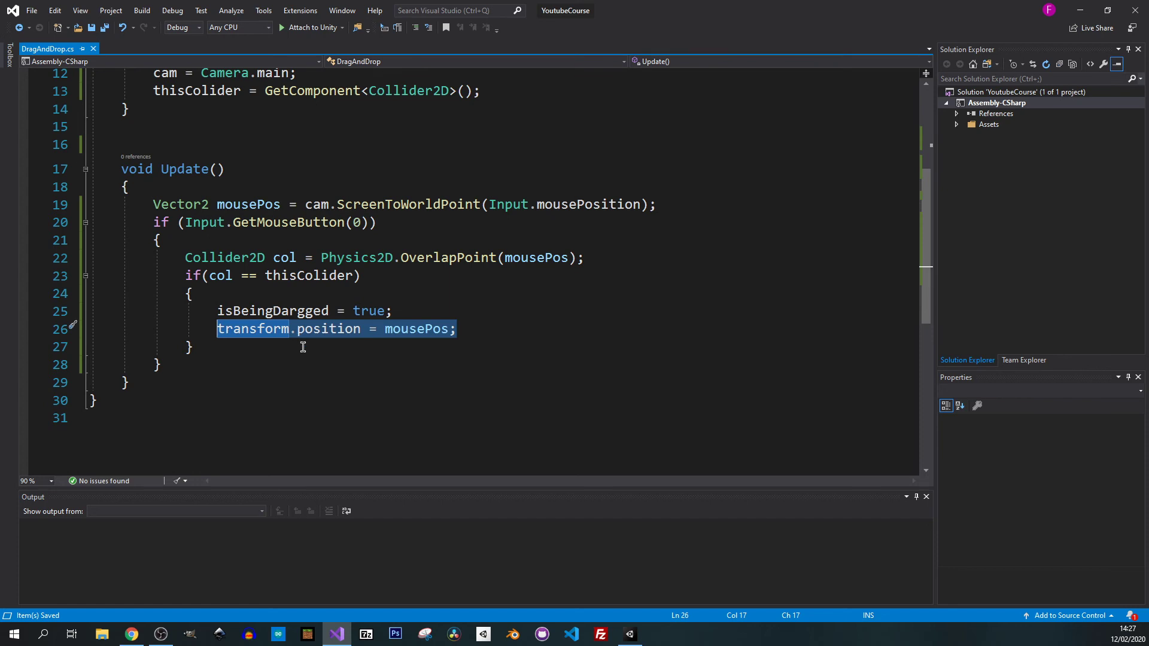
key("Delete")
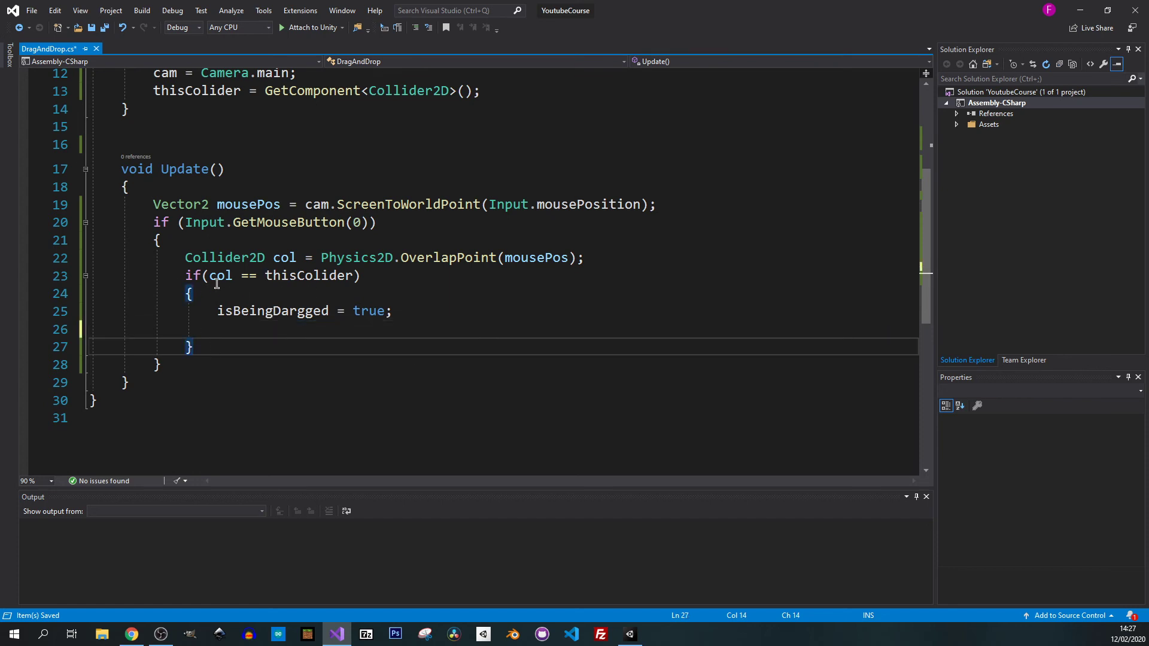
key("enter")
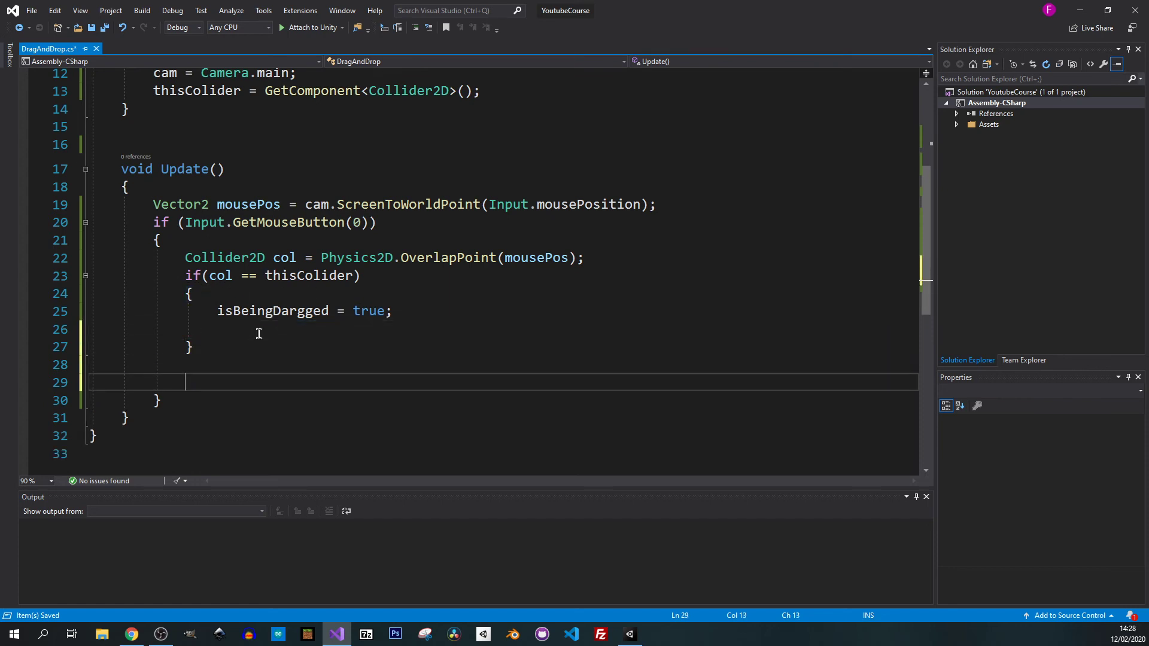
type("i")
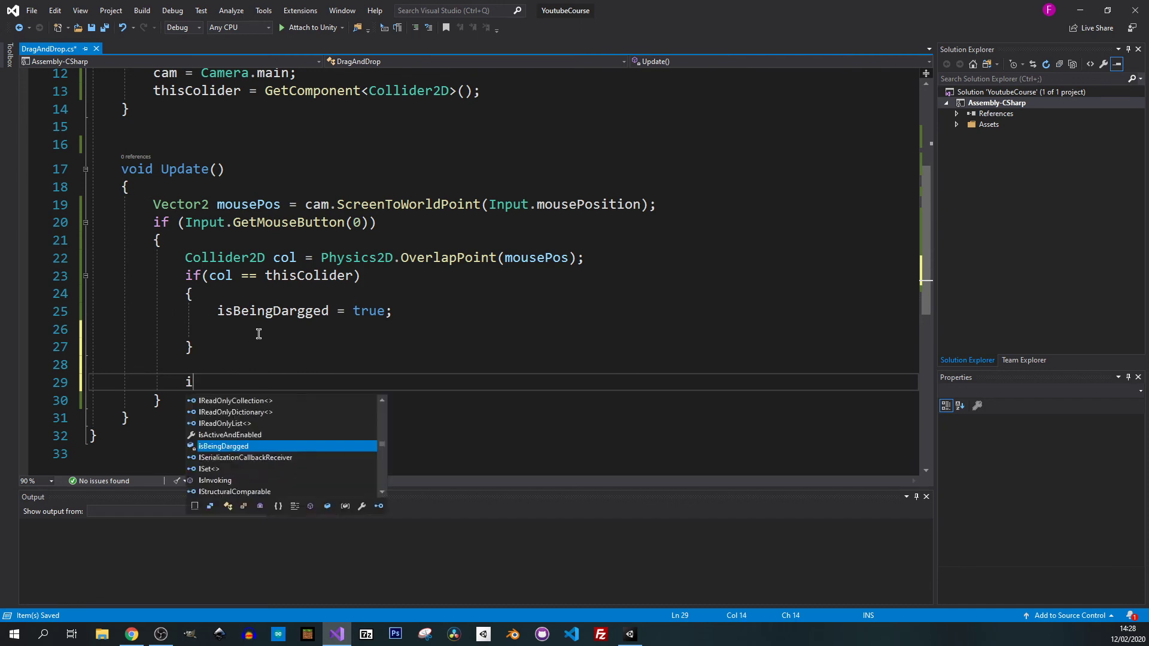
type("f(is")
type("transform.position = mousePos;")
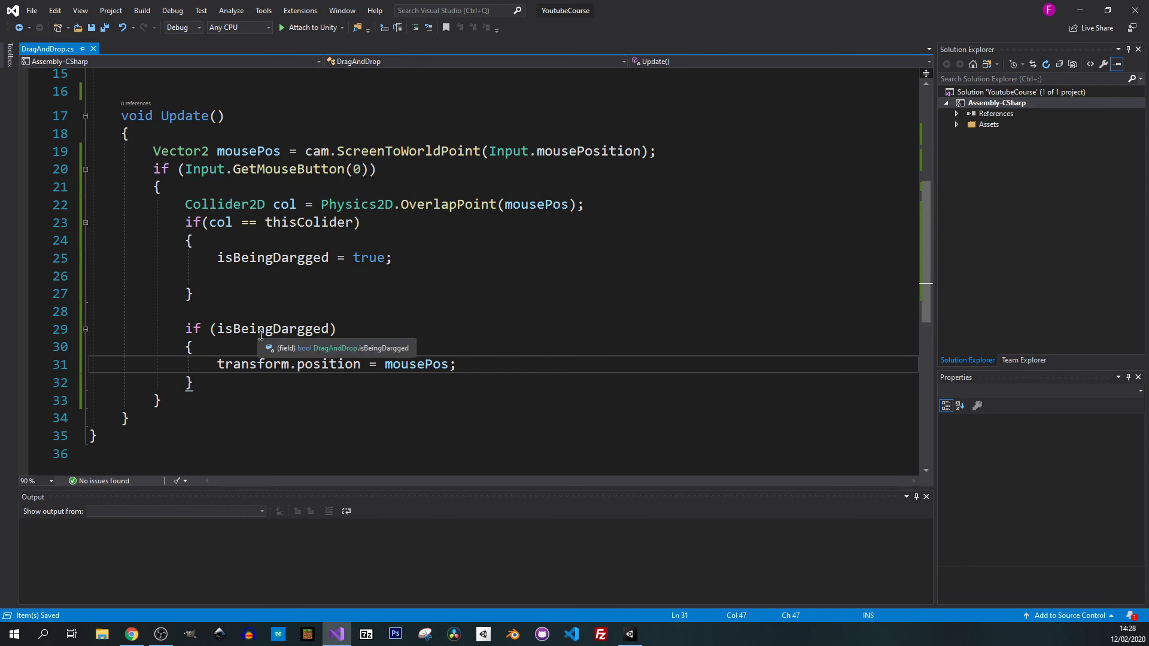
mouse_move(299, 314)
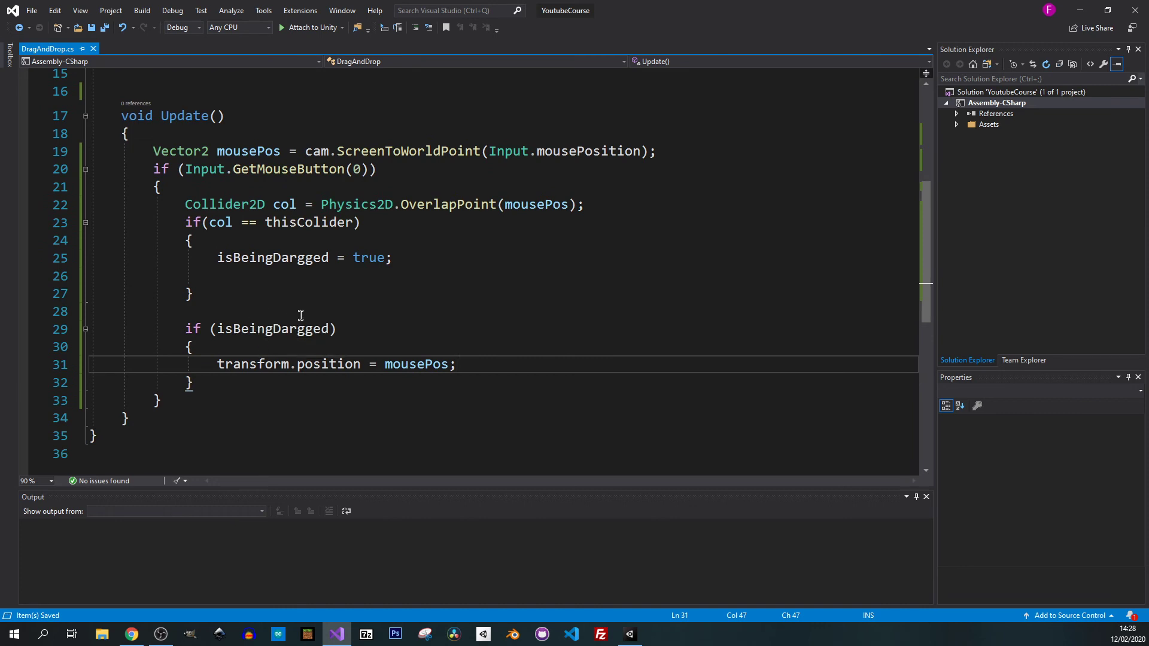
mouse_move(440, 335)
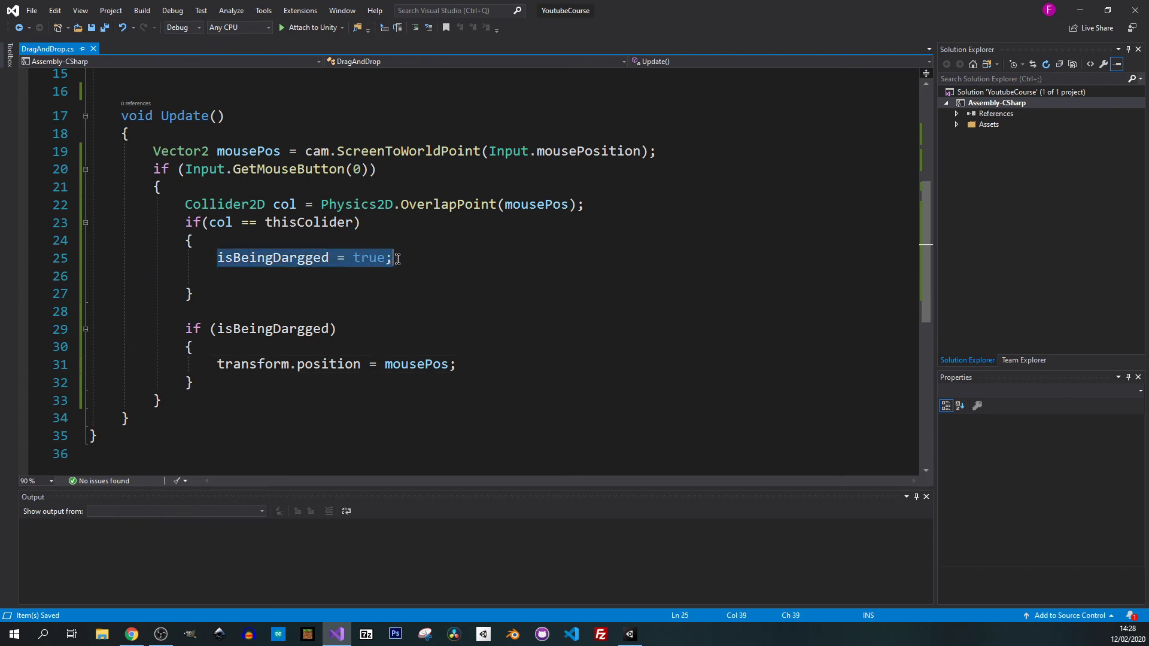
mouse_move(383, 288)
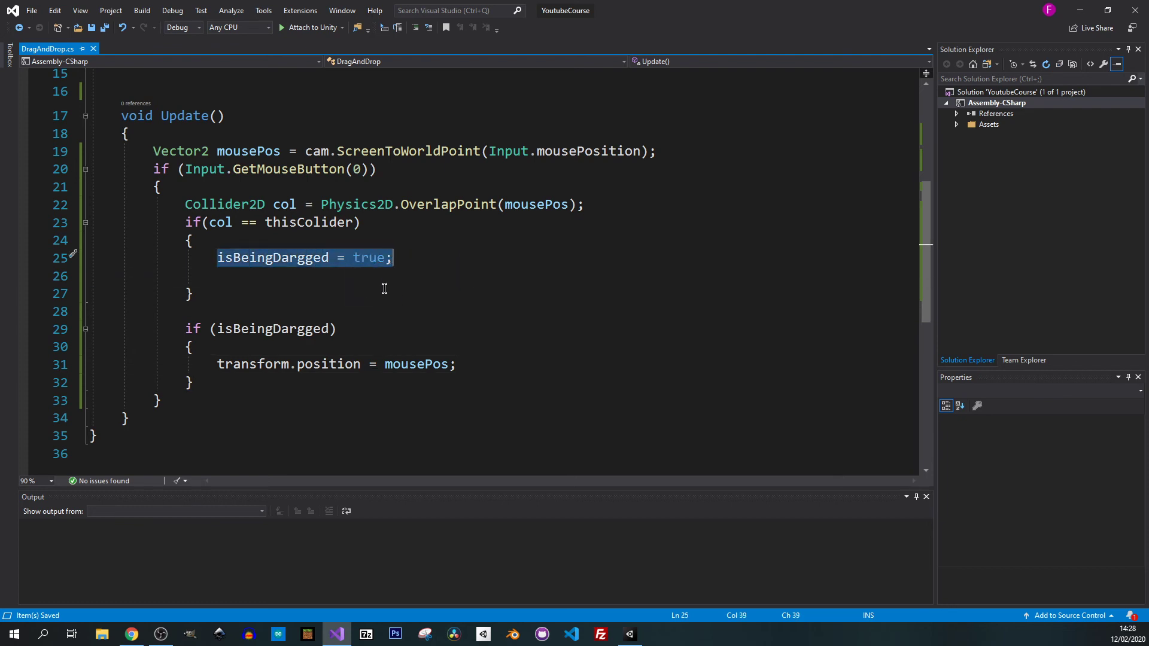
- Add an else branch after the mouse-button block setting isBeingDargged to false
left_click(180, 400)
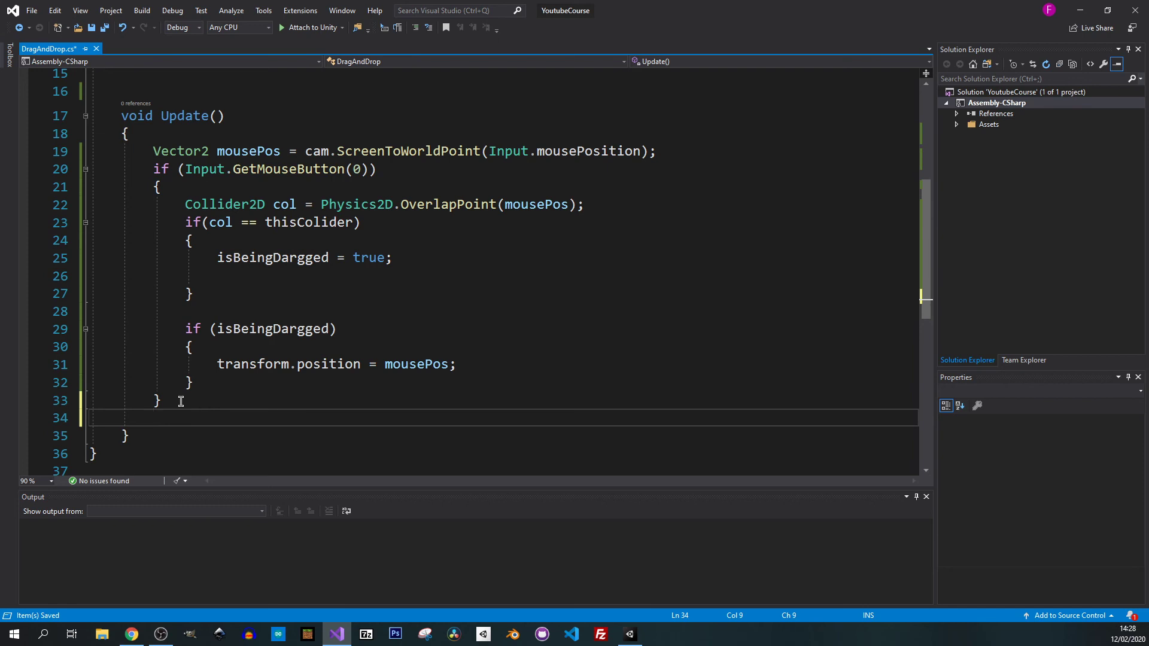
left_click(158, 400)
type("else")
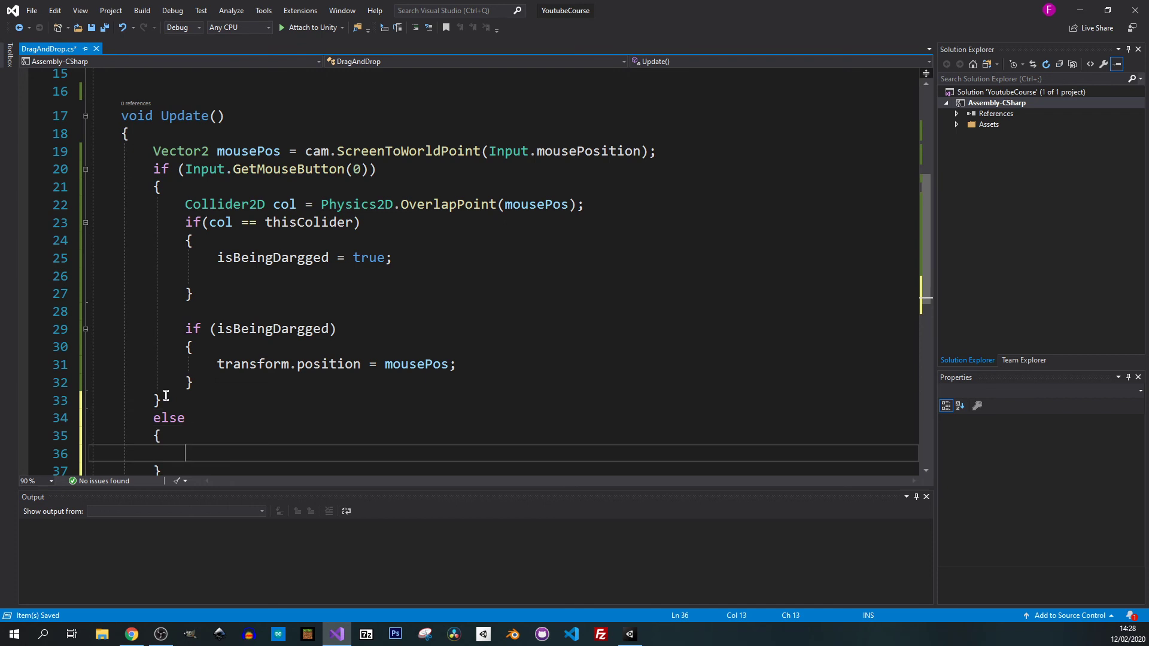
double_click(272, 328)
type("isBeingDargged =")
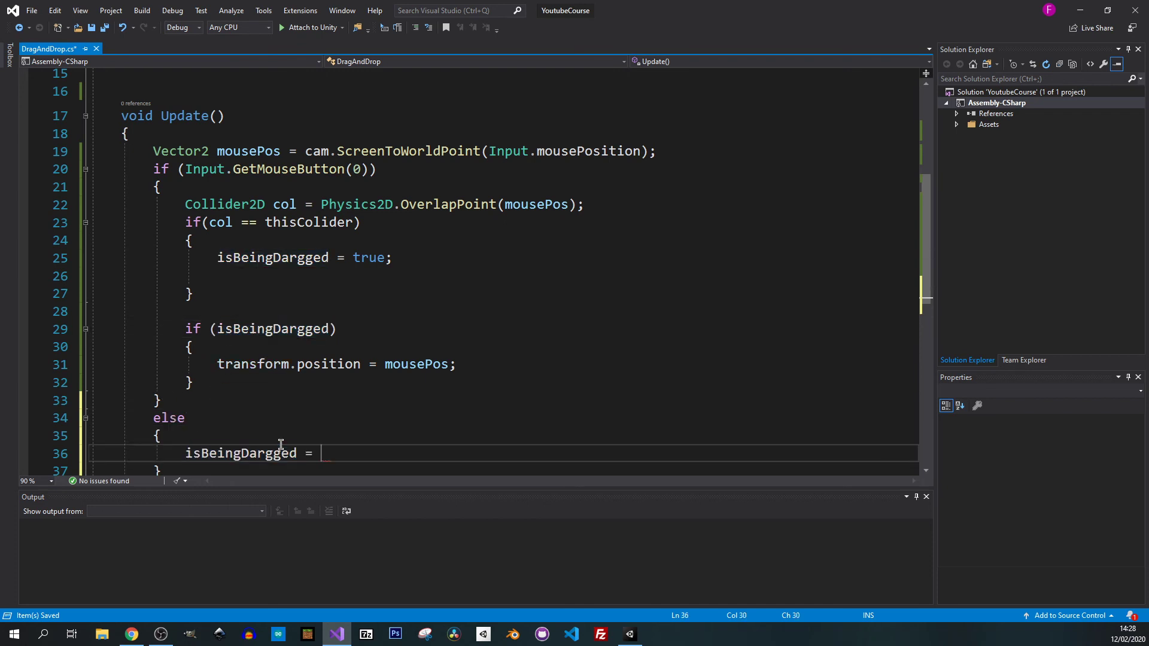
type("false;")
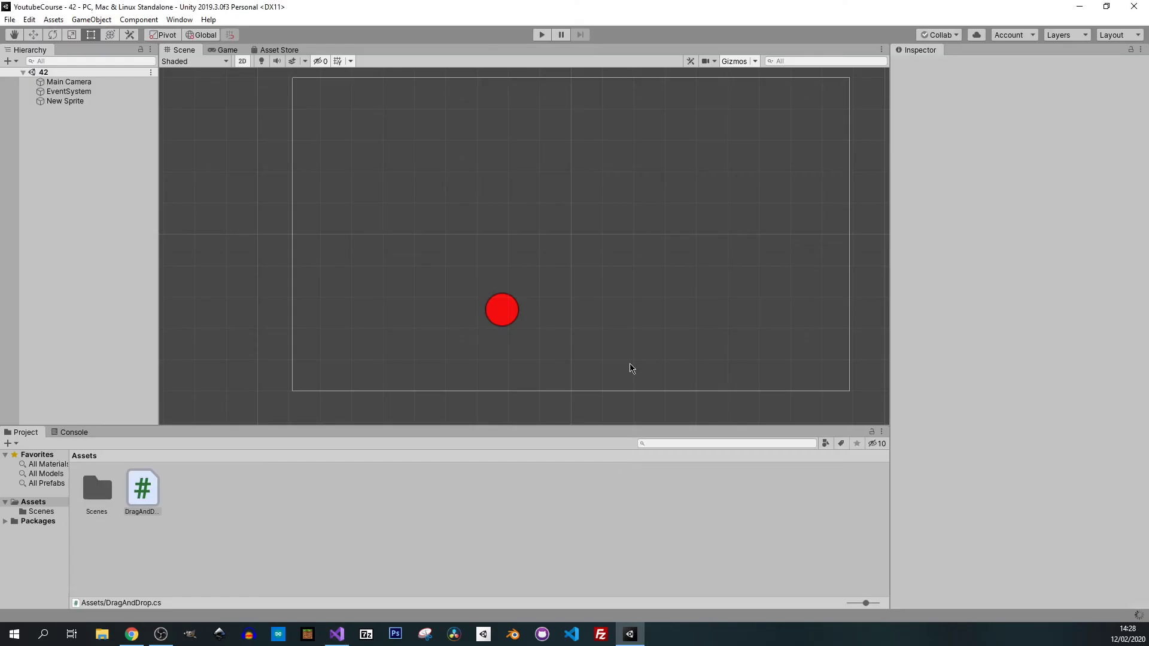
- Play-test dragging the red circle in the Game view, then stop Play mode
left_click(143, 489)
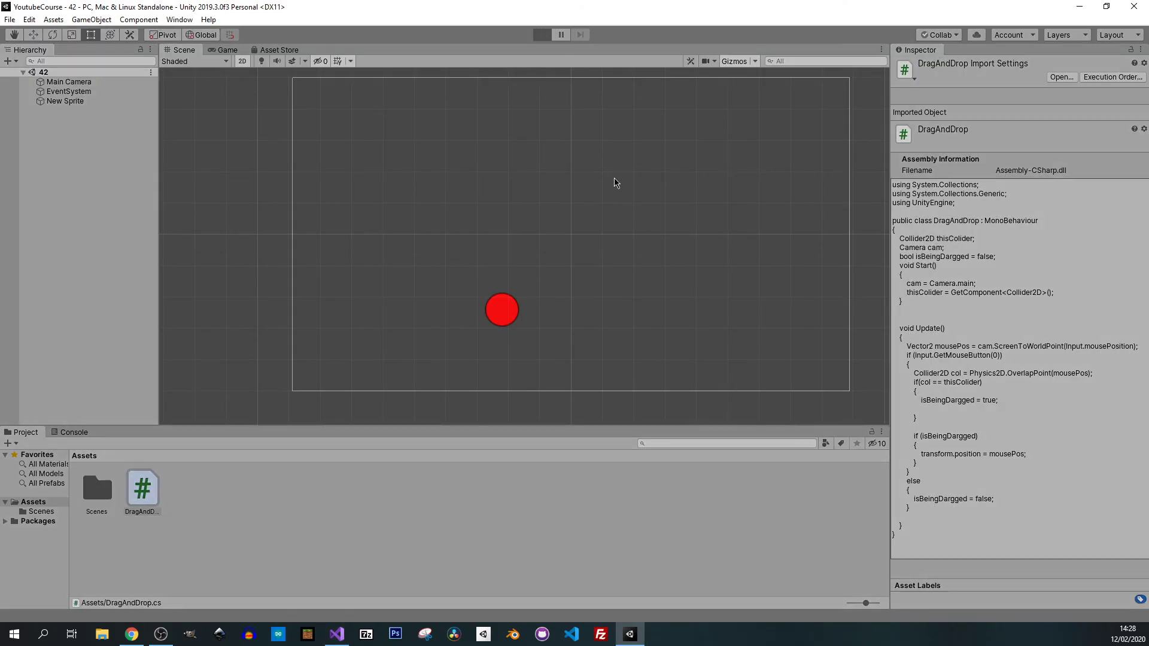
left_click(541, 35)
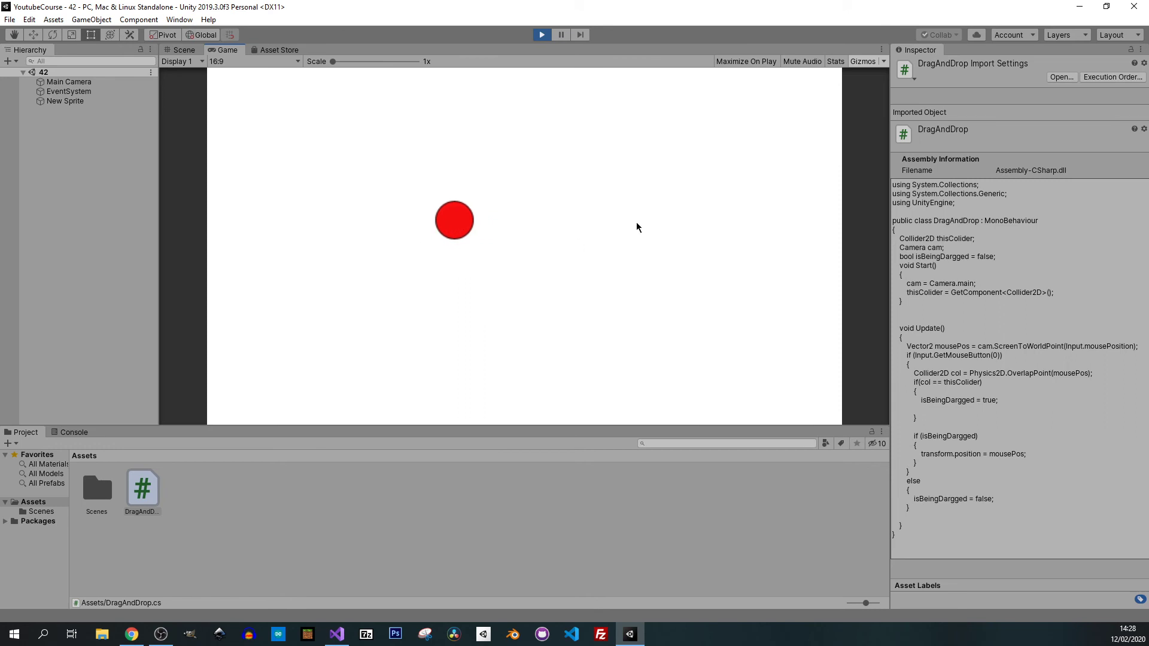
mouse_move(406, 234)
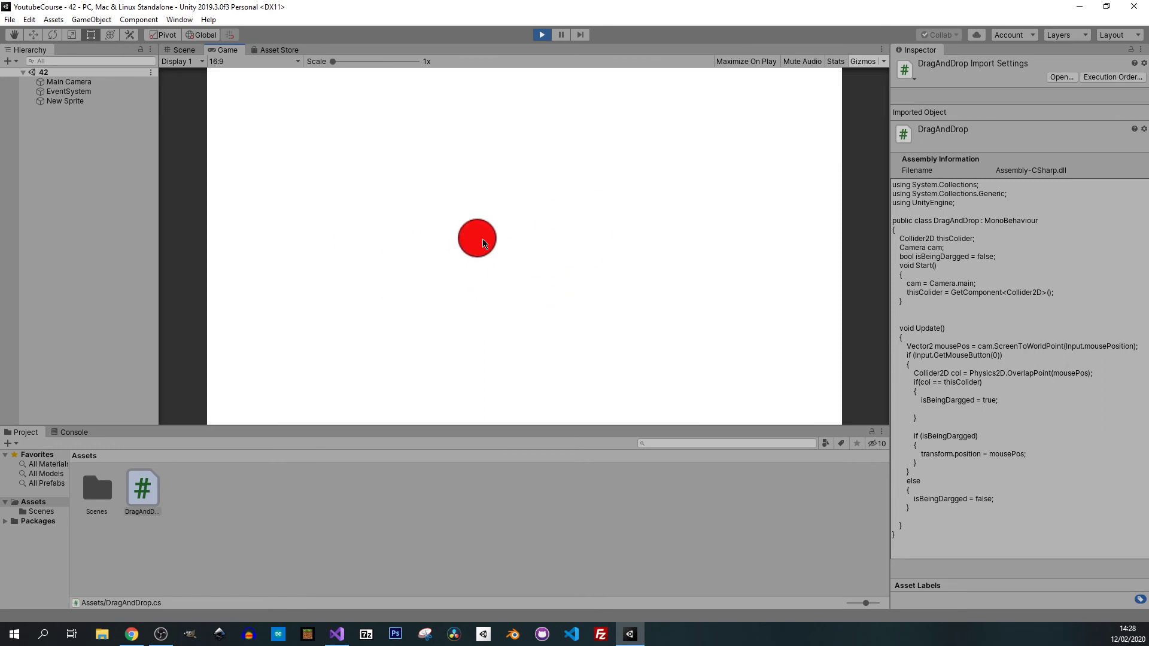
left_click(185, 49)
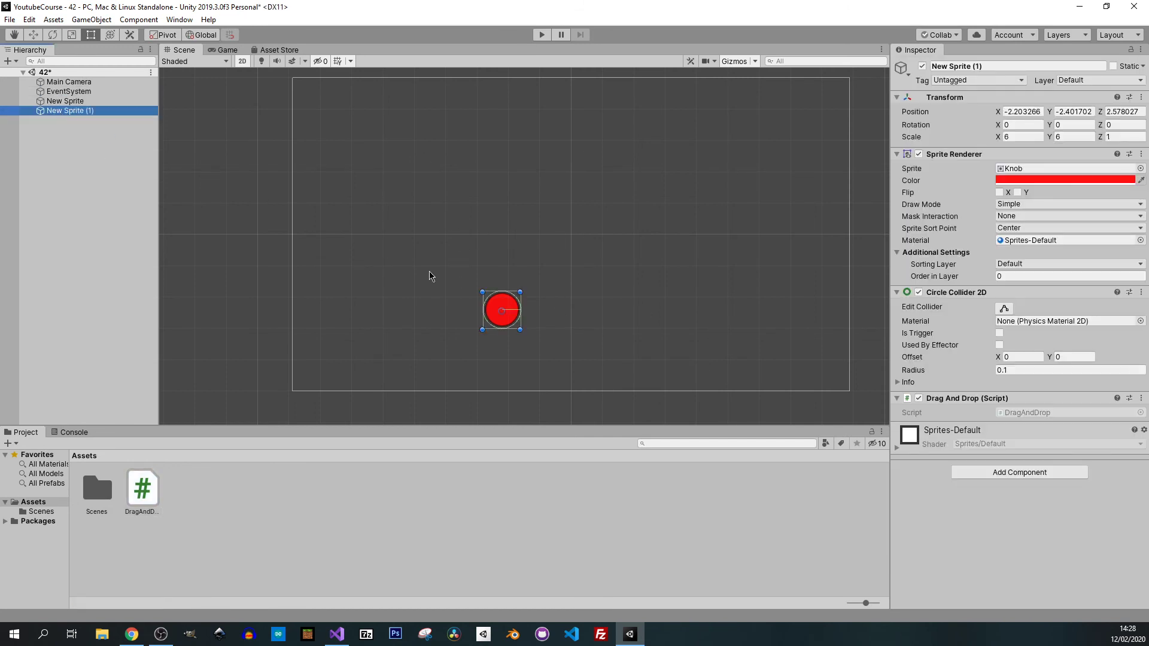
- Tint the duplicated circle blue in the Sprite Renderer color picker, then start Play mode
left_click(1067, 180)
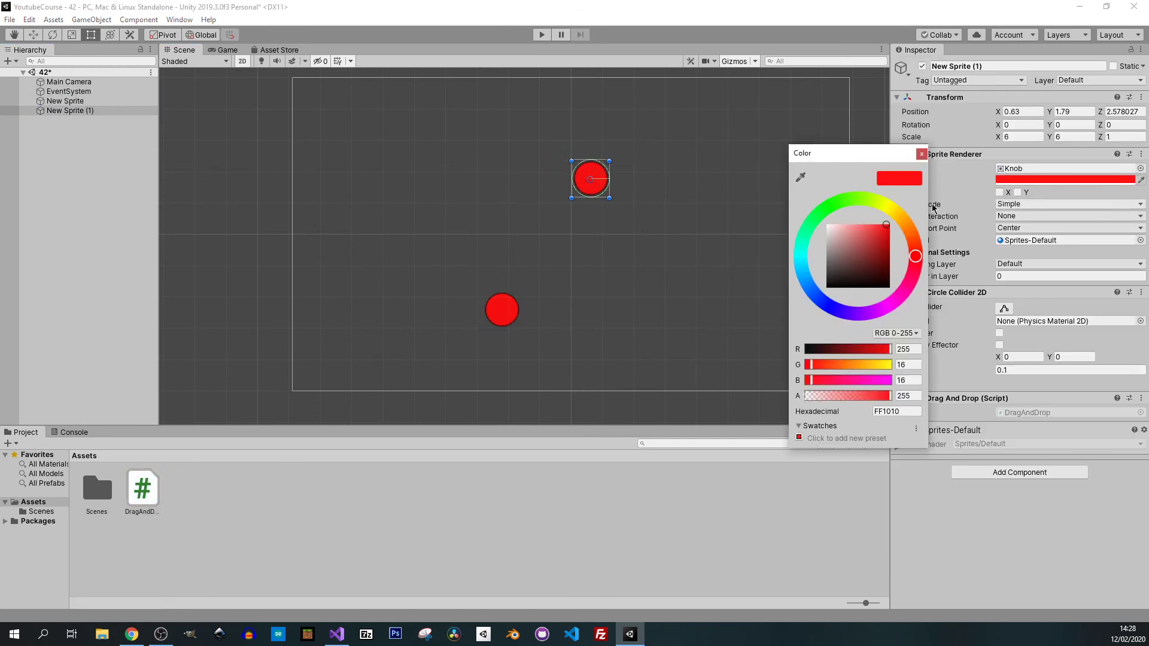
left_click(830, 287)
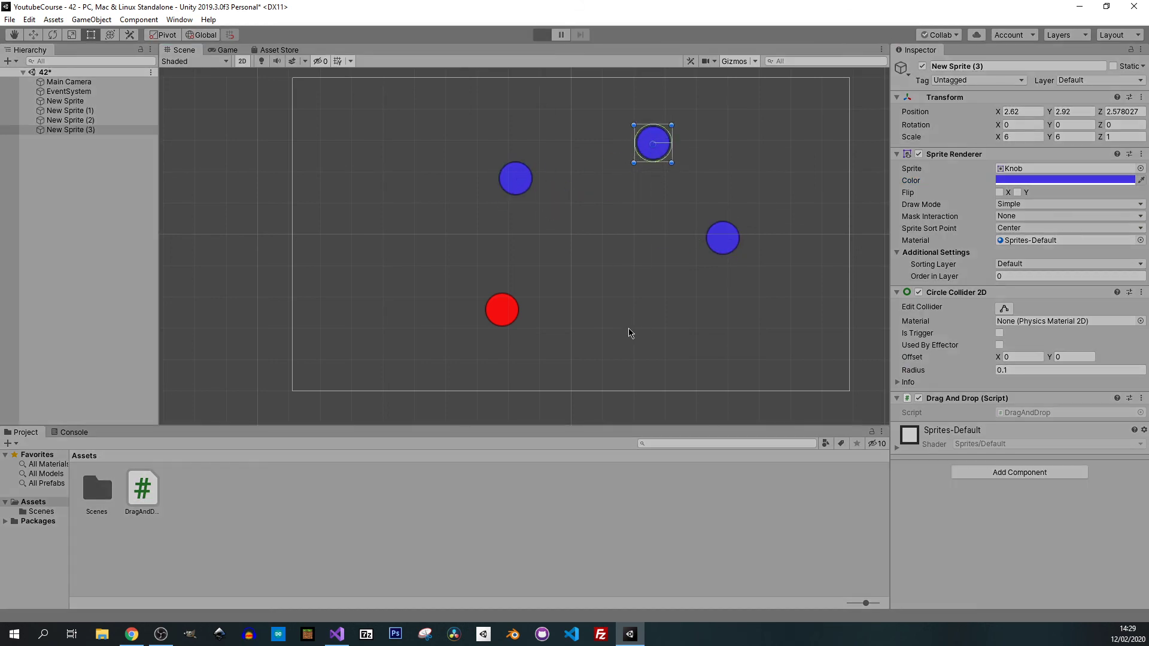
left_click(541, 34)
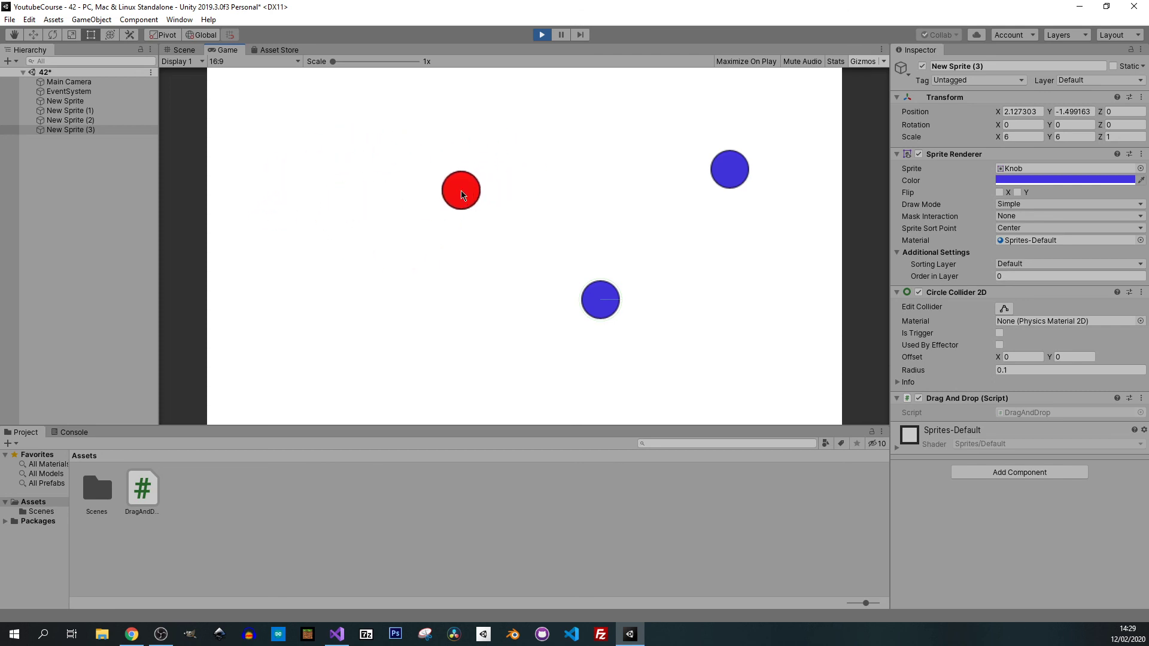
mouse_move(485, 179)
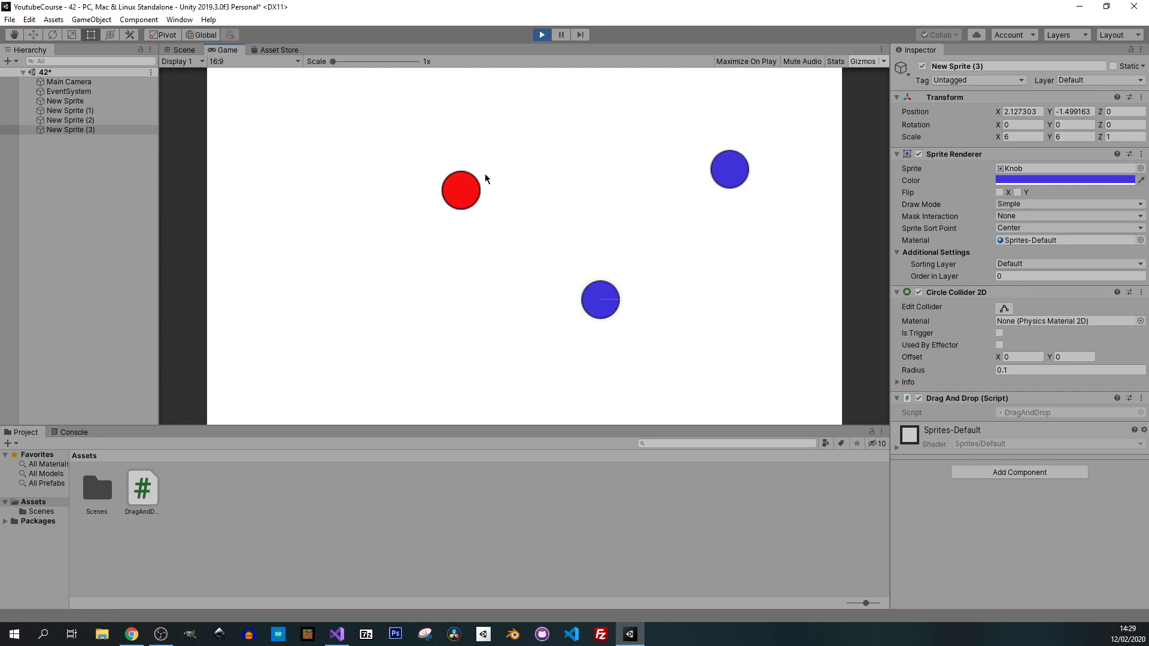
mouse_move(580, 294)
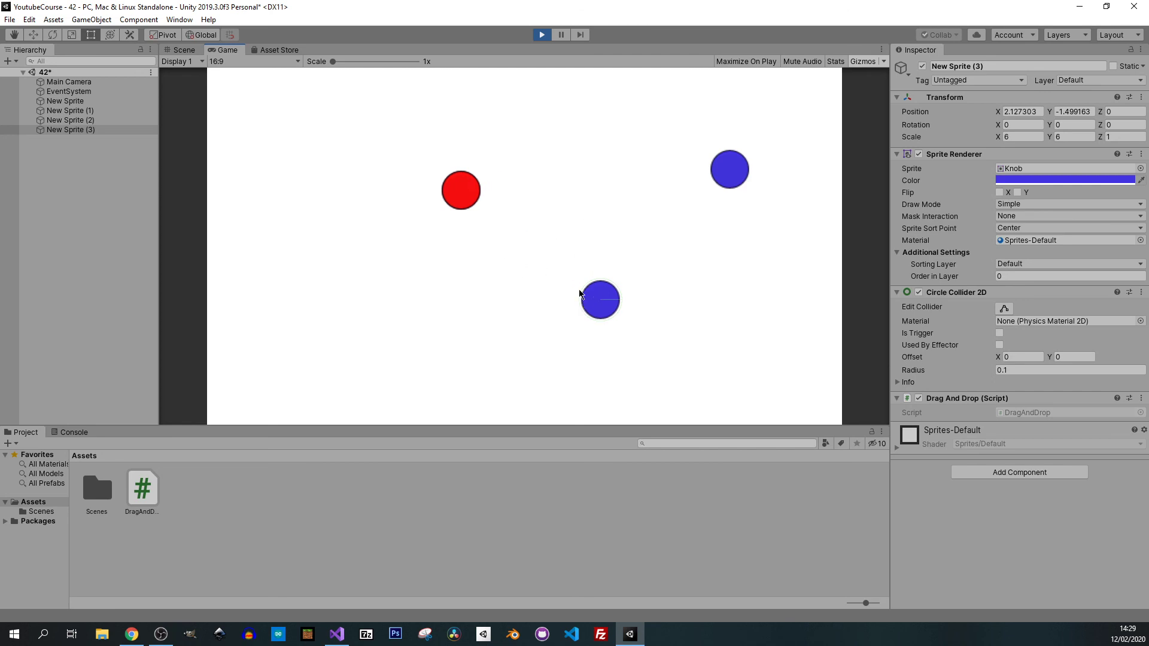
mouse_move(620, 312)
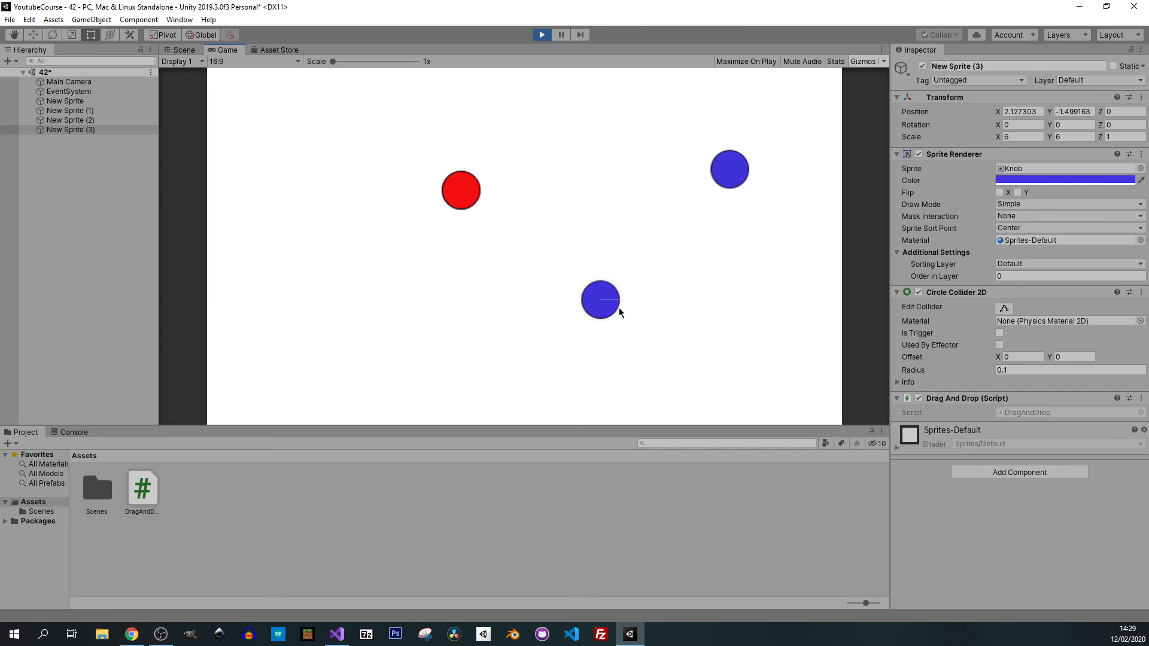
mouse_move(444, 163)
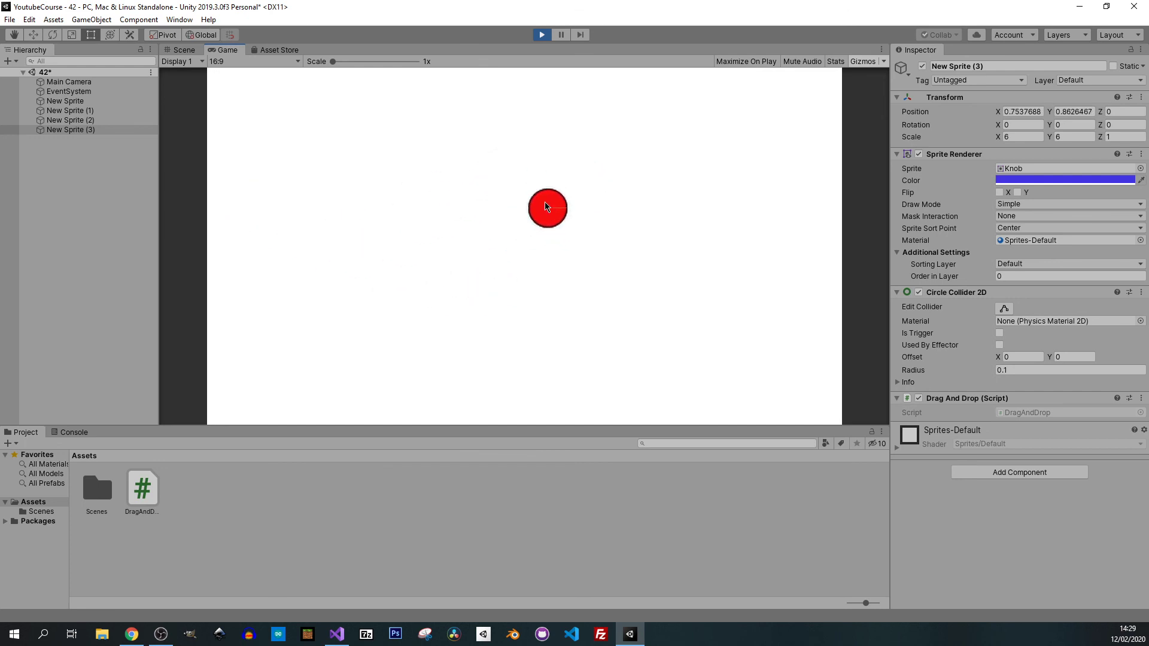
- Stop Play mode after dragging the red and blue circles around
left_click(184, 50)
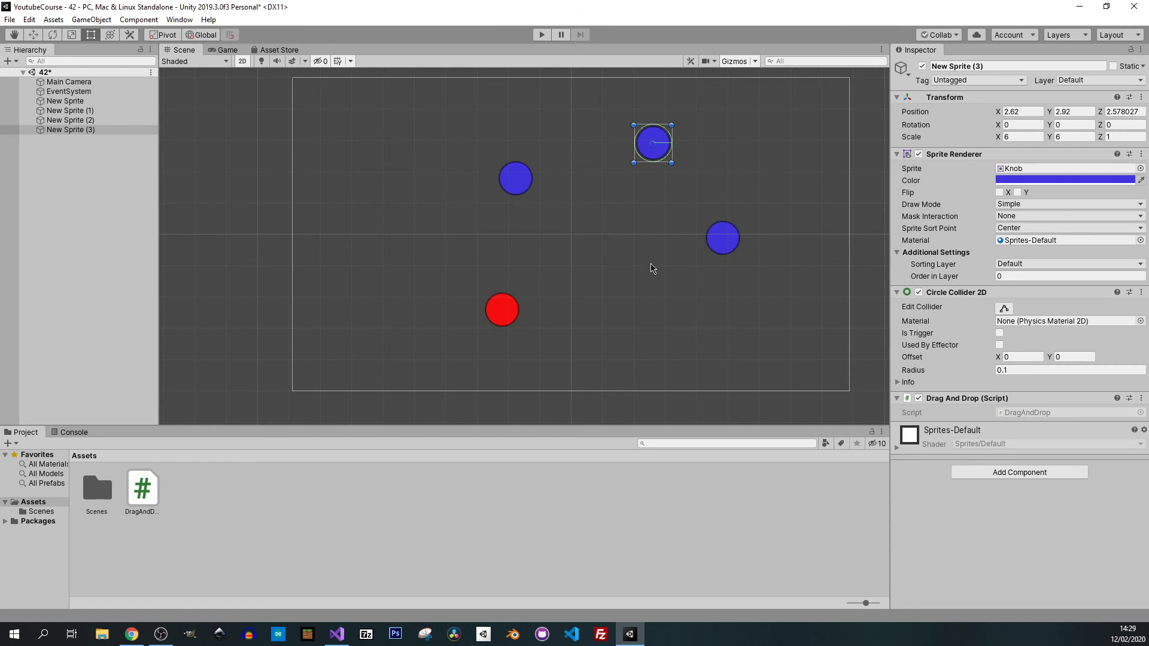
mouse_move(731, 232)
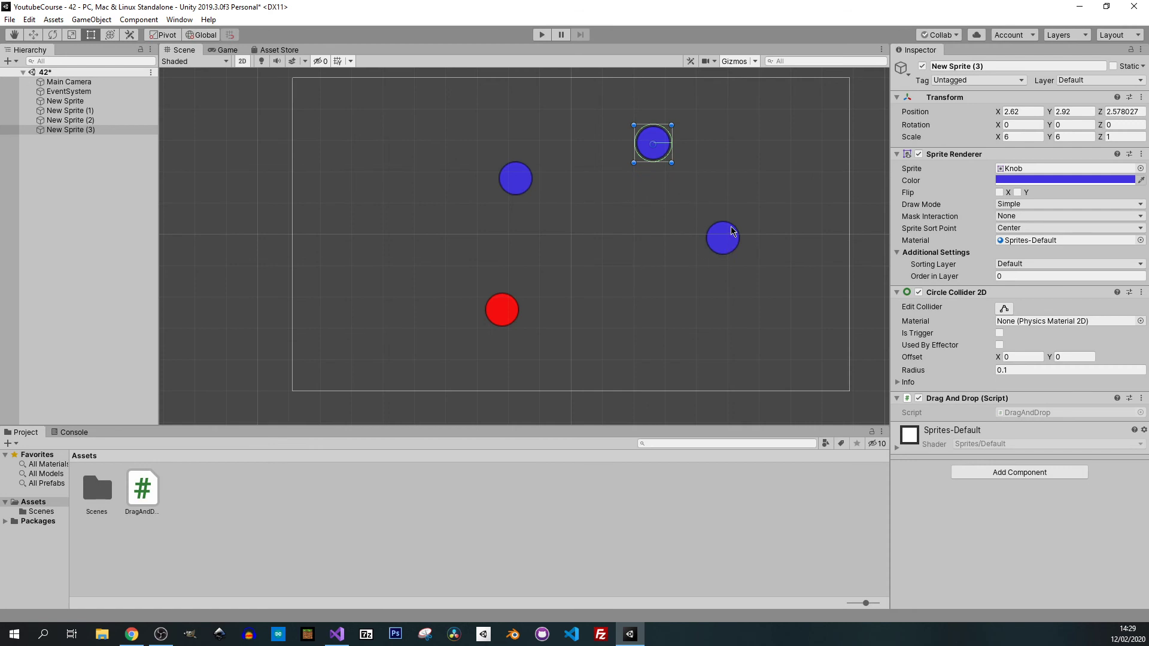
mouse_move(612, 326)
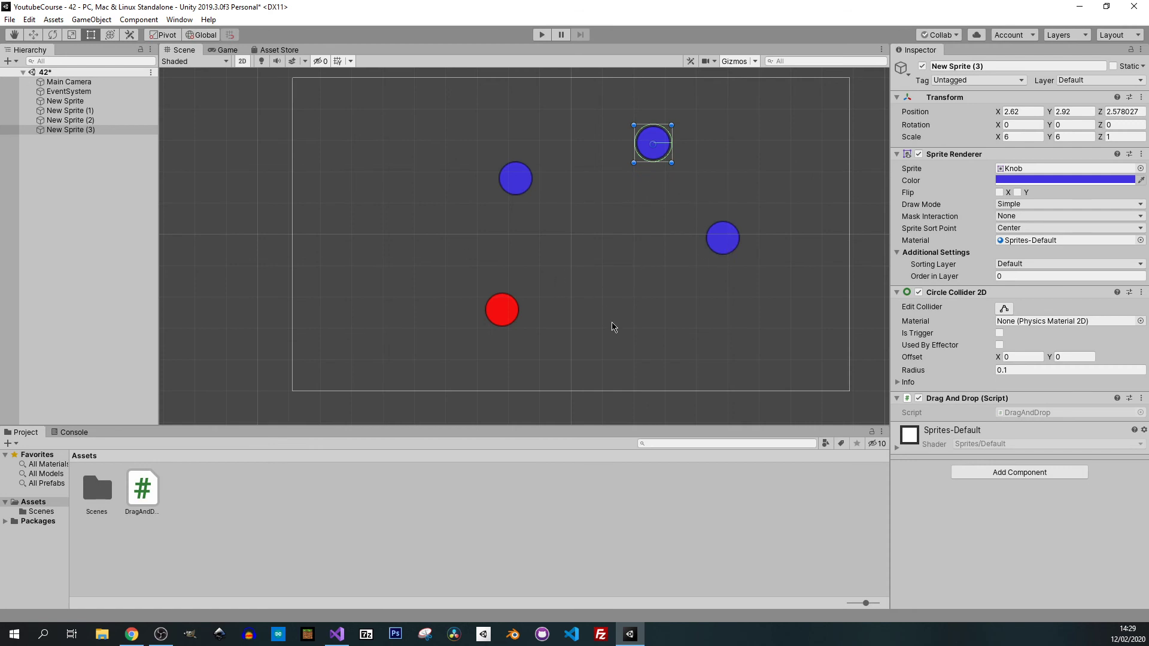
mouse_move(594, 299)
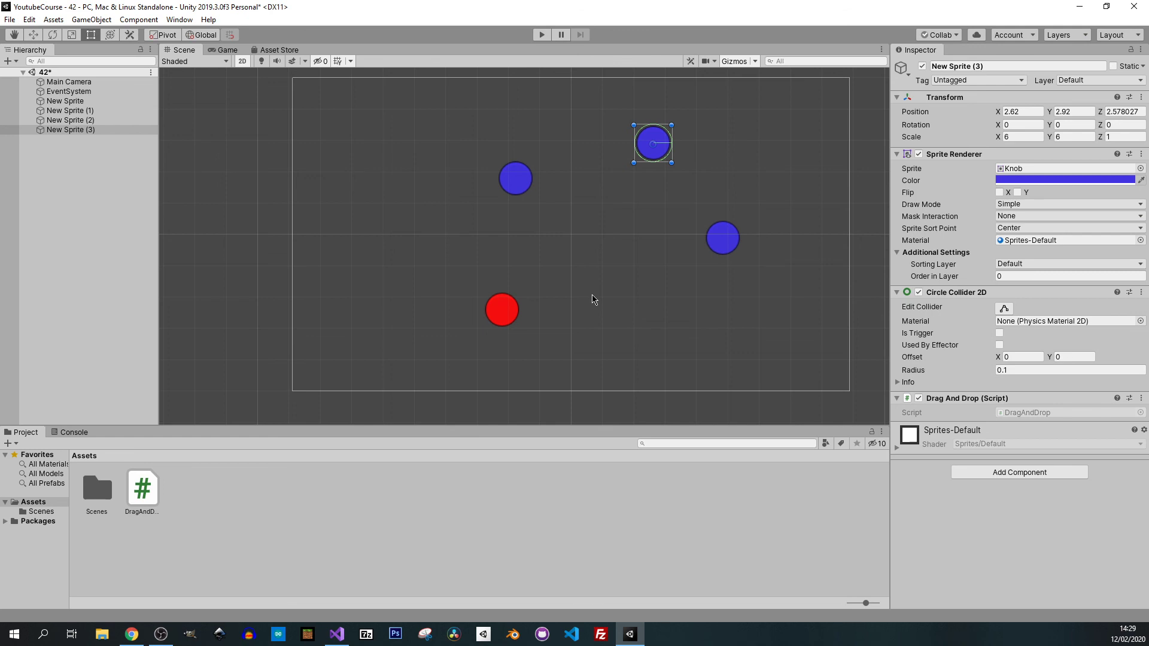
mouse_move(651, 335)
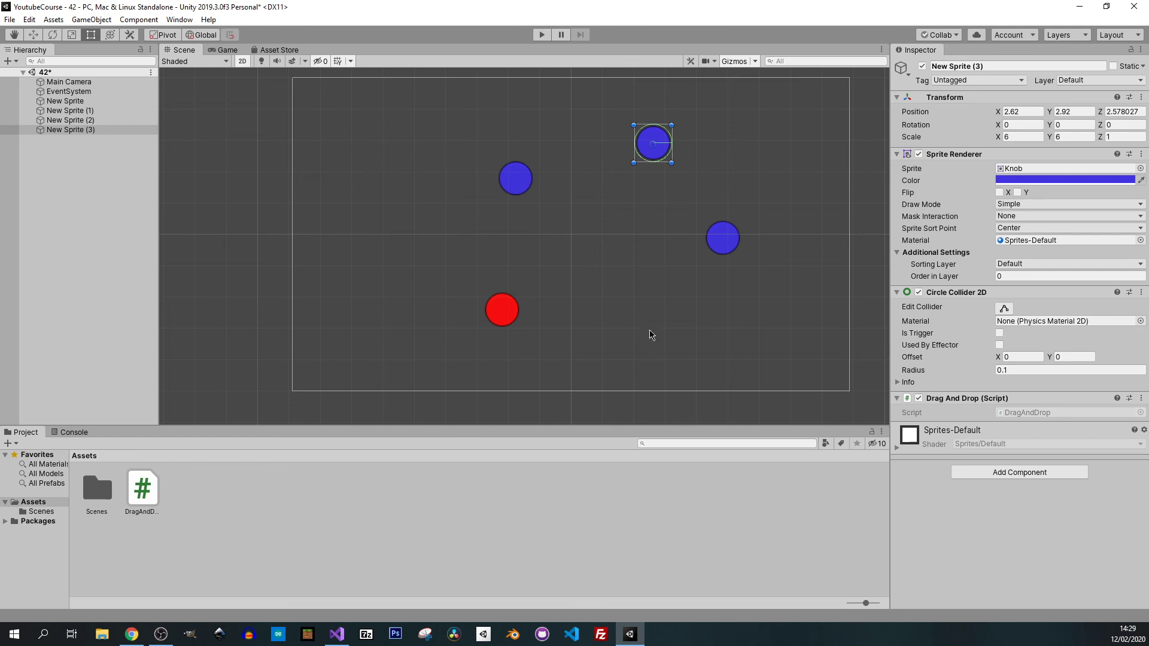